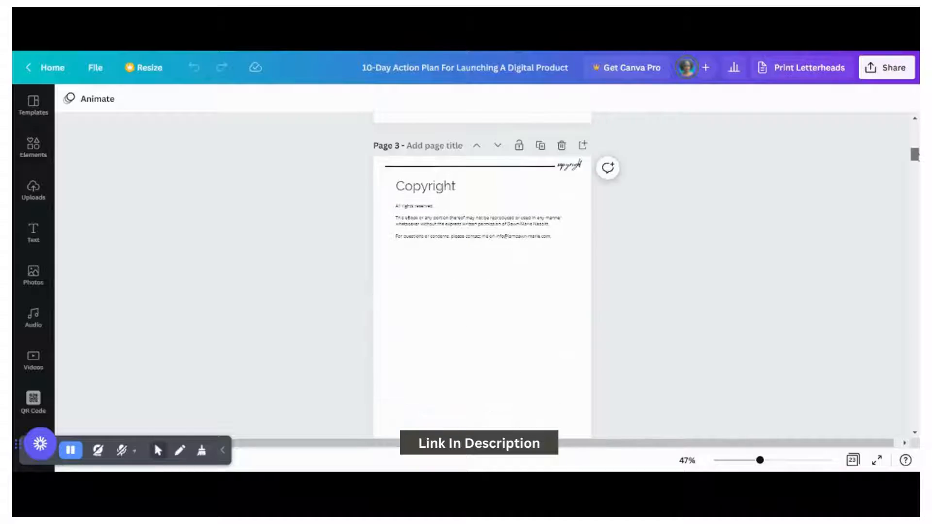
Scroll through the pages of the finished 10-Day Action Plan ebook
scroll("down", 3)
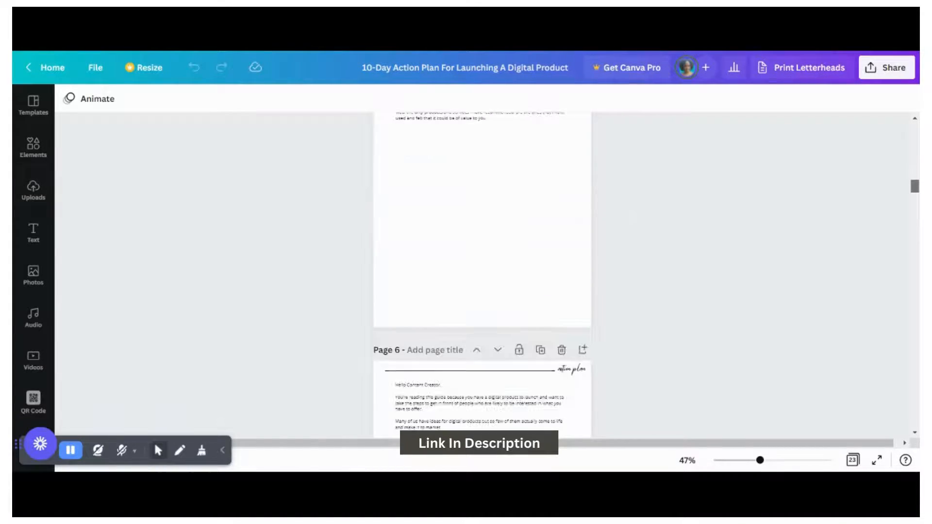
scroll("down", 3)
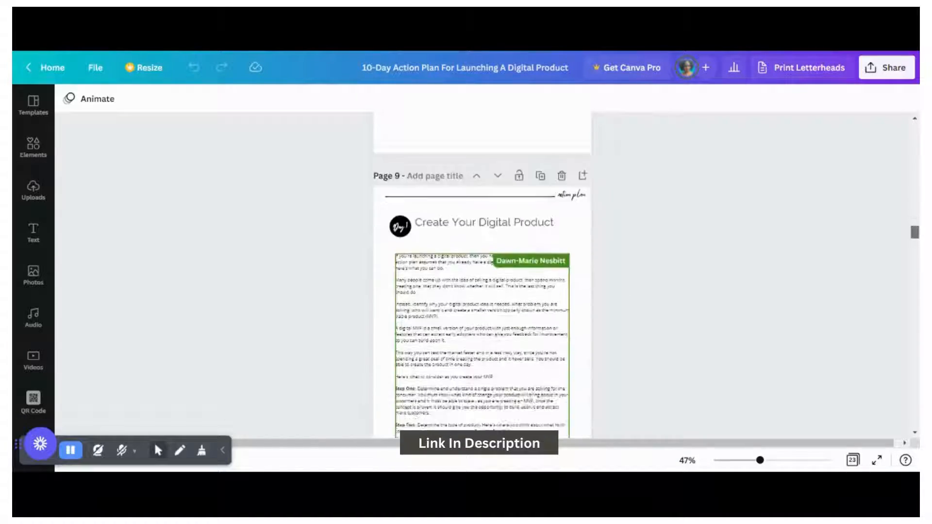
scroll("up", 3)
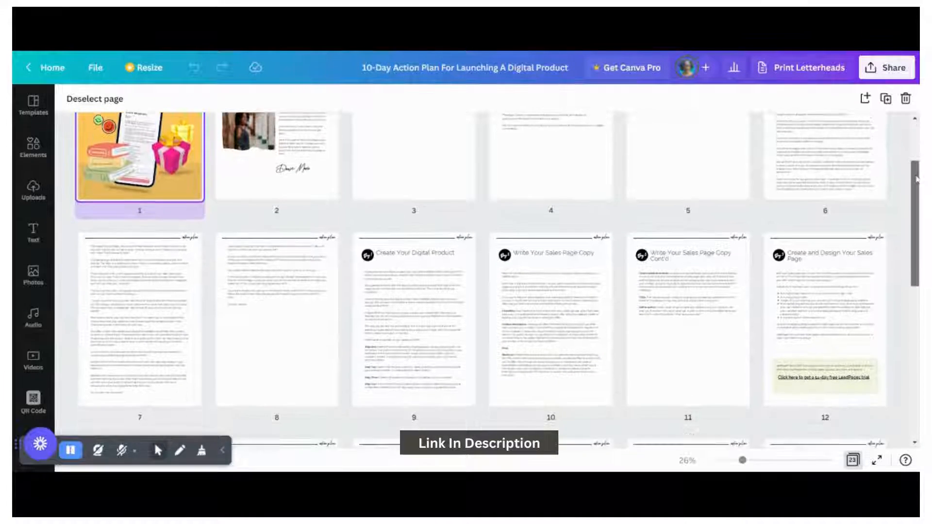
scroll("down", 3)
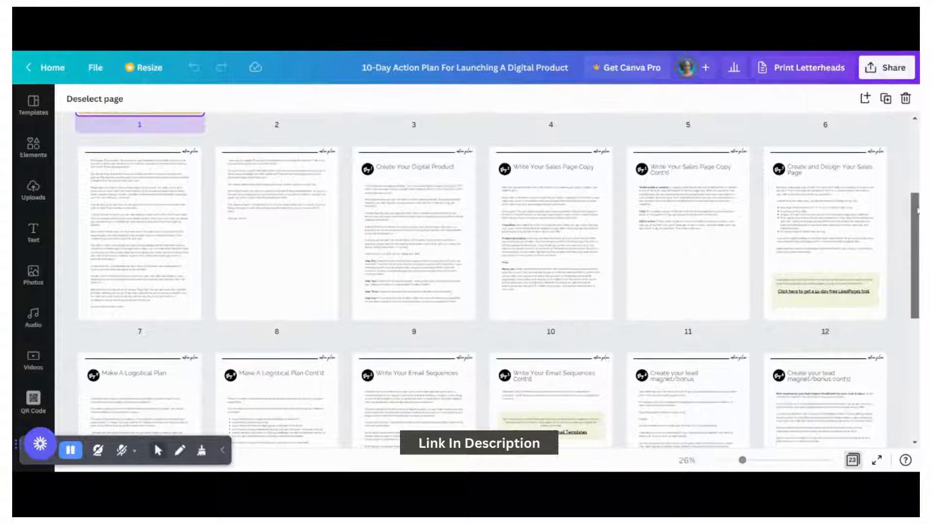
scroll("down", 3)
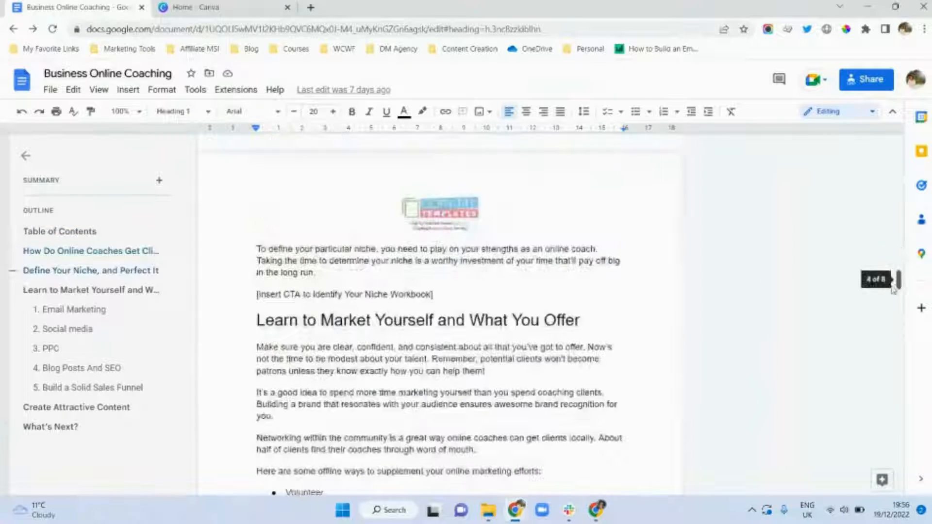
Page through the Business Online Coaching Google Doc from cover to table of contents
scroll("down", 3)
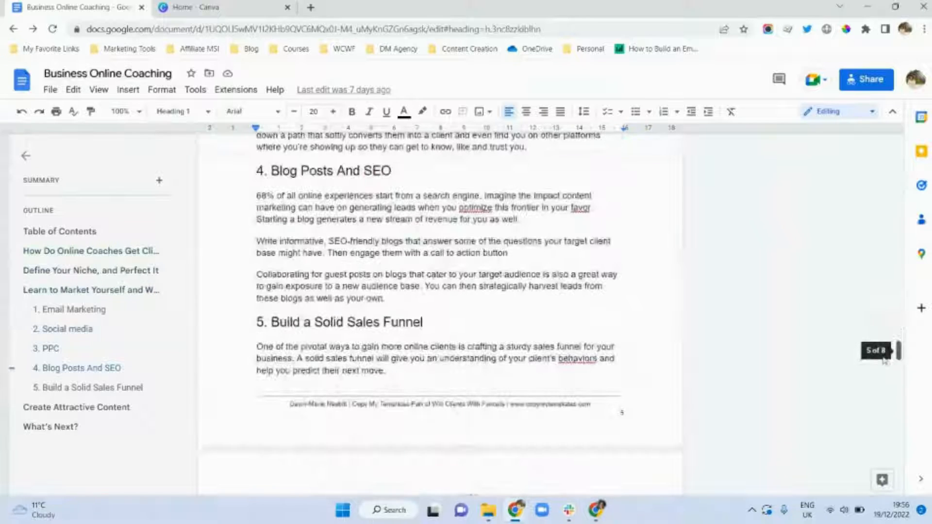
scroll("down", 3)
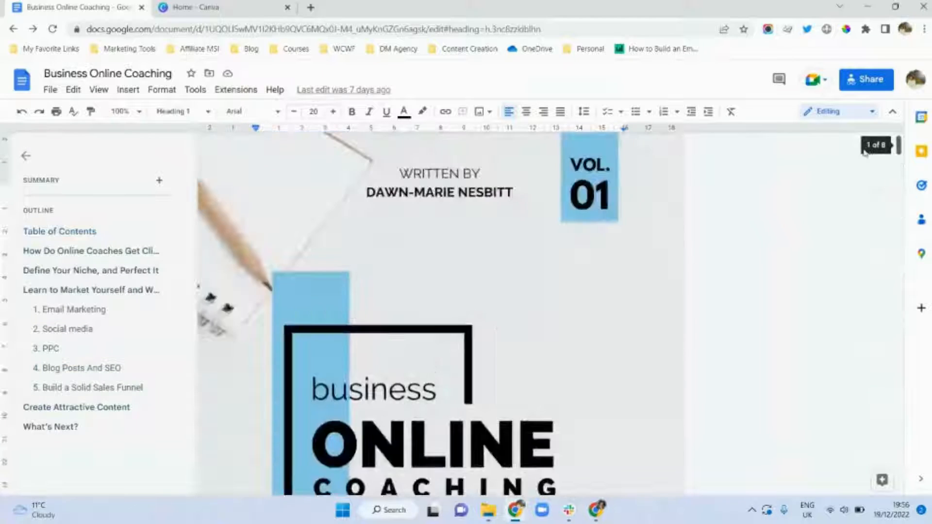
scroll("down", 3)
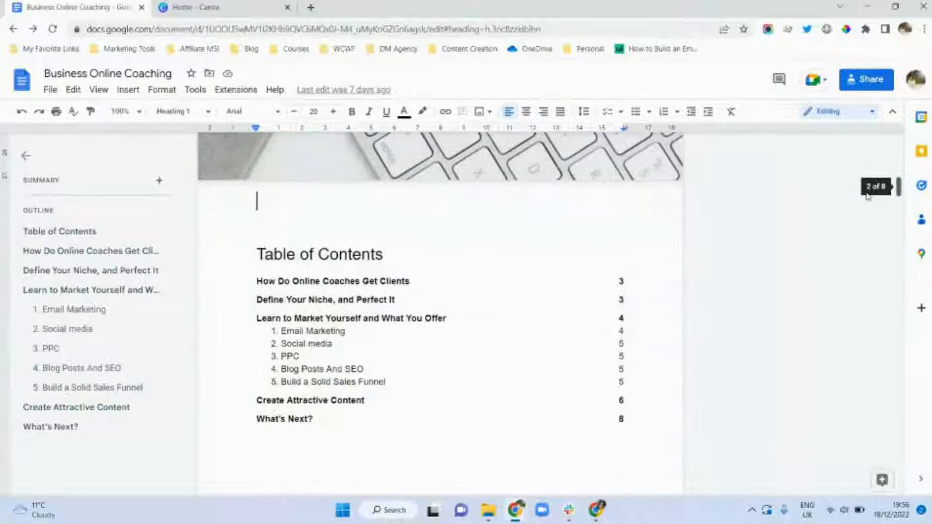
scroll("up", 3)
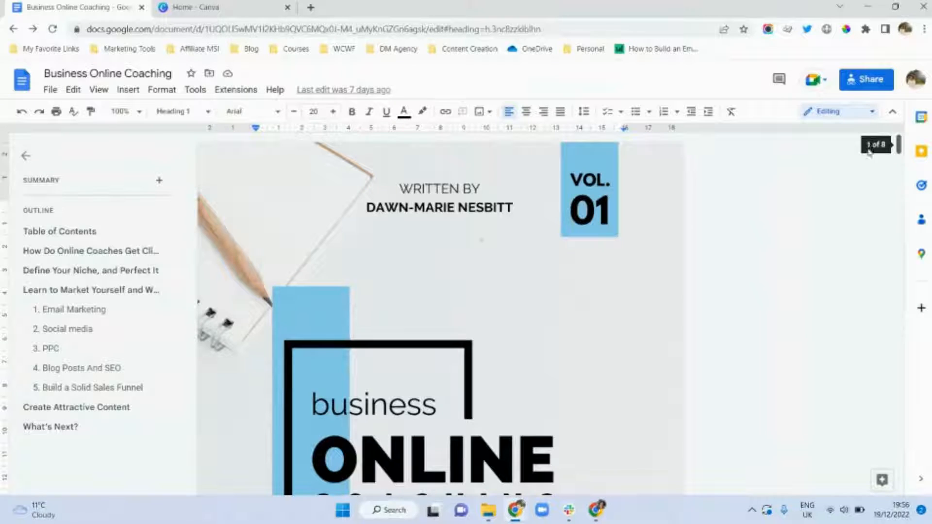
scroll("down", 3)
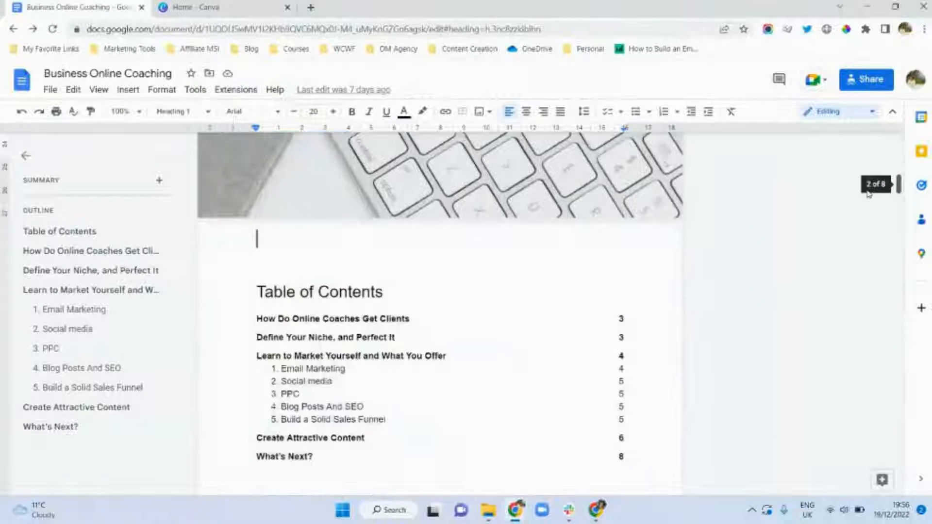
scroll("down", 3)
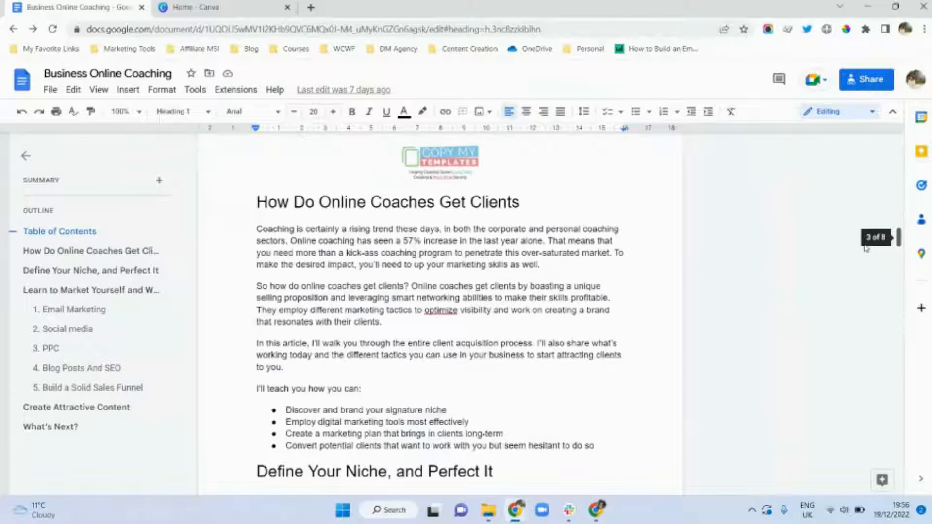
scroll("down", 3)
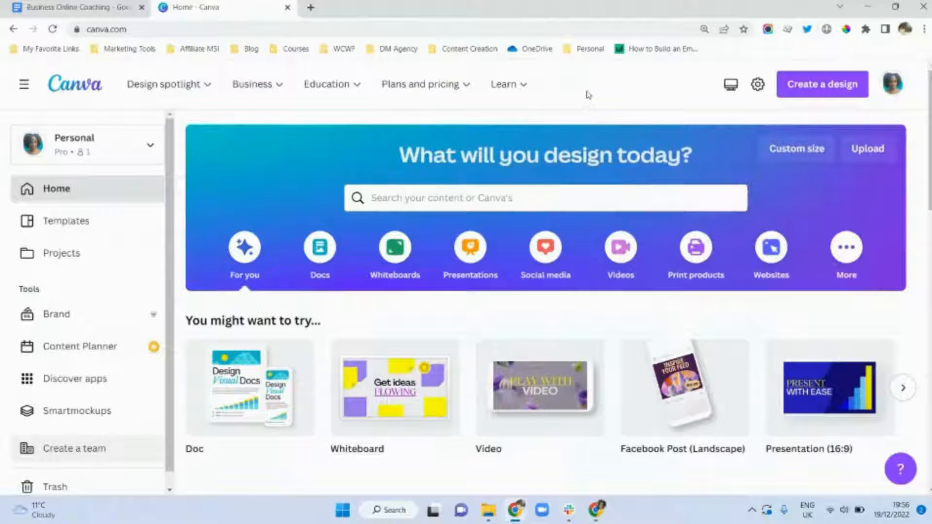
Create a new blank A4 Document design
left_click(821, 84)
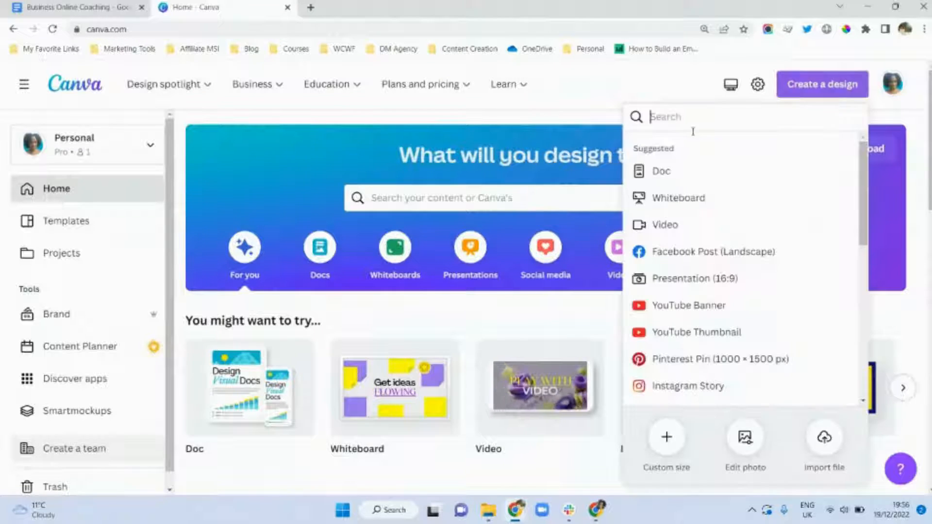
type("A4")
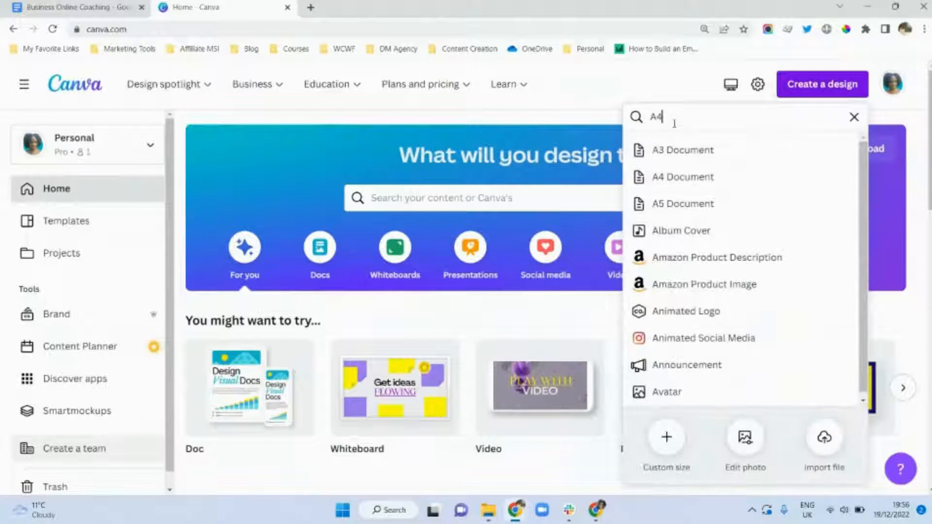
left_click(682, 177)
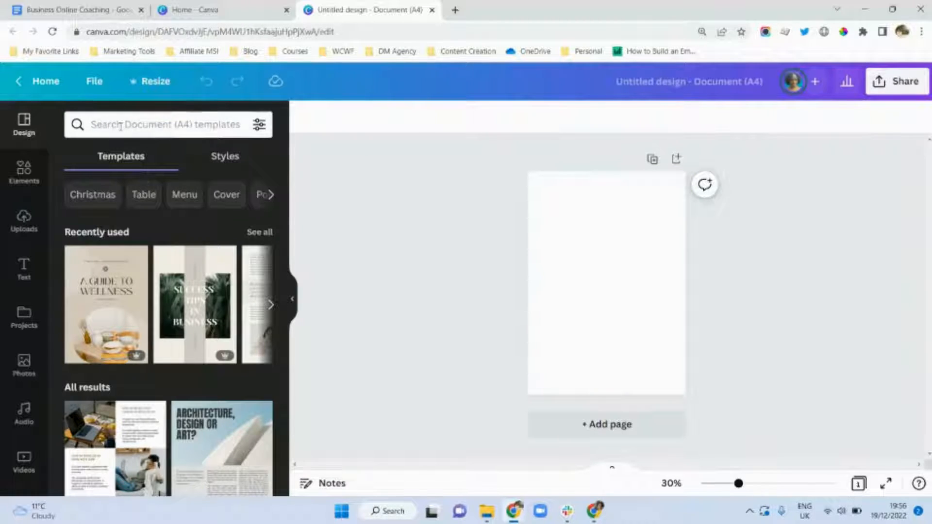
Search the templates for 'ebook cover' and browse the results
left_click(161, 124)
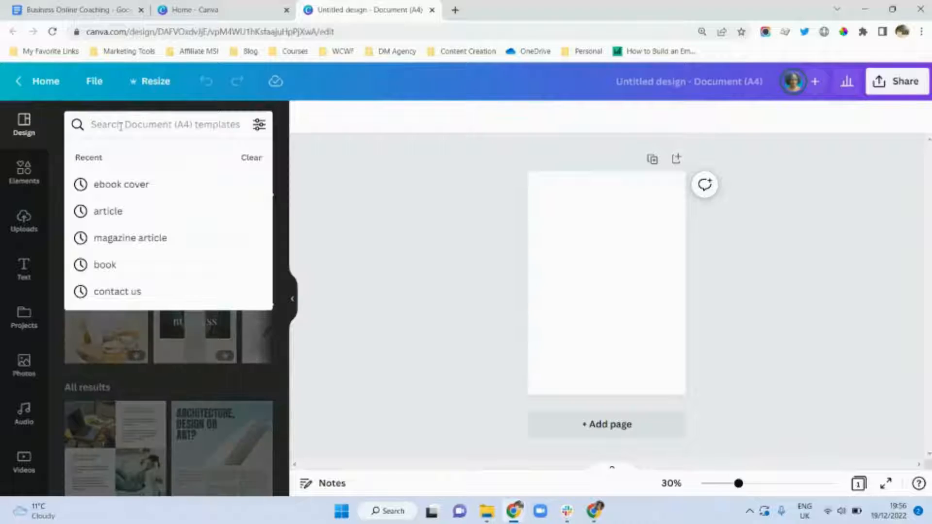
type("ebook cover")
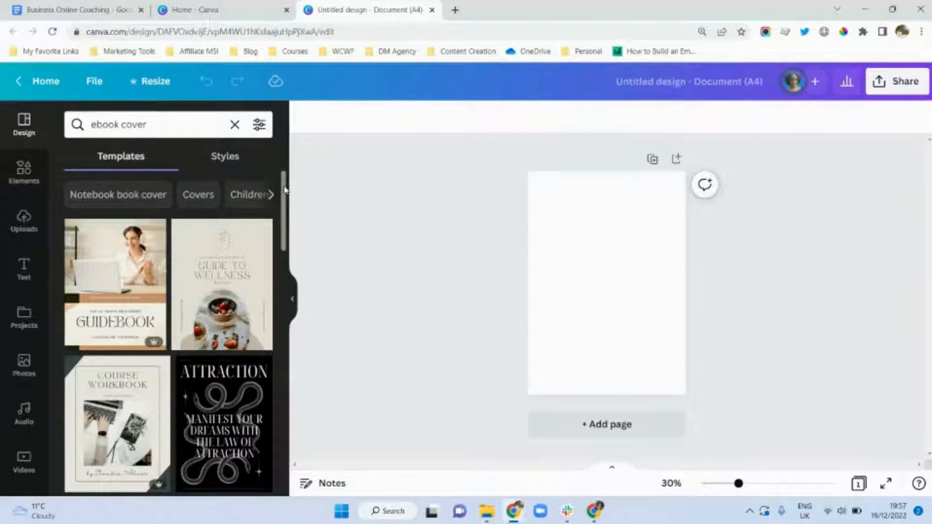
scroll("down", 3)
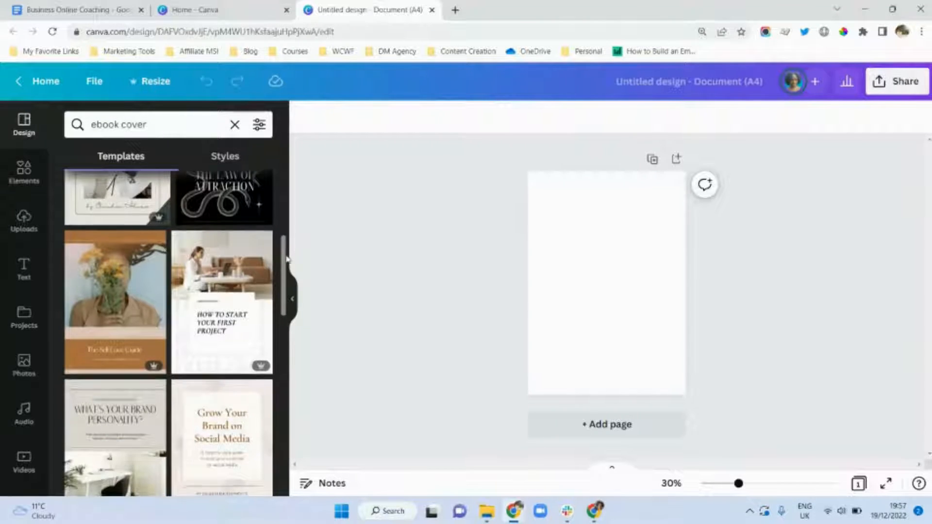
scroll("down", 3)
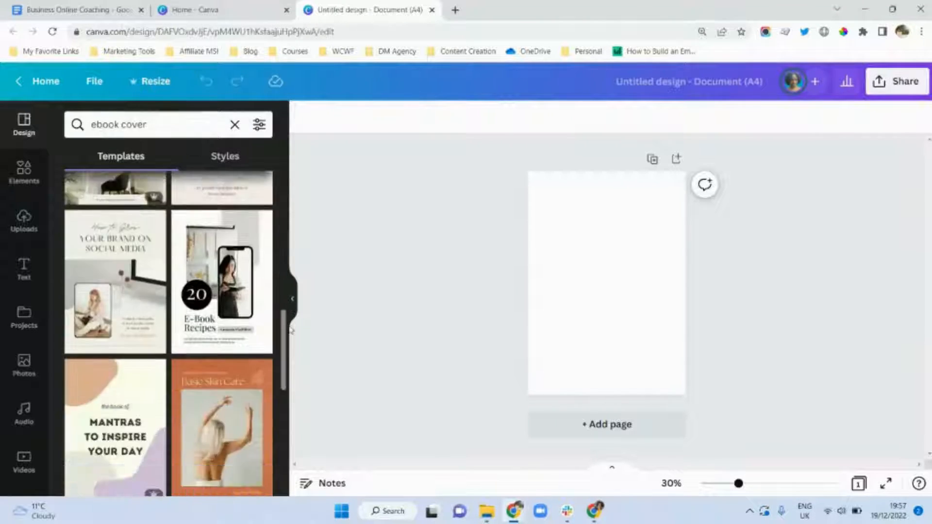
scroll("down", 3)
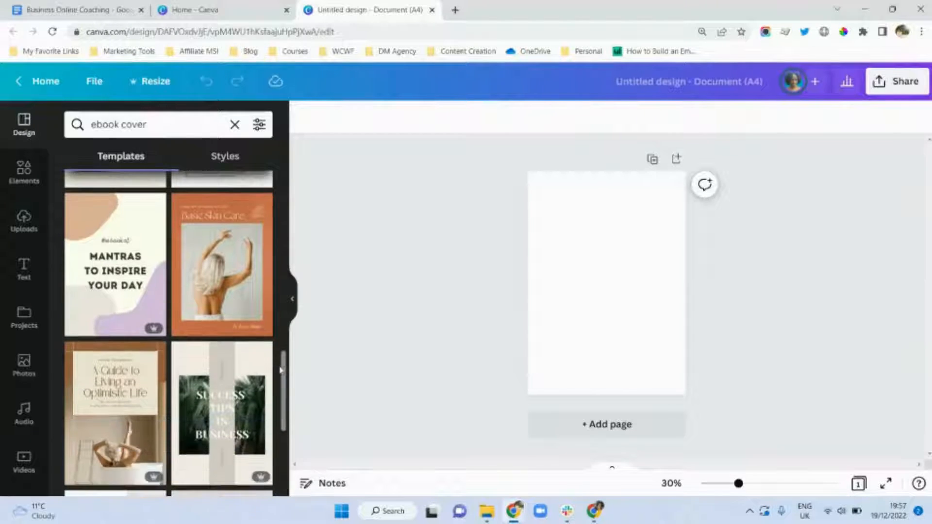
scroll("down", 3)
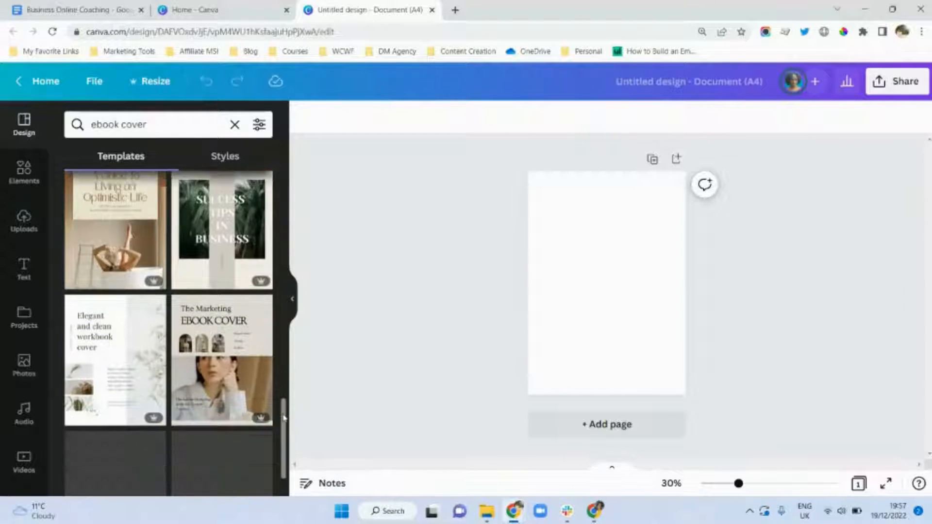
scroll("down", 3)
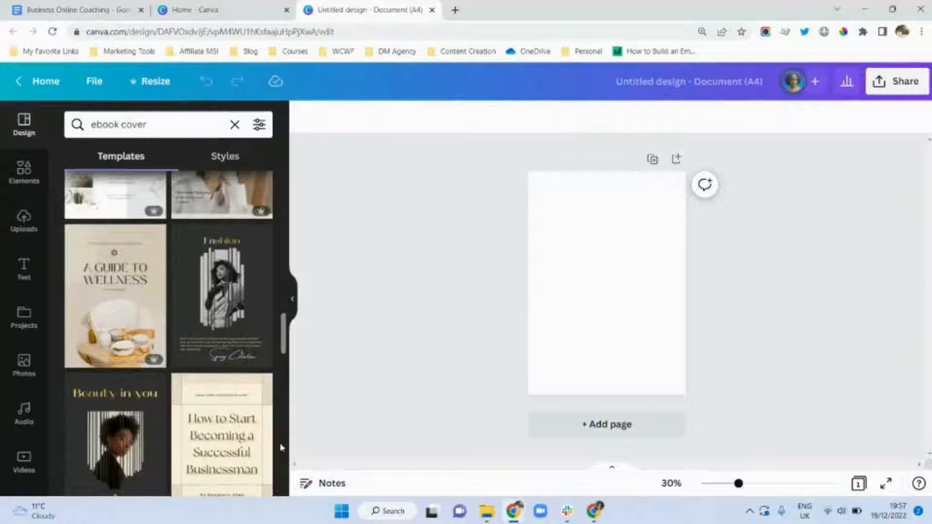
Apply the Guide to Wellness cover page and drag its tilted element to the upper left
left_click(115, 296)
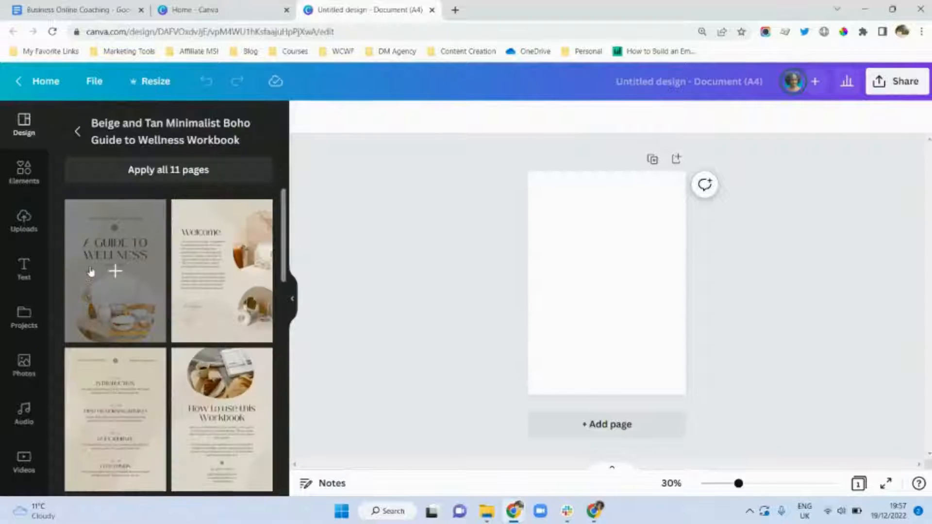
left_click(114, 271)
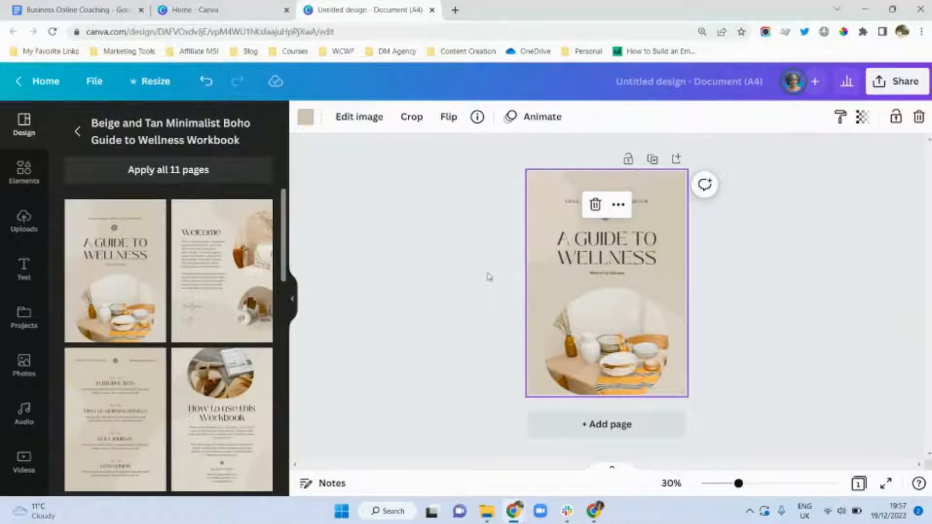
mouse_move(221, 270)
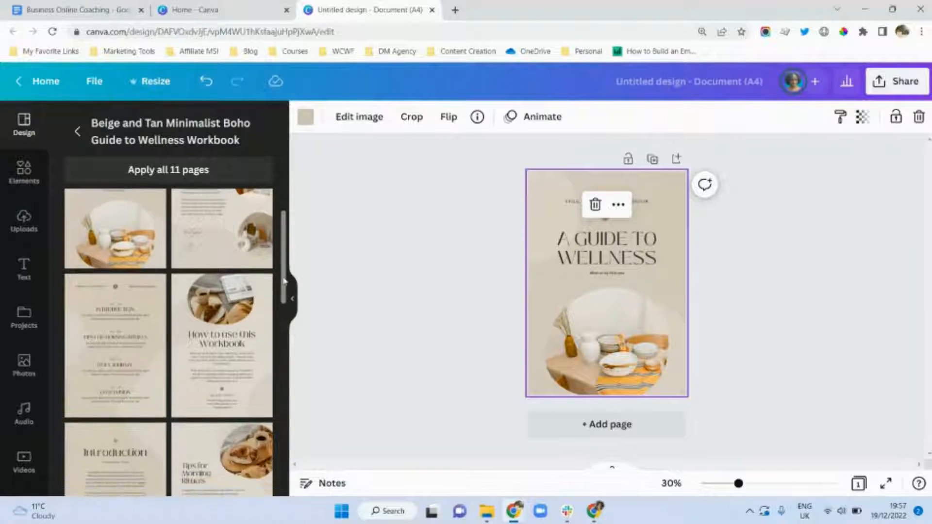
scroll("down", 3)
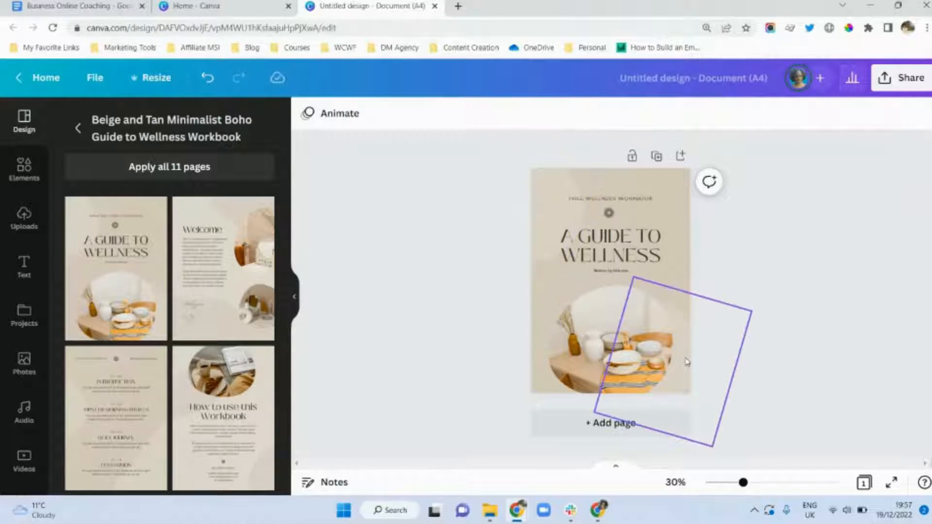
left_click_drag(686, 361, 559, 180)
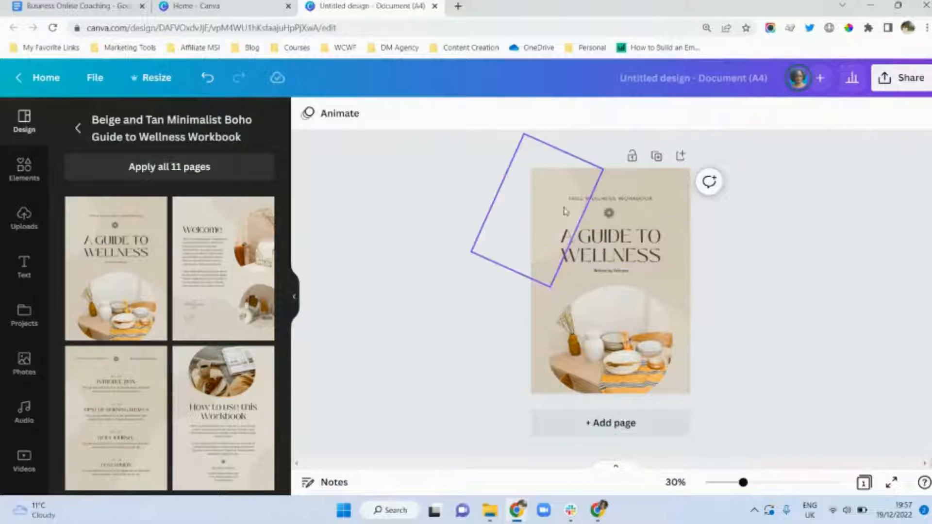
left_click(609, 245)
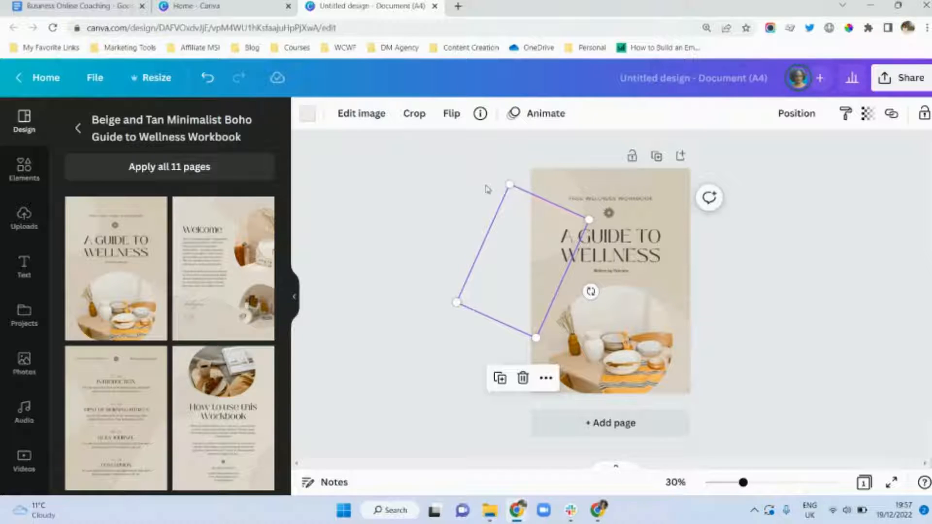
Open the corner shape's colour choices and review the CMT Brand Kit logos and colours
left_click(483, 185)
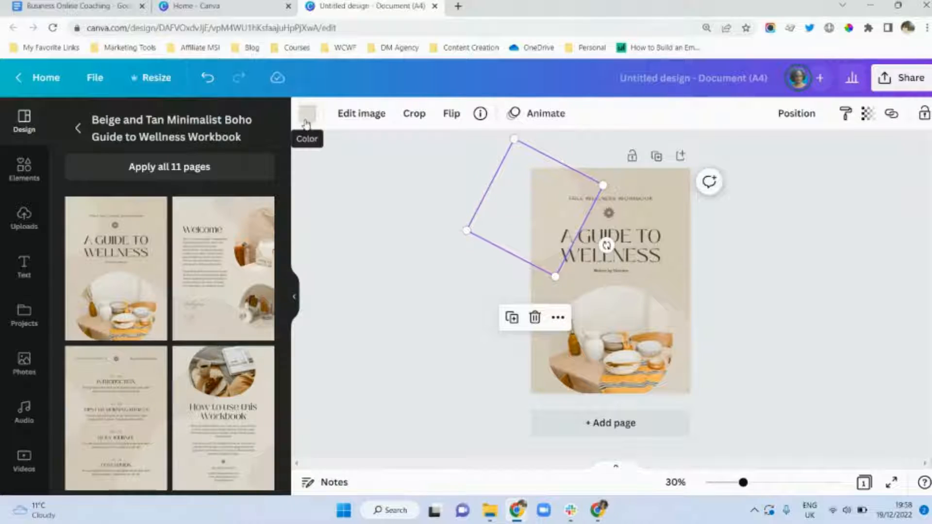
left_click(306, 121)
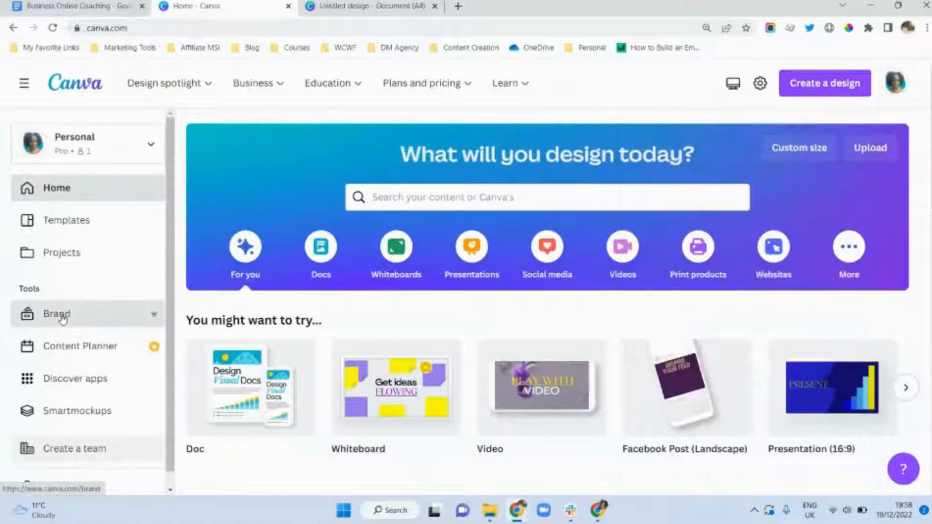
left_click(56, 314)
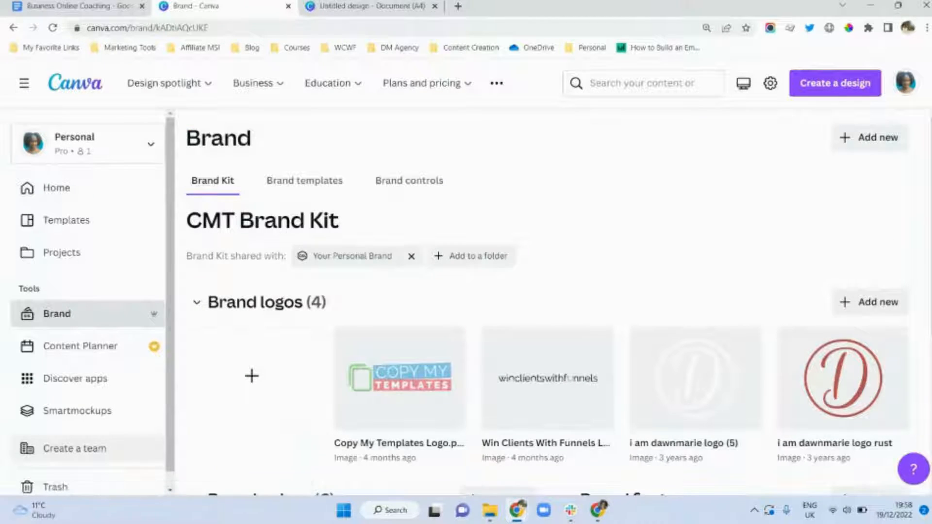
scroll("down", 3)
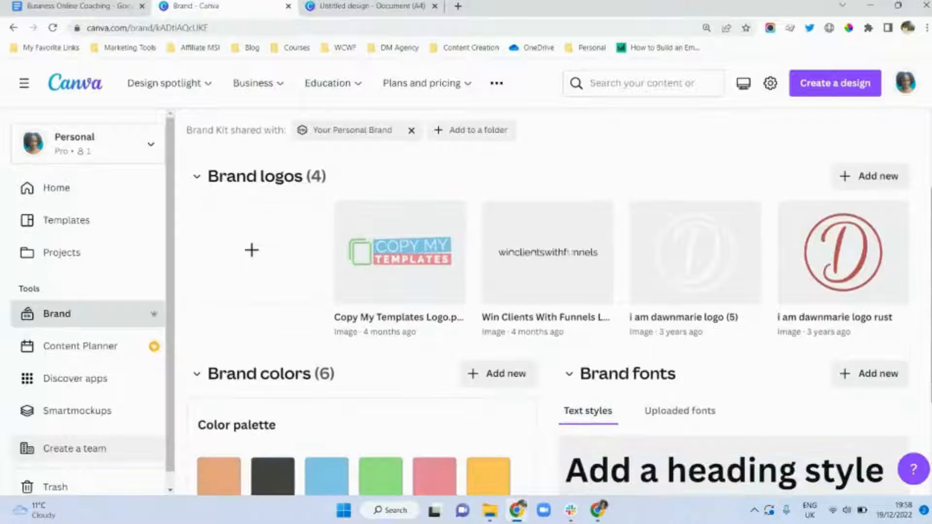
scroll("down", 3)
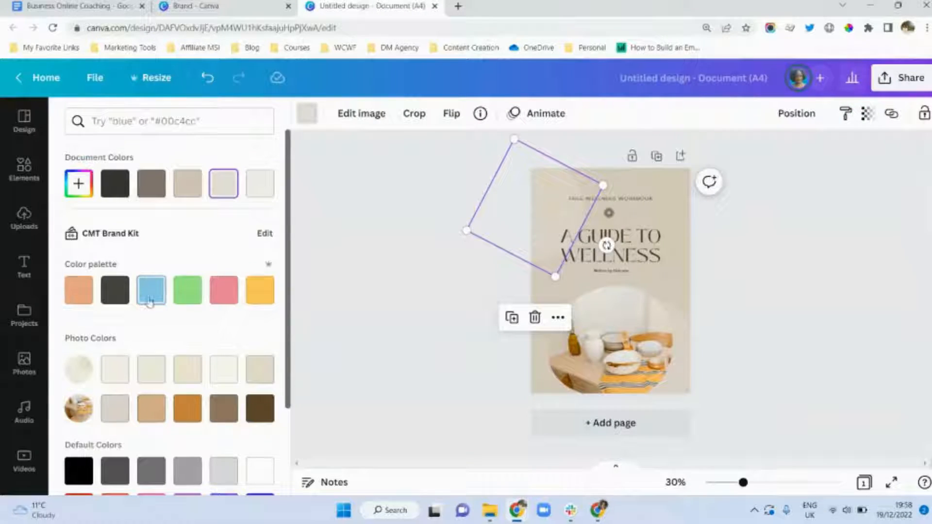
Apply the brand light blue to every beige accent shape with Change all
left_click(151, 290)
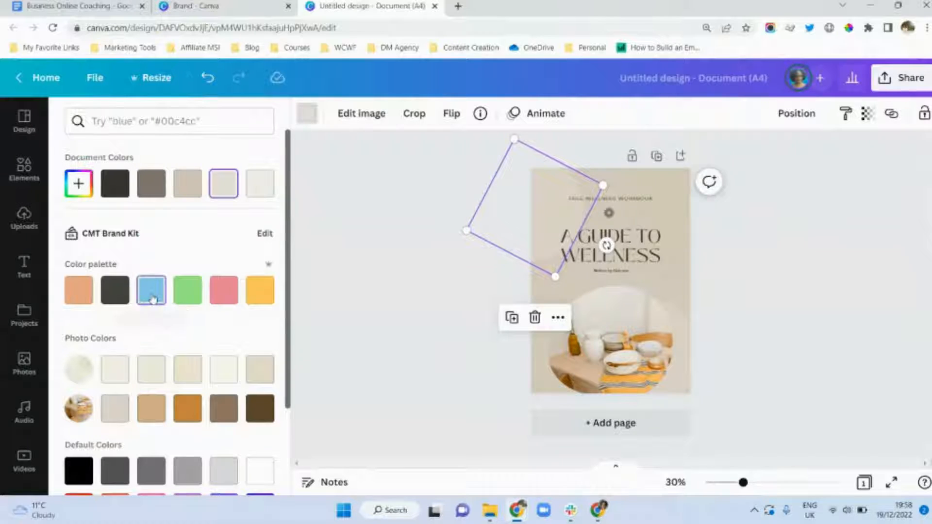
left_click(151, 290)
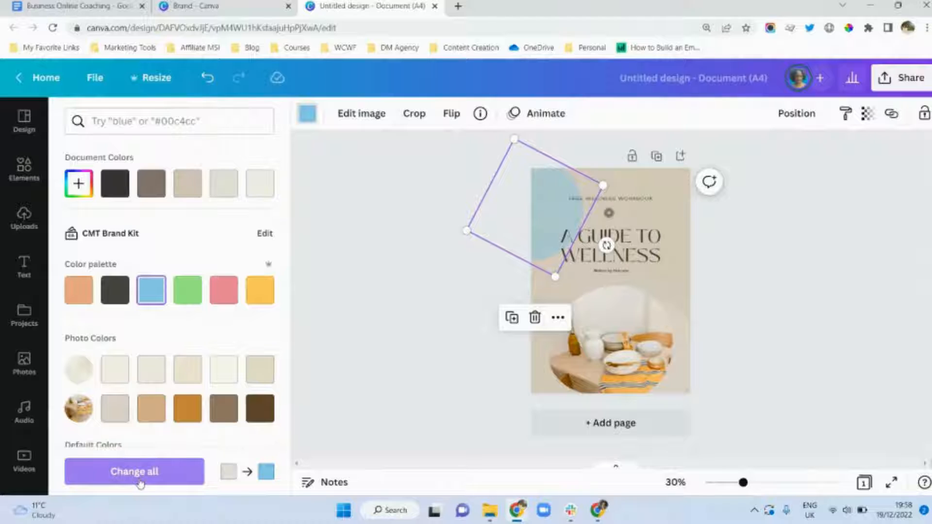
left_click(134, 471)
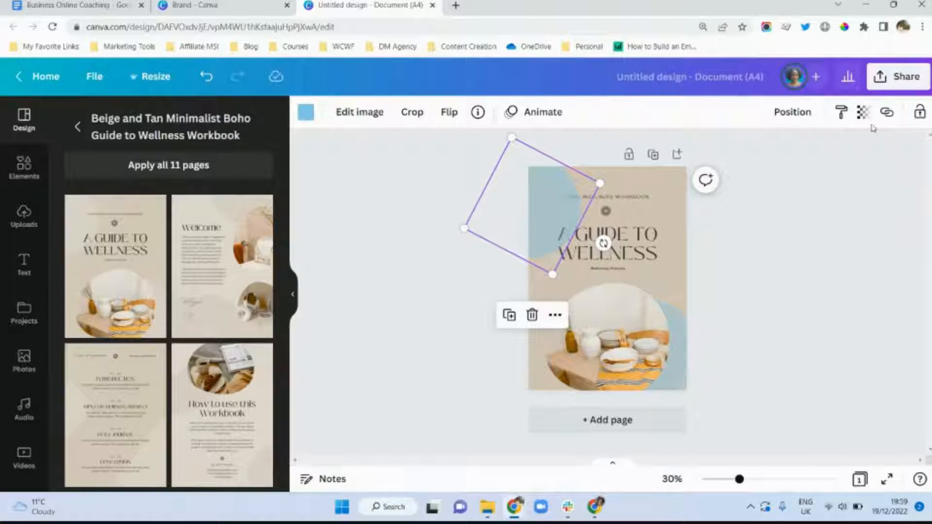
Set the blue corner shapes' transparency to 100 so they are fully opaque
left_click(863, 112)
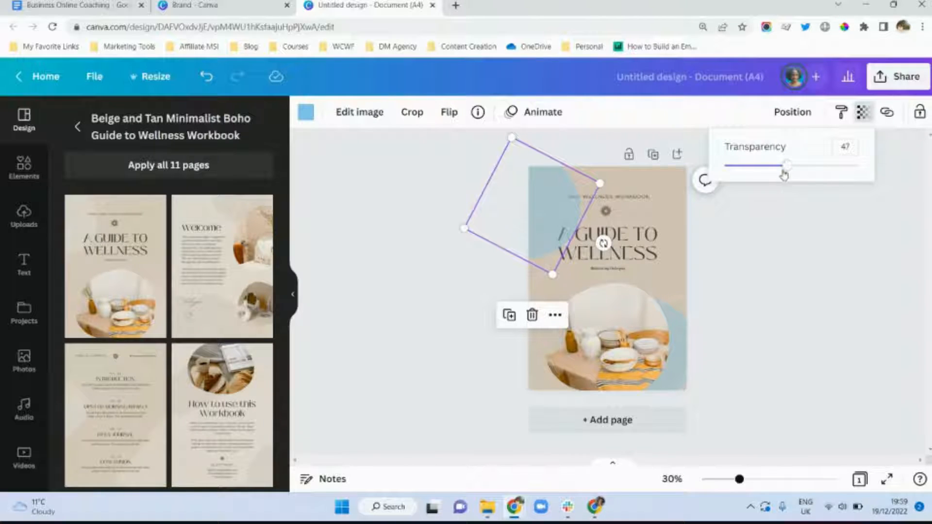
left_click_drag(784, 165, 858, 165)
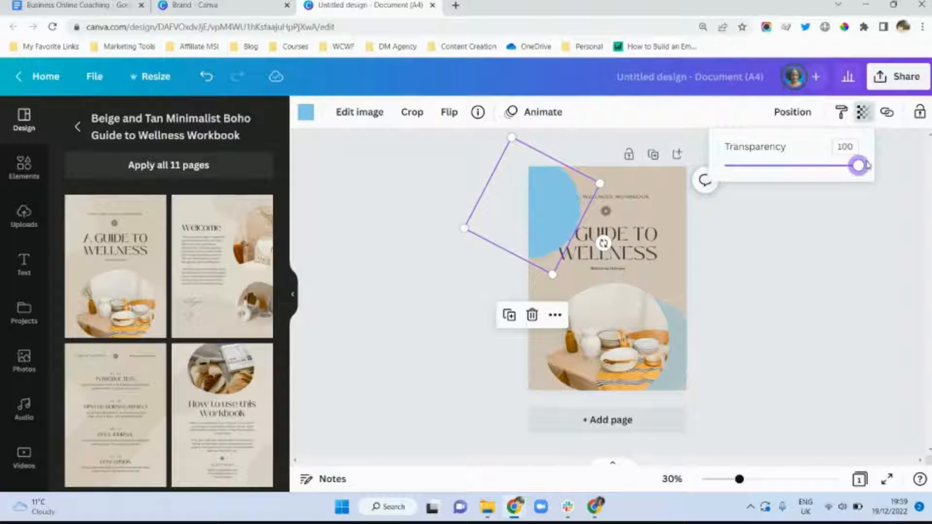
left_click(802, 289)
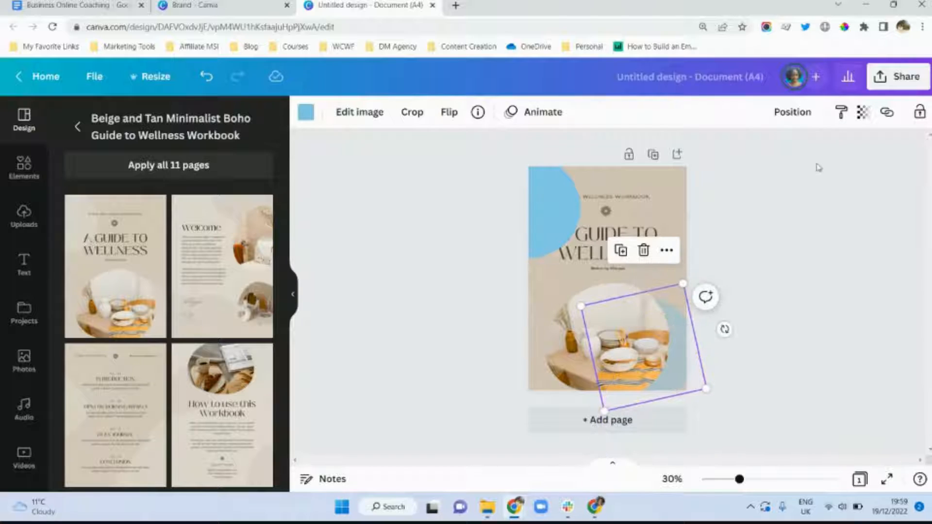
left_click(864, 111)
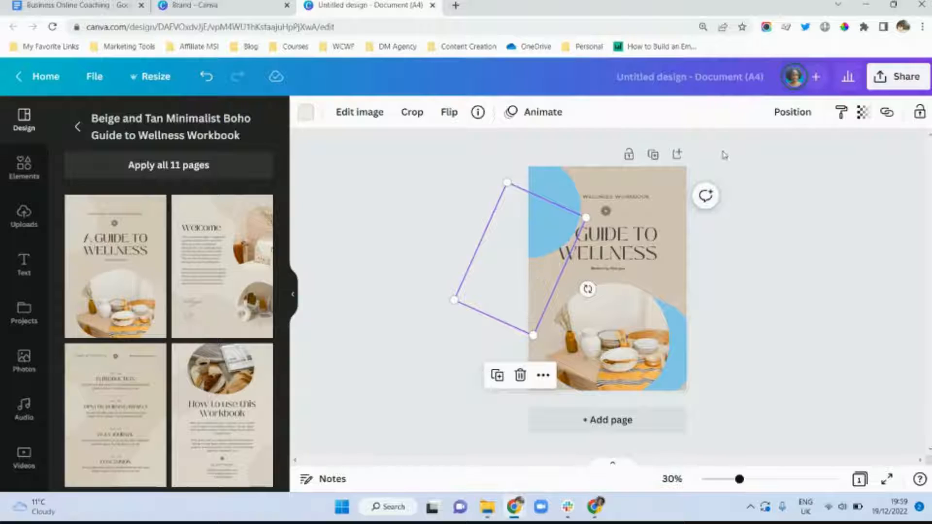
Set the wellness cover's page background colour to white
left_click(791, 112)
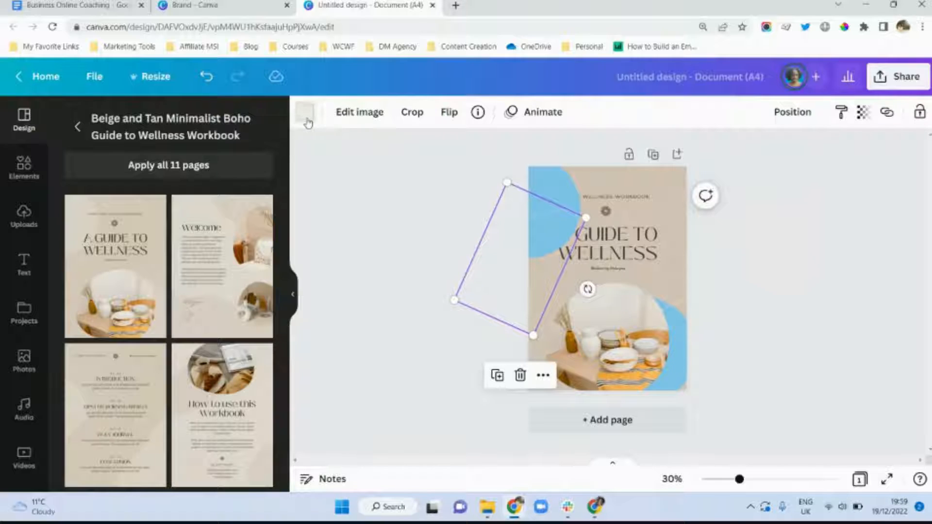
left_click(306, 112)
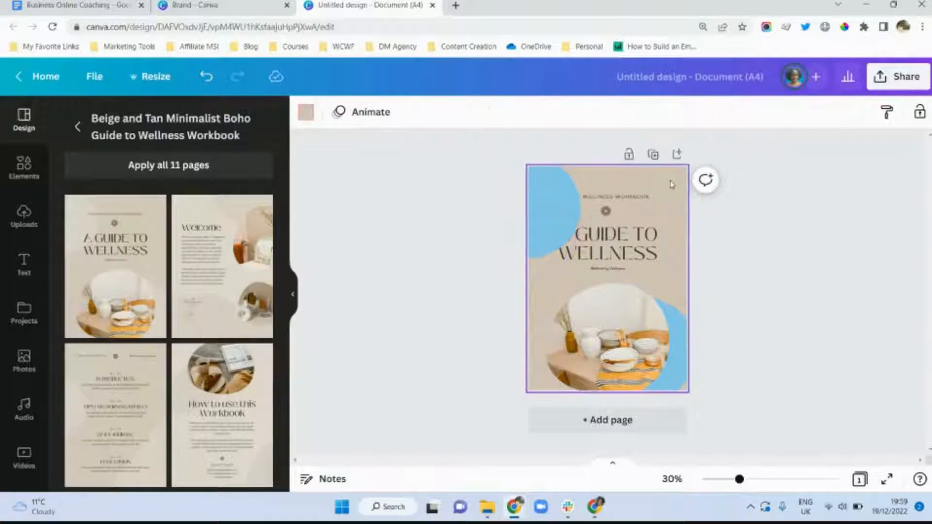
left_click(305, 112)
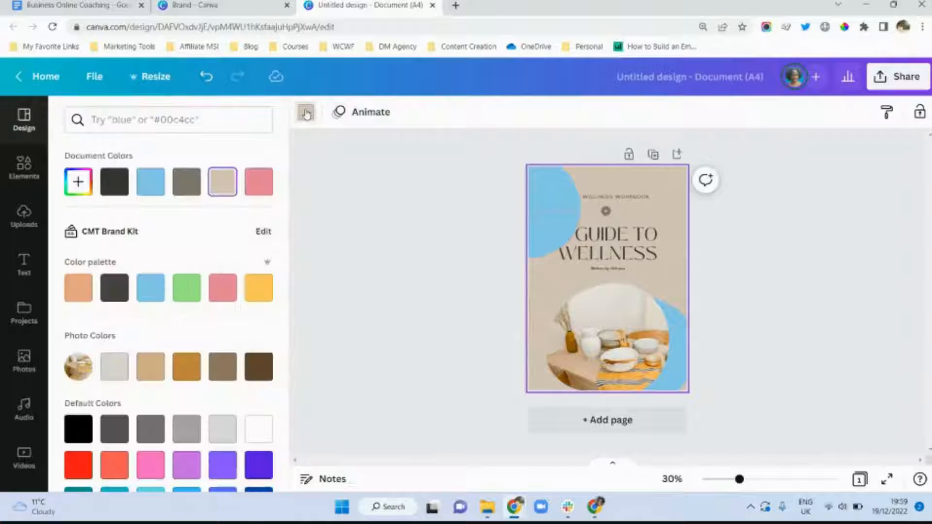
left_click(78, 181)
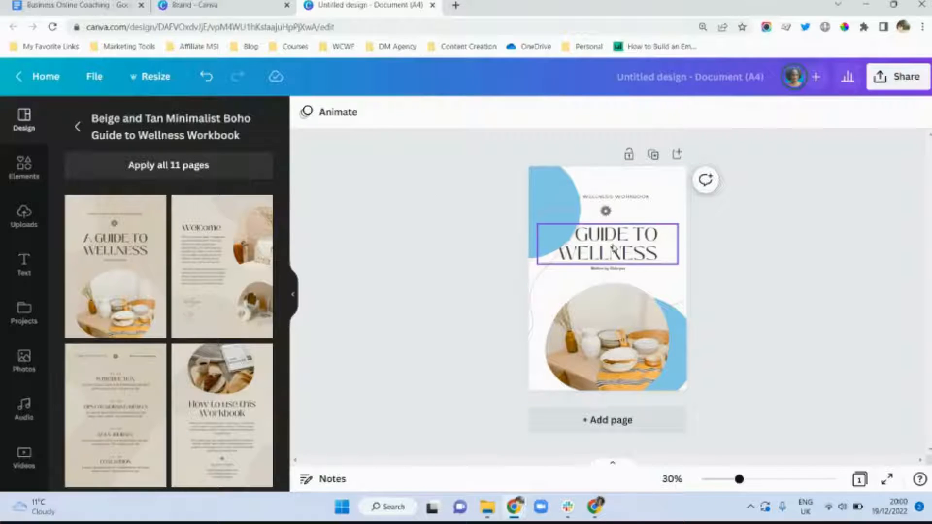
Apply Raleway Heavy to the cover title and retype it as ONLINE BUSINESS COACHING
left_click(606, 244)
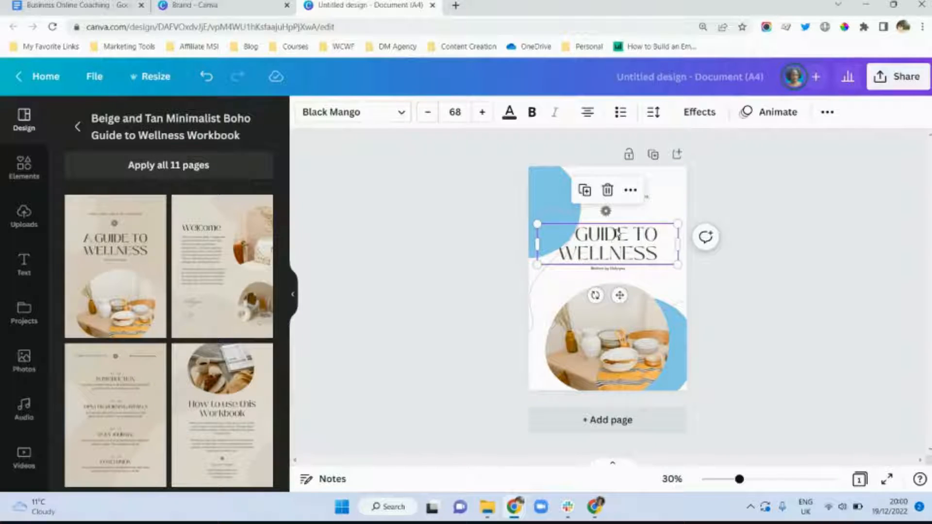
left_click(350, 111)
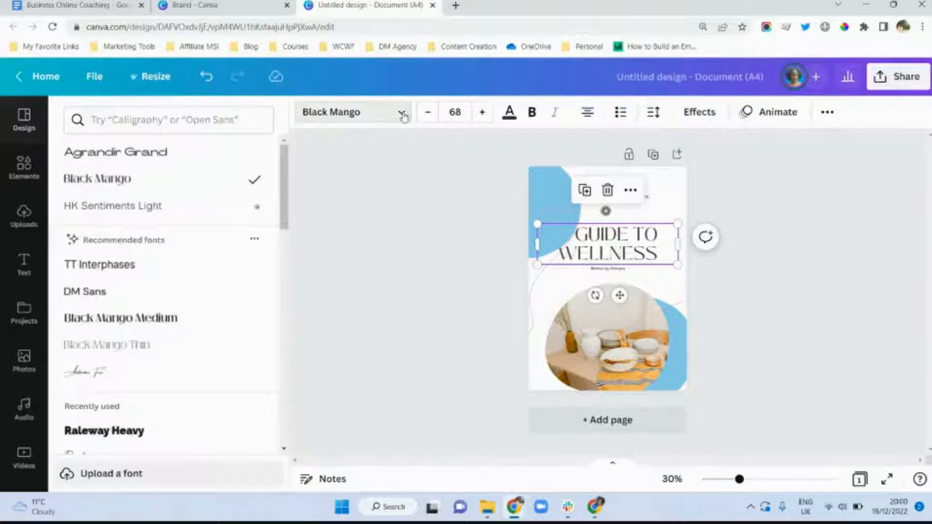
left_click(103, 430)
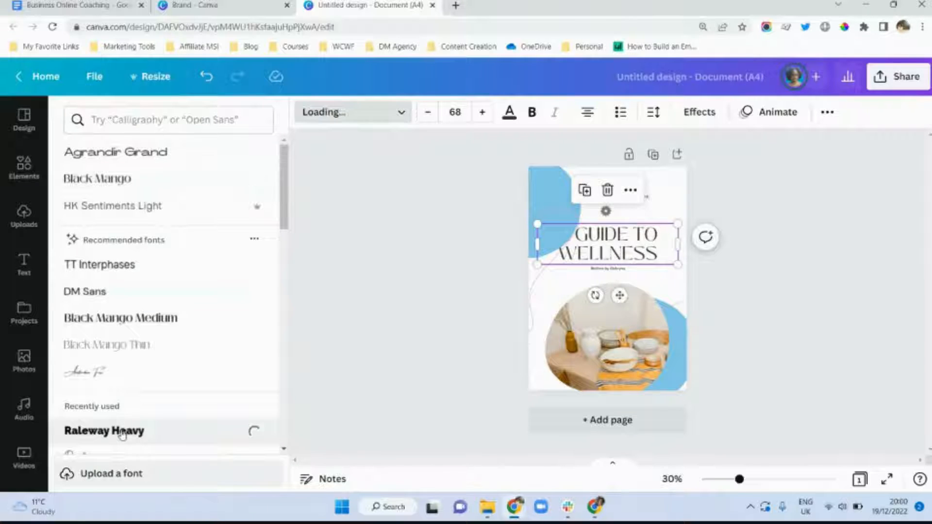
left_click(104, 430)
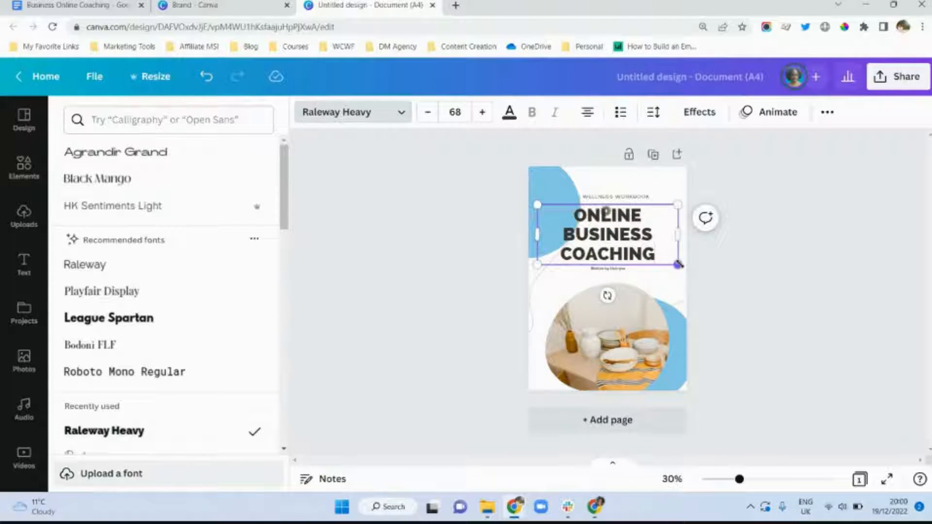
Shrink the title box to fit and reposition it on the cover
left_click_drag(677, 265, 641, 243)
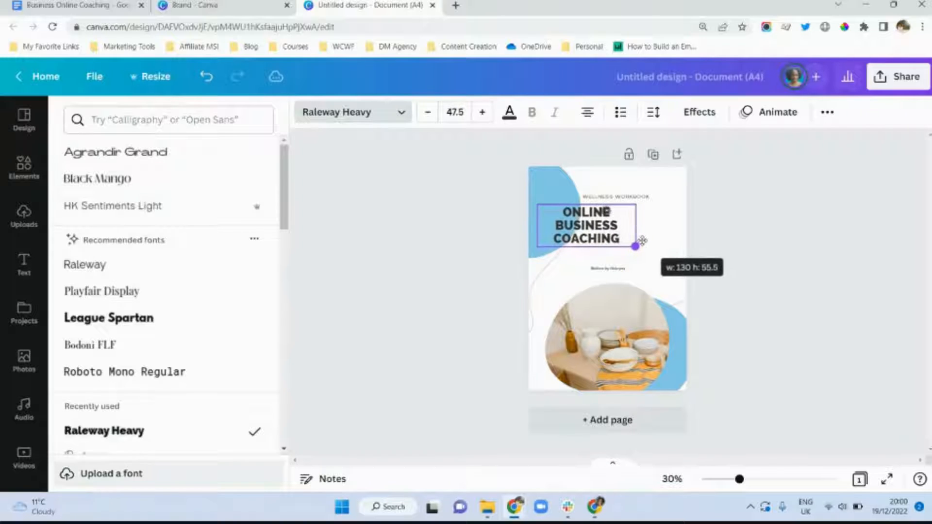
left_click_drag(639, 248, 637, 247)
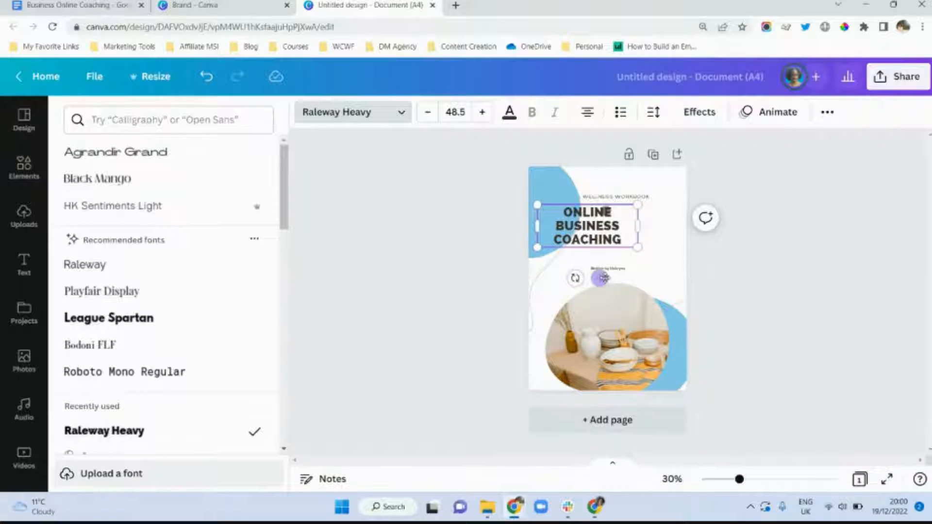
left_click_drag(585, 224, 615, 237)
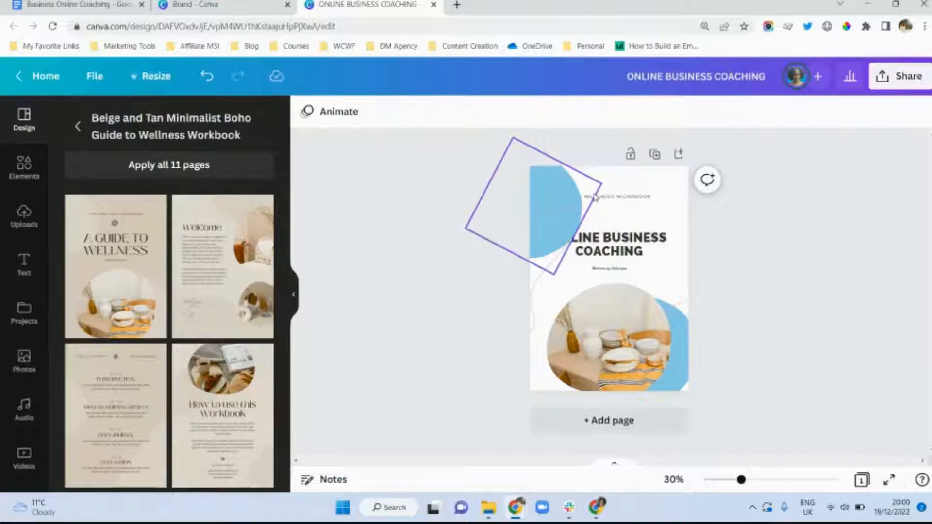
Rewrite the byline and bring the title to front through the ••• menu
left_click(606, 196)
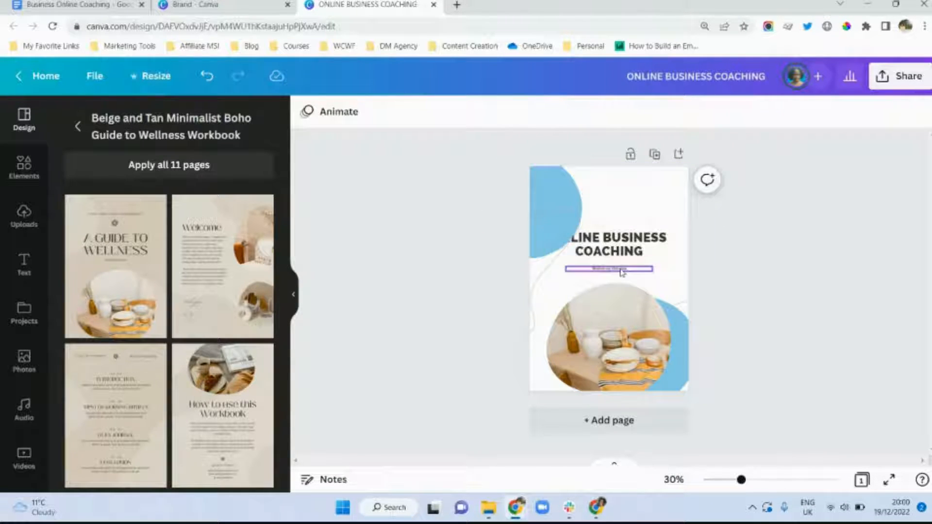
left_click(608, 268)
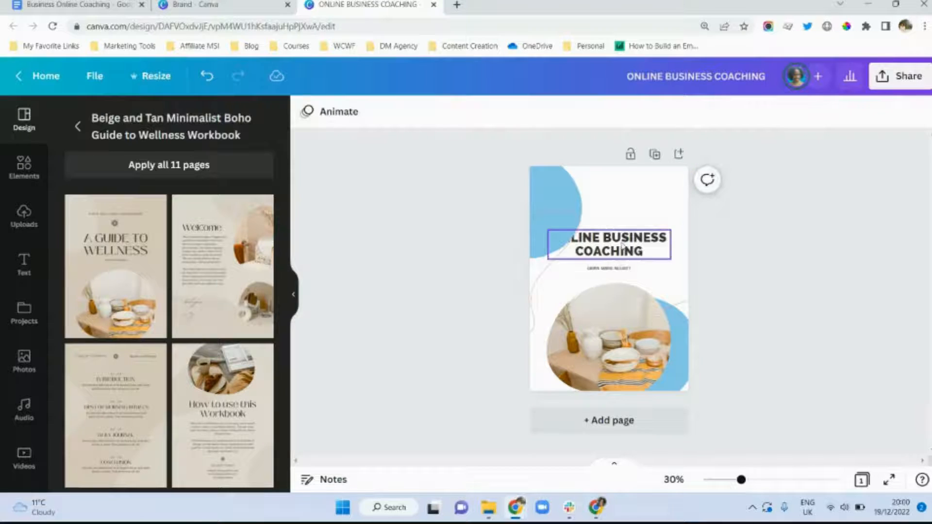
left_click(607, 244)
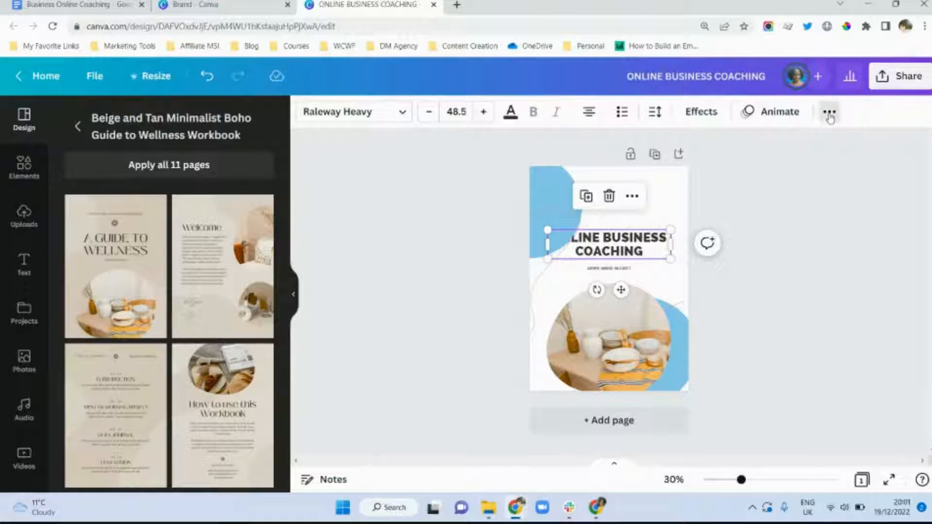
left_click(827, 112)
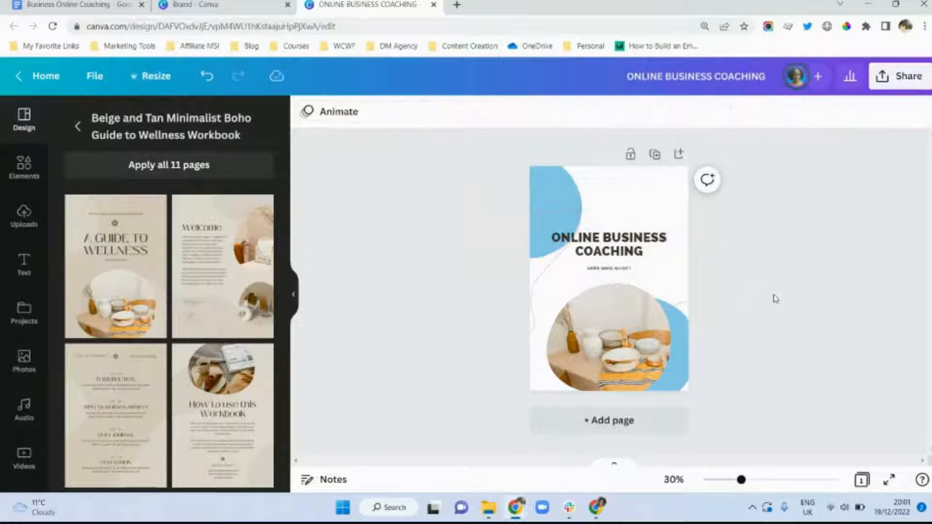
left_click(607, 339)
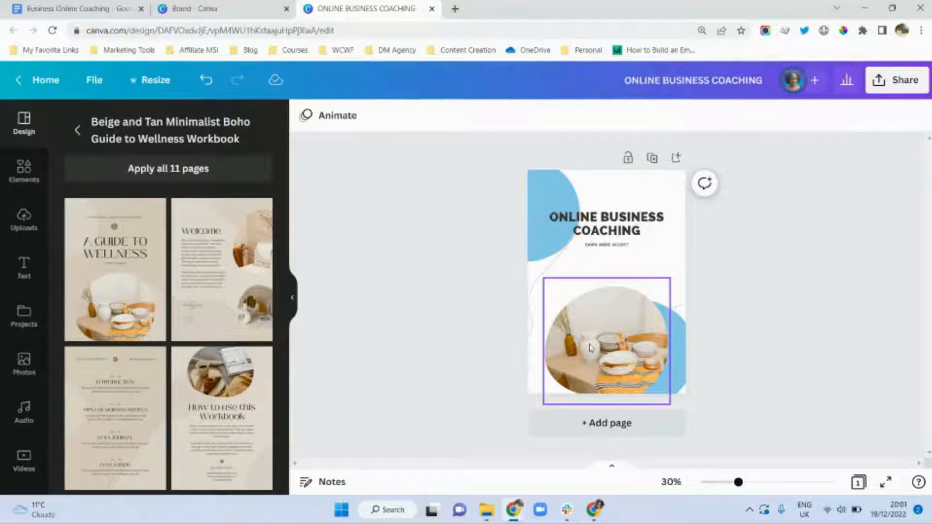
Empty the circle frame and search Photos for FLAT LAY to find a laptop image
left_click(606, 338)
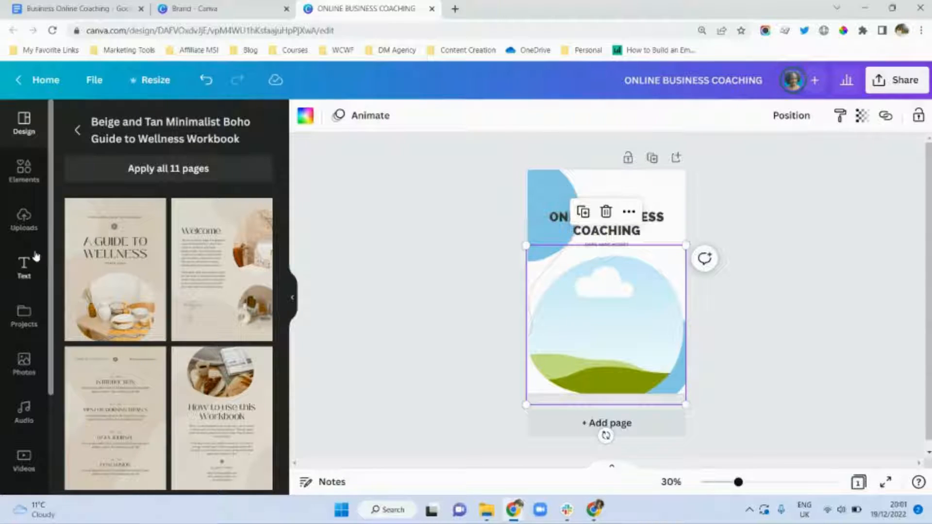
left_click(24, 362)
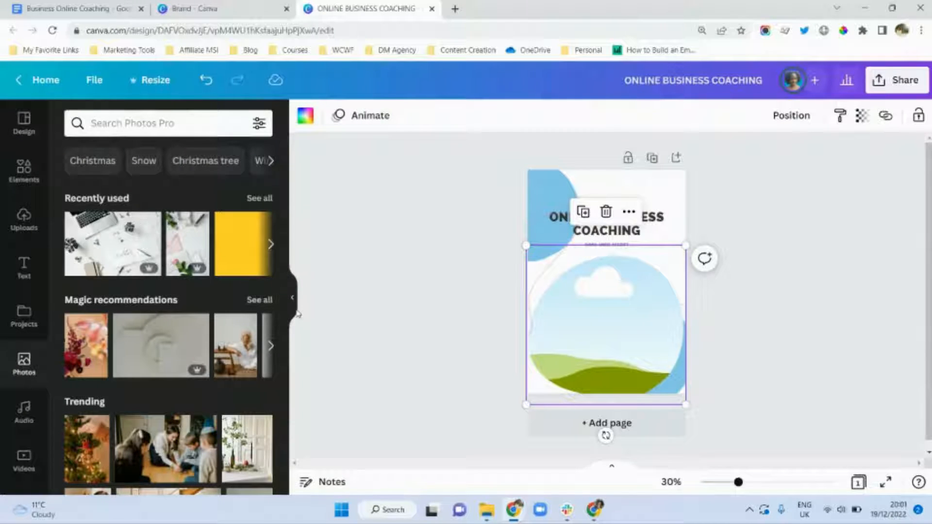
scroll("down", 3)
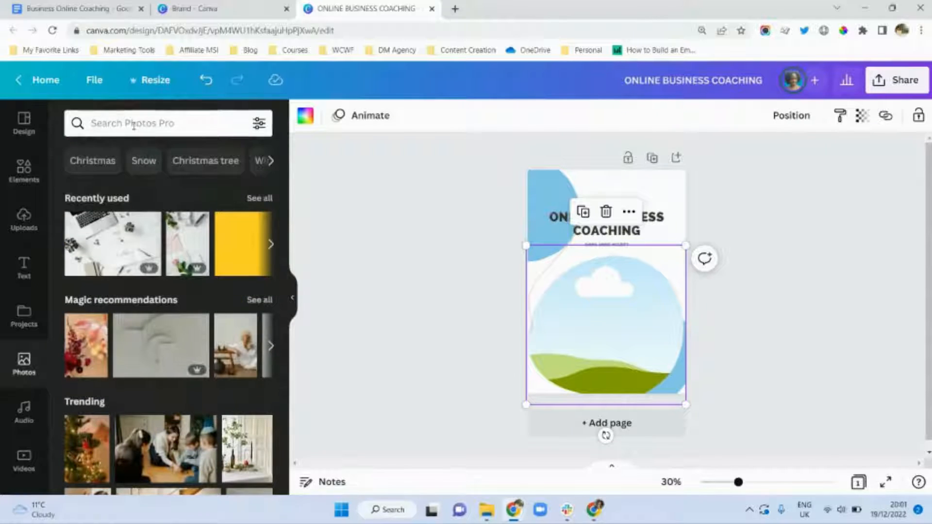
type("FLAT LAY")
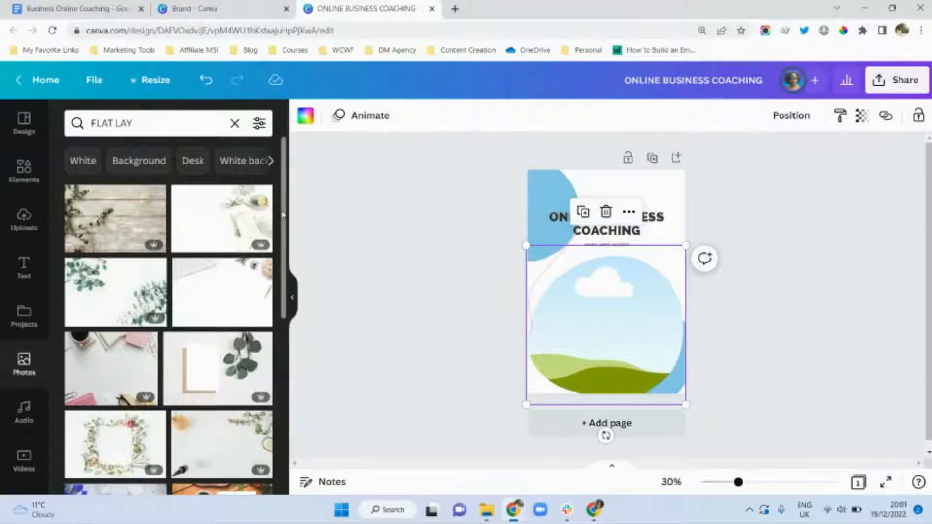
scroll("down", 3)
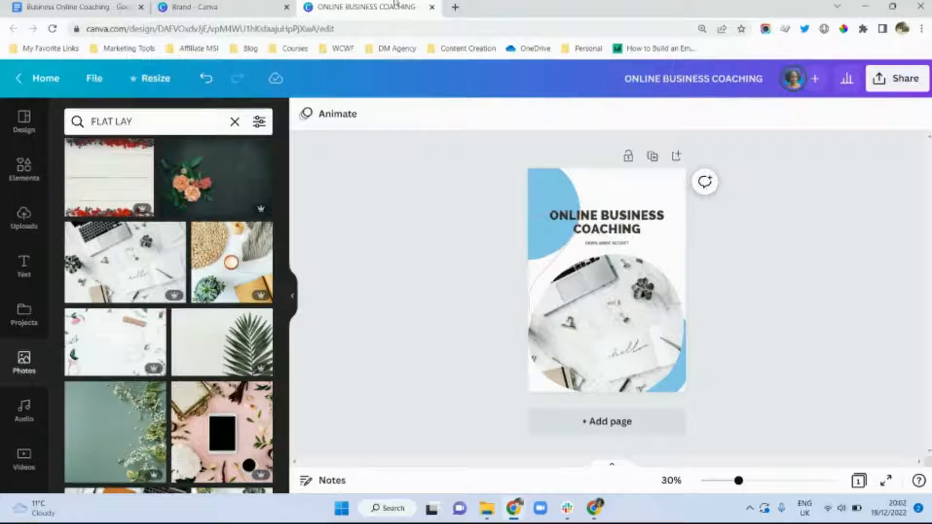
left_click(71, 6)
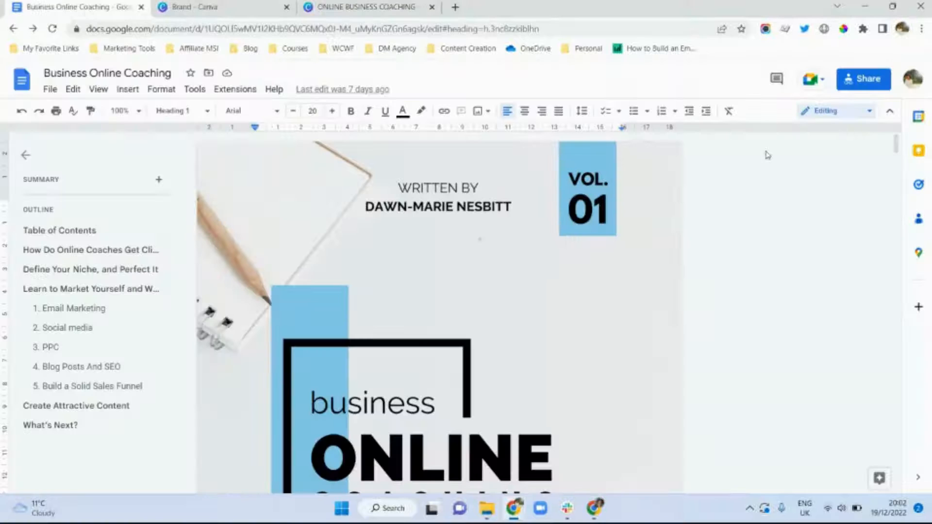
scroll("down", 3)
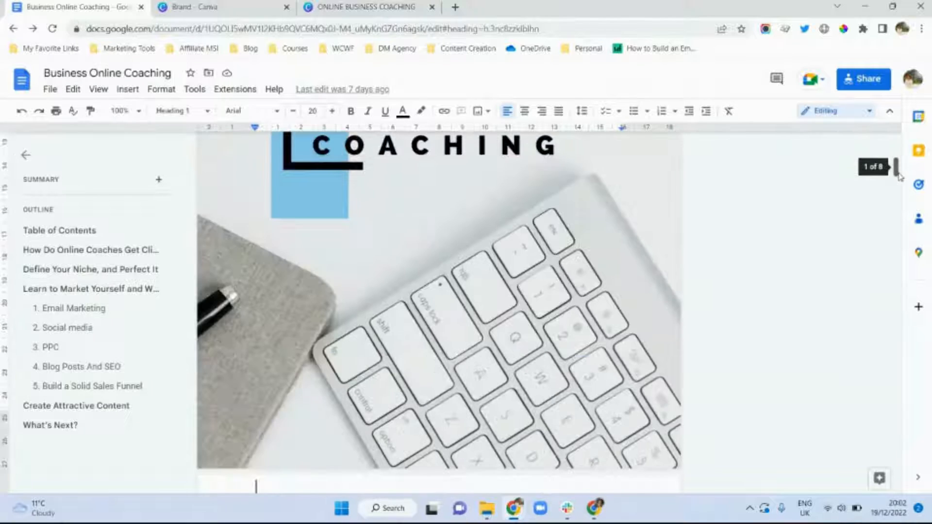
scroll("down", 3)
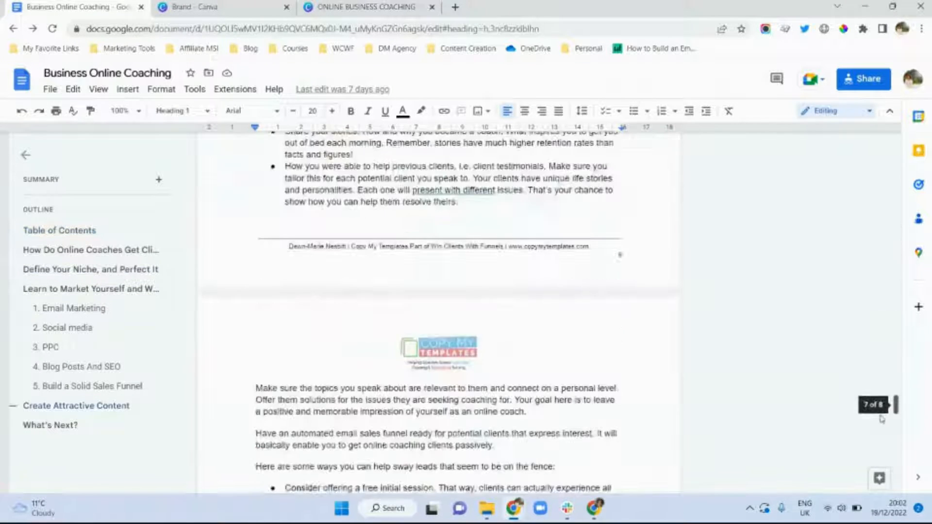
scroll("down", 3)
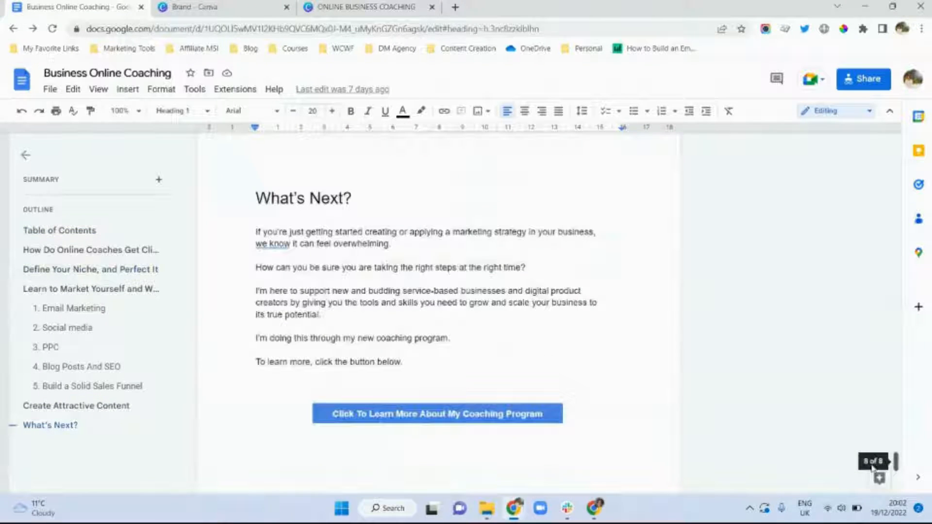
left_click(369, 6)
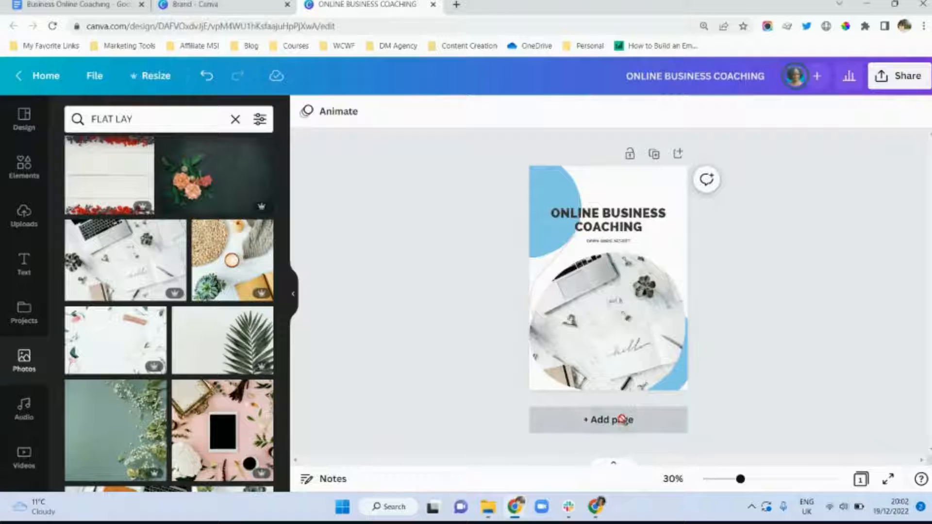
Add a blank page 2 with the Copy My Templates logo shrunk to the top centre
left_click(607, 419)
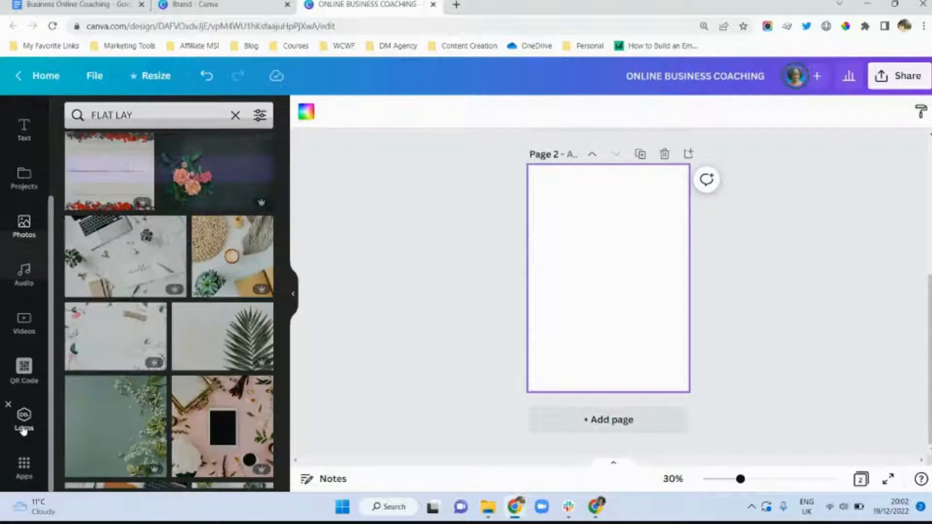
left_click(24, 415)
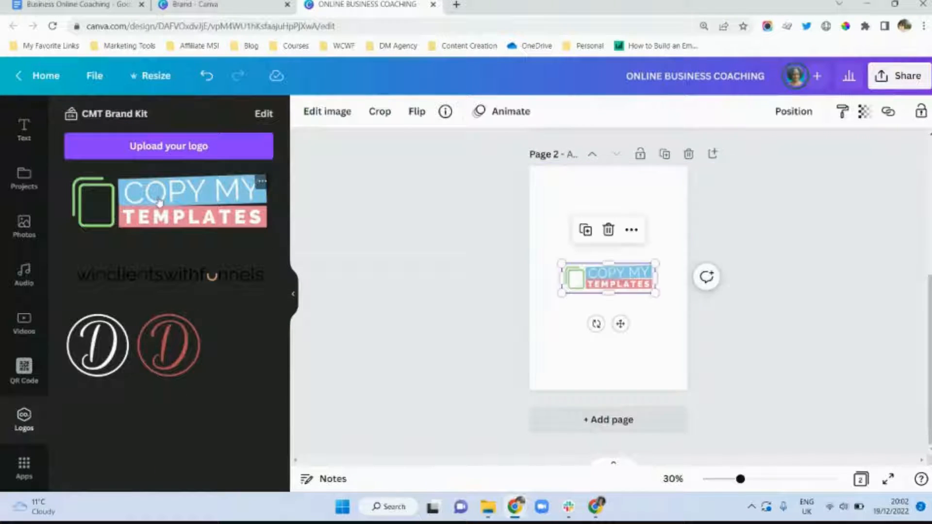
left_click_drag(657, 266, 608, 278)
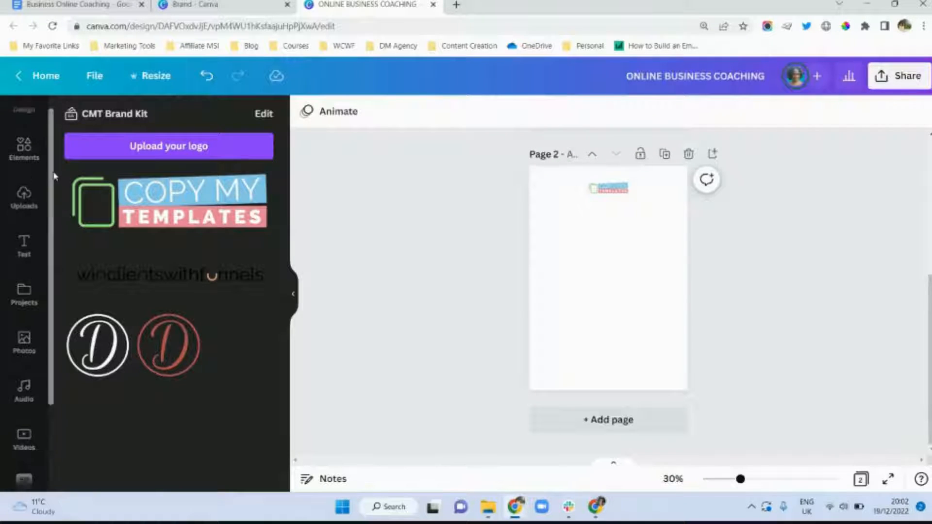
Place a 13.9-size body text credit with the website along page 2's bottom
left_click(24, 244)
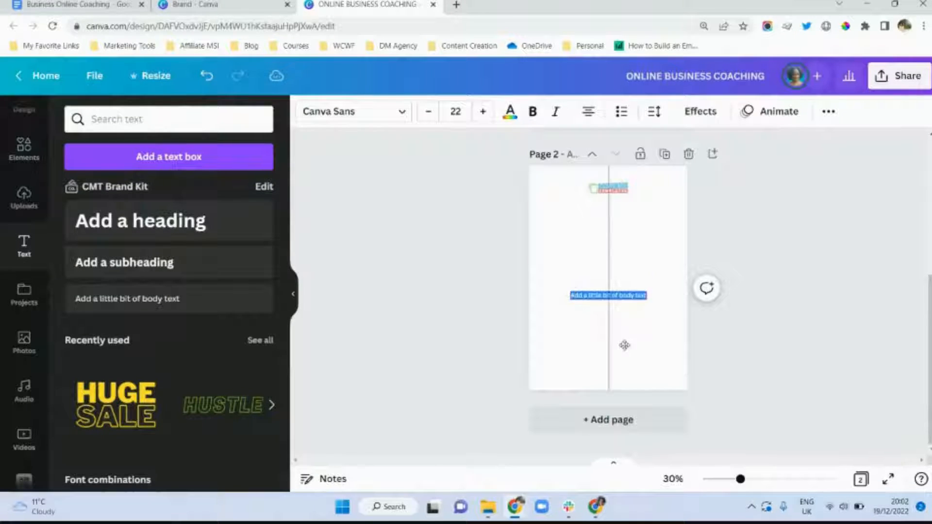
left_click_drag(607, 295, 607, 371)
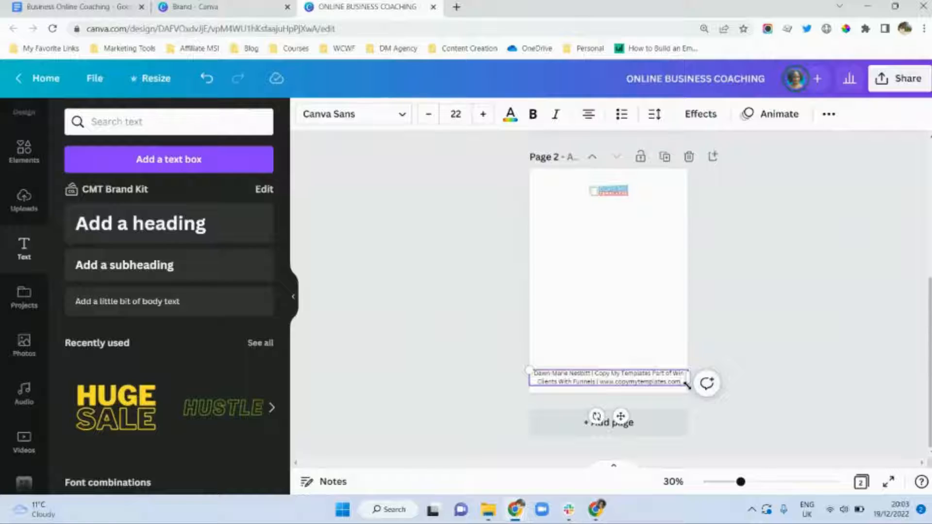
left_click_drag(684, 390, 628, 379)
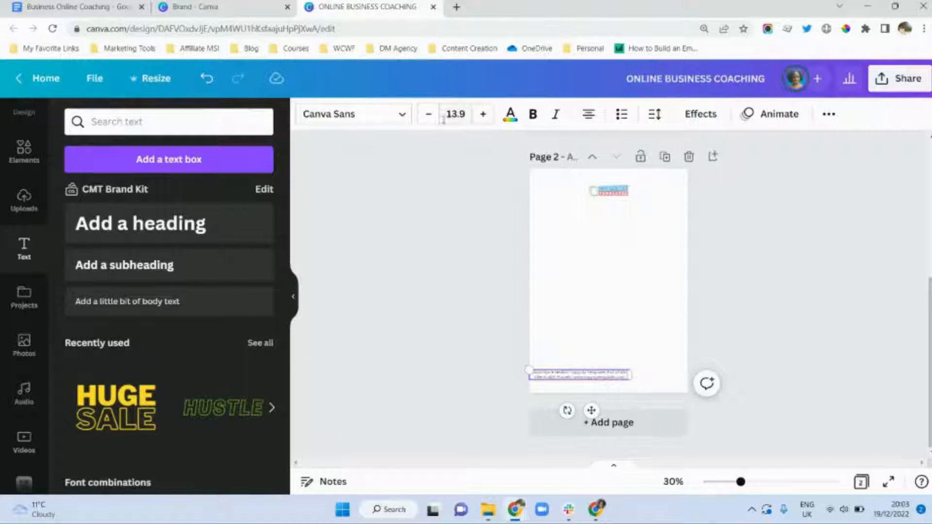
mouse_move(455, 114)
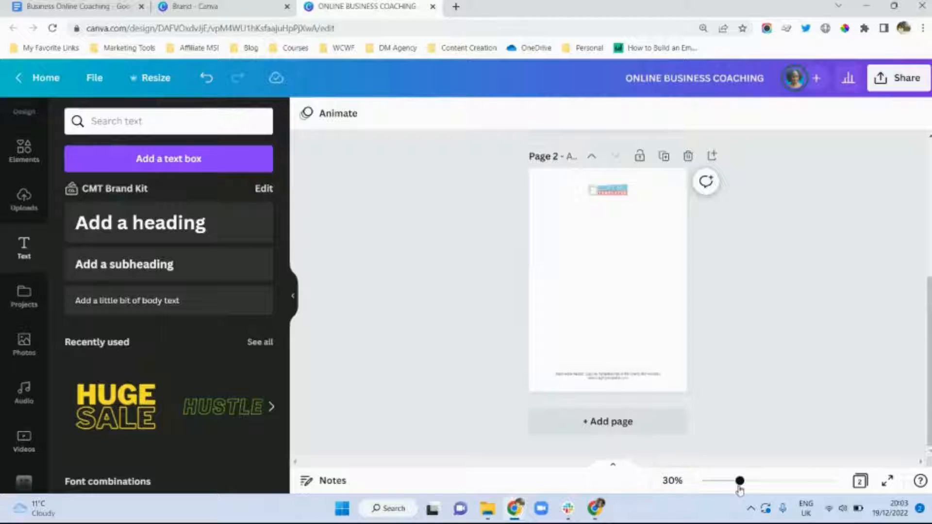
mouse_move(739, 492)
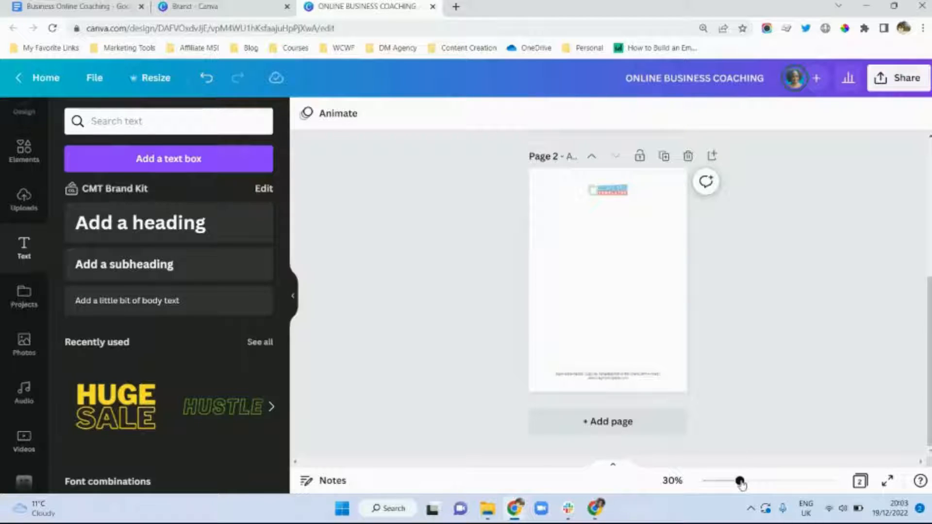
Zoom in to inspect page 2's footer text, then zoom back out to the whole page
left_click_drag(738, 482, 783, 482)
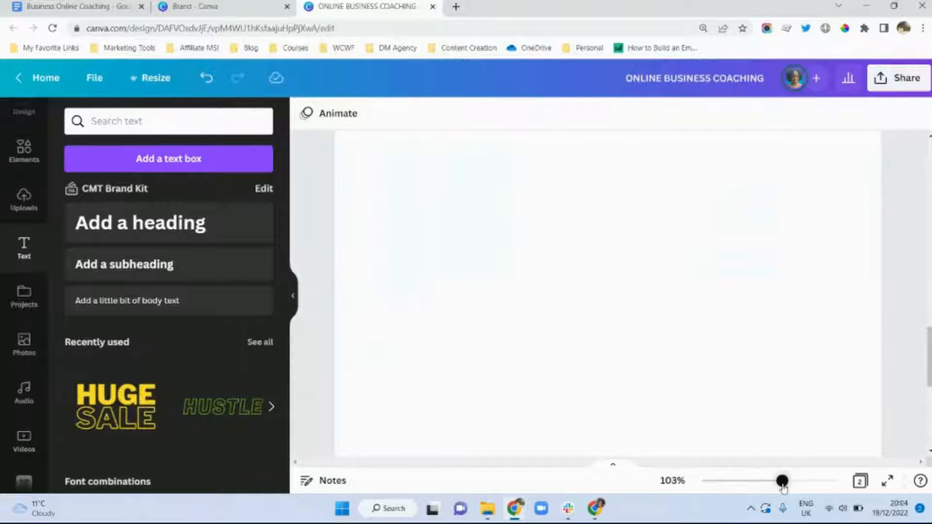
left_click_drag(782, 479, 746, 480)
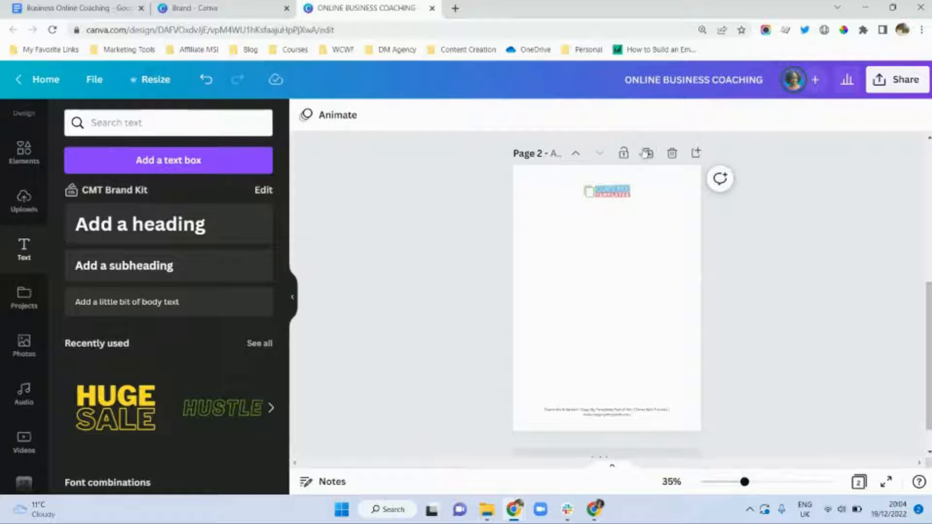
mouse_move(647, 153)
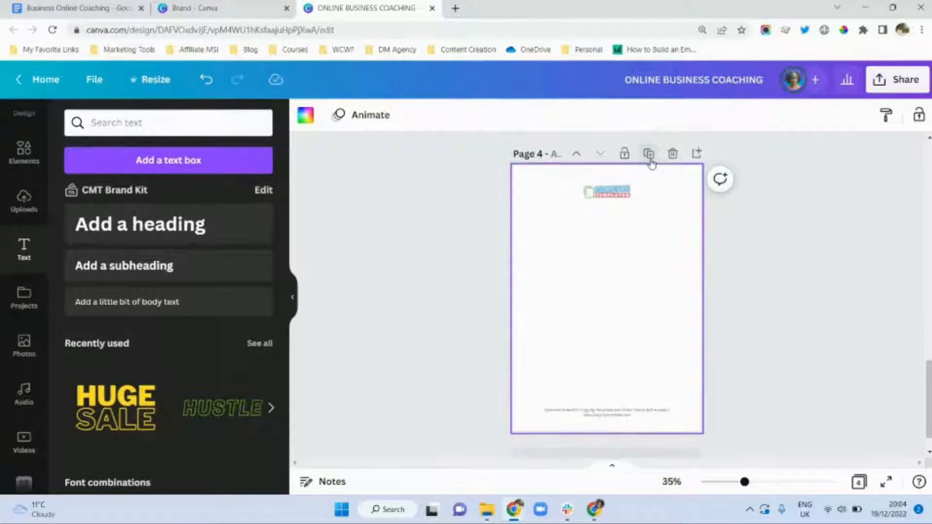
Duplicate the logo-and-footer page twice more
left_click(648, 154)
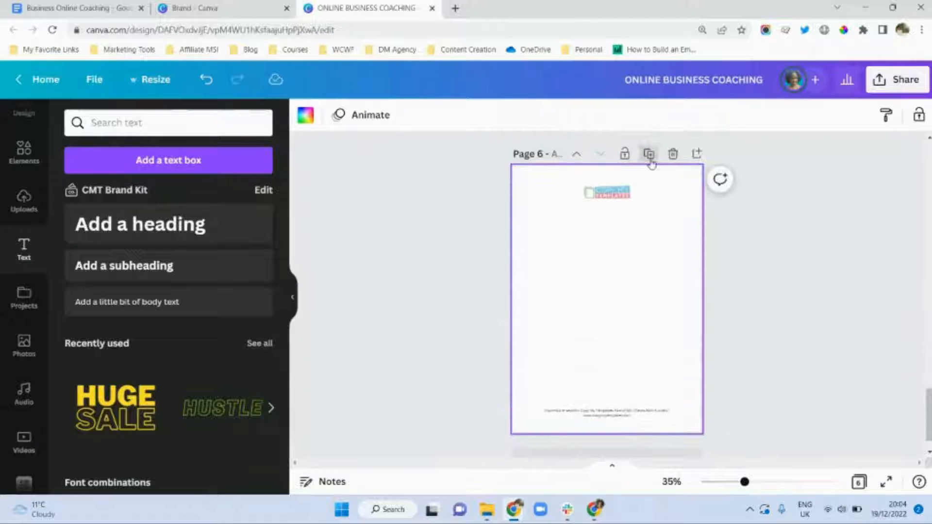
left_click(647, 153)
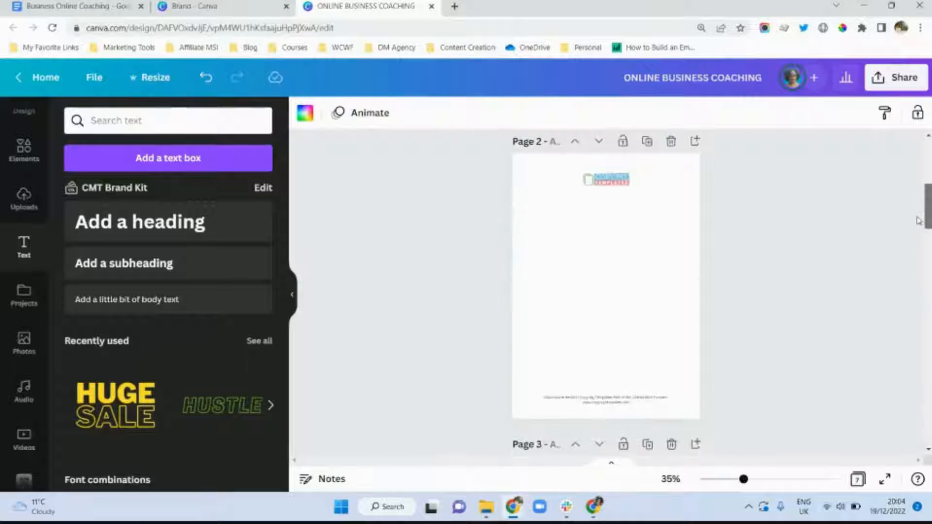
scroll("down", 3)
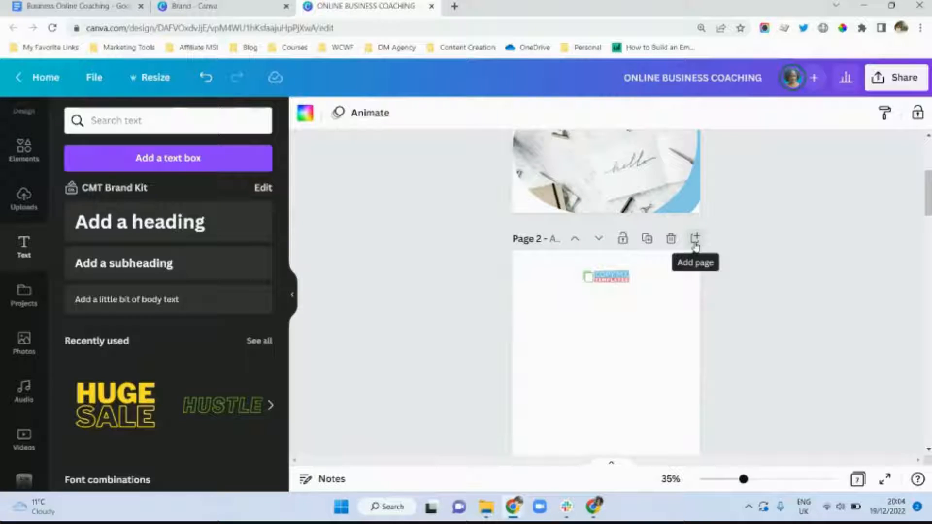
Insert blank pages after page 2 and after page 8
left_click(694, 238)
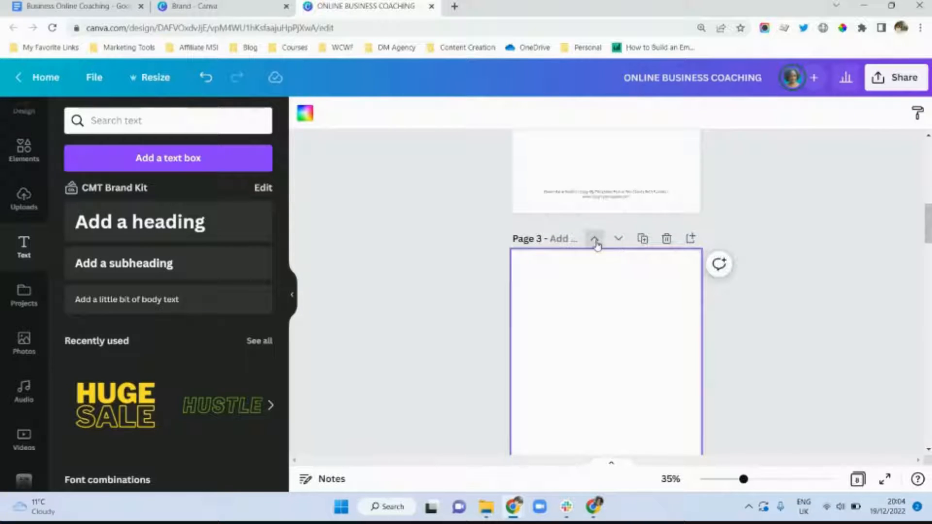
scroll("down", 3)
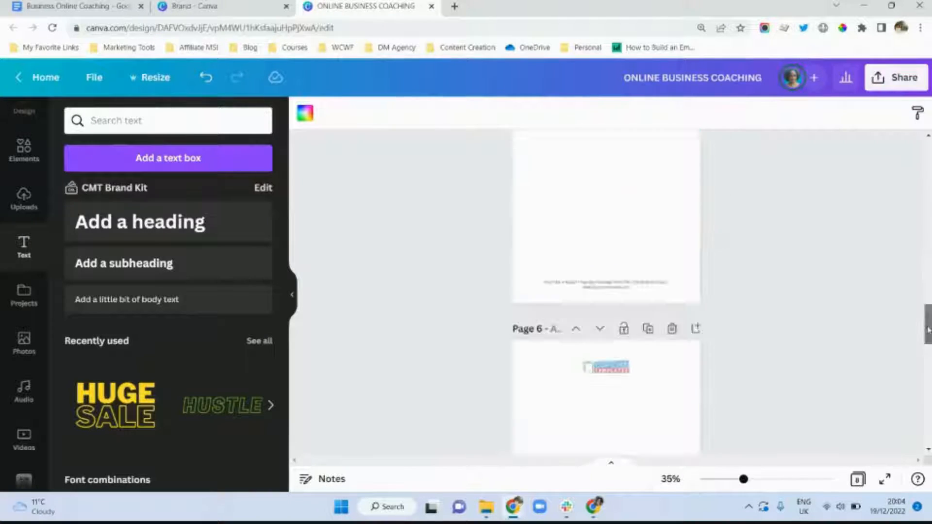
scroll("down", 3)
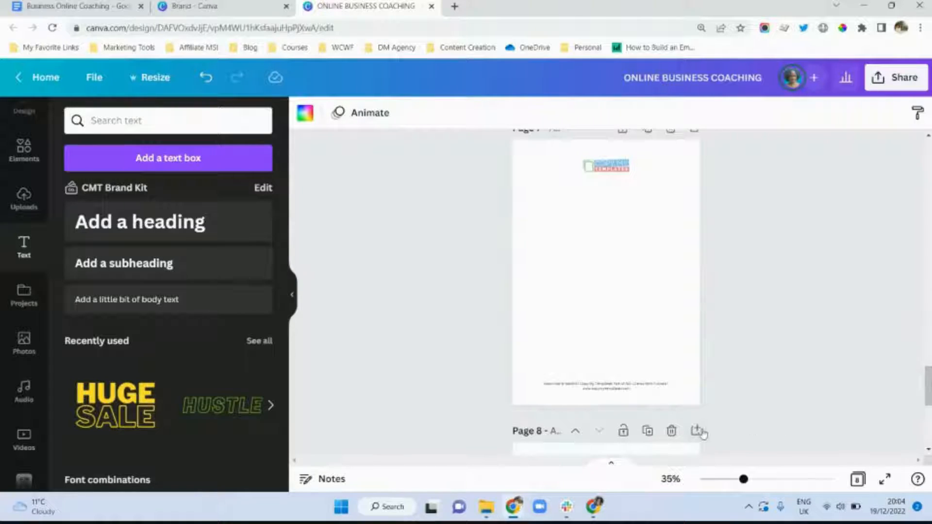
left_click(695, 431)
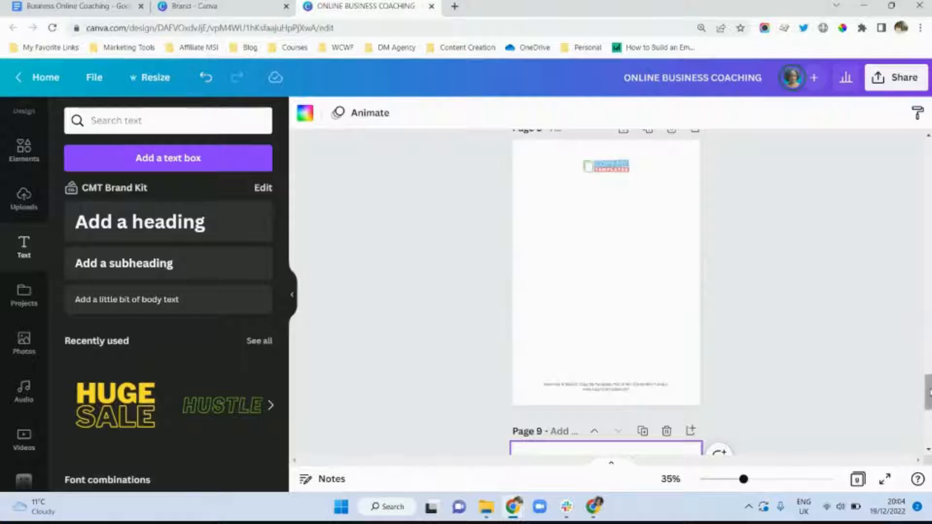
scroll("down", 3)
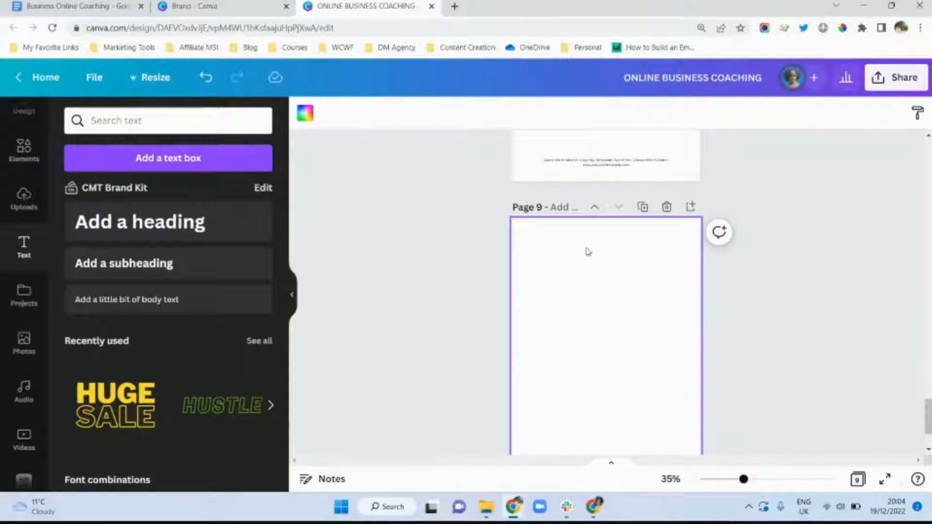
mouse_move(650, 295)
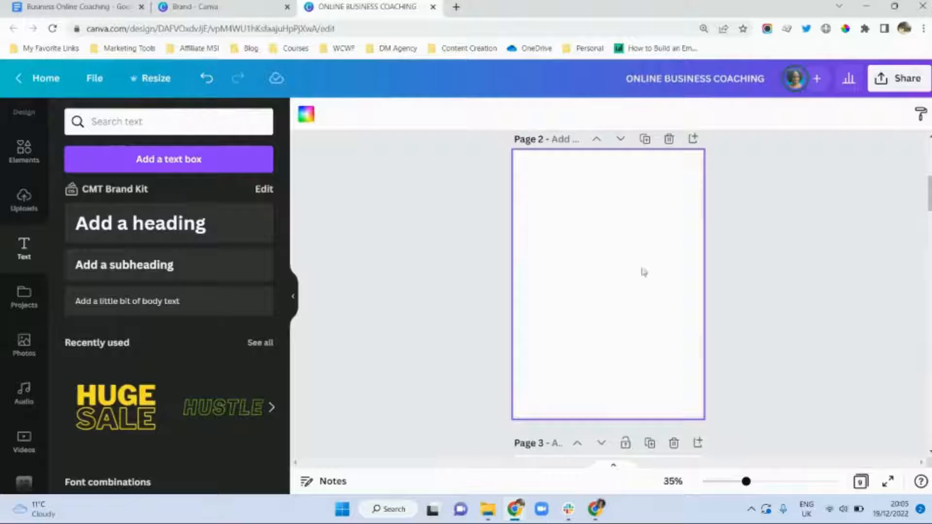
mouse_move(582, 331)
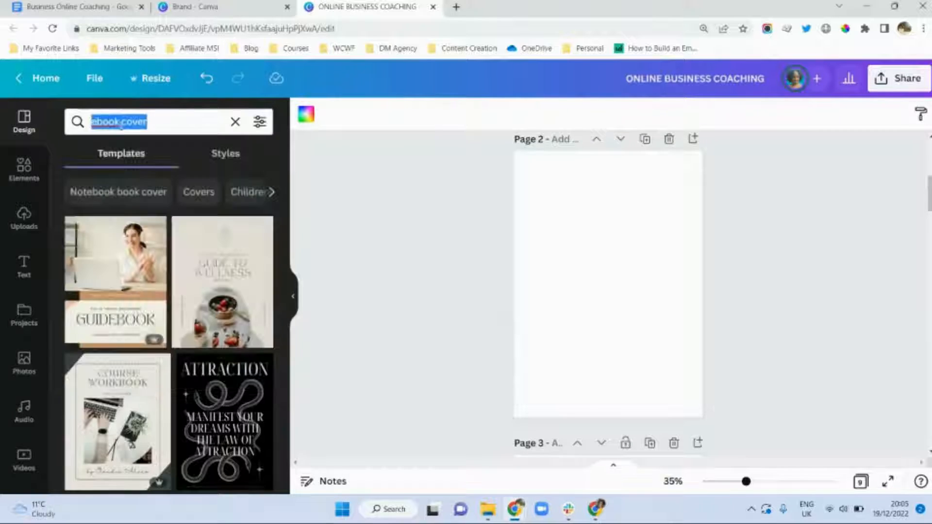
Apply the first 'table of contents' template result to page 2
type("table of")
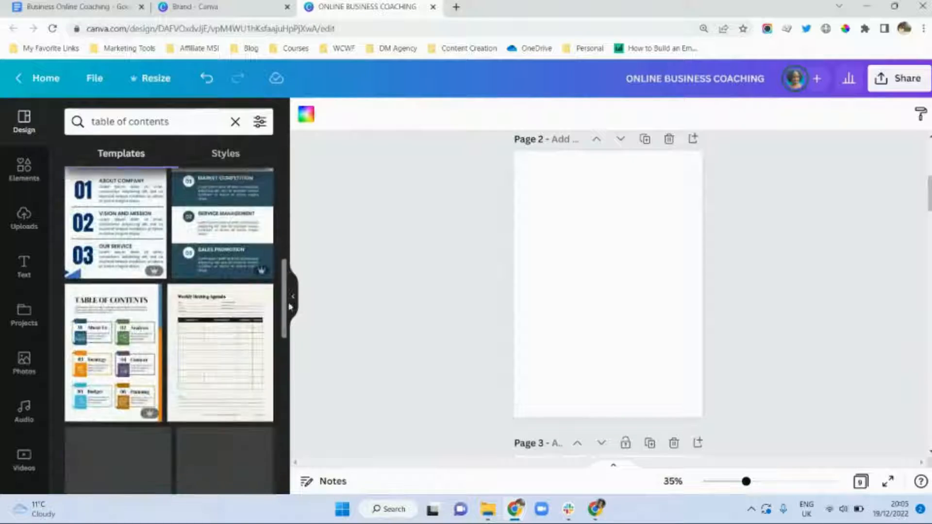
scroll("down", 3)
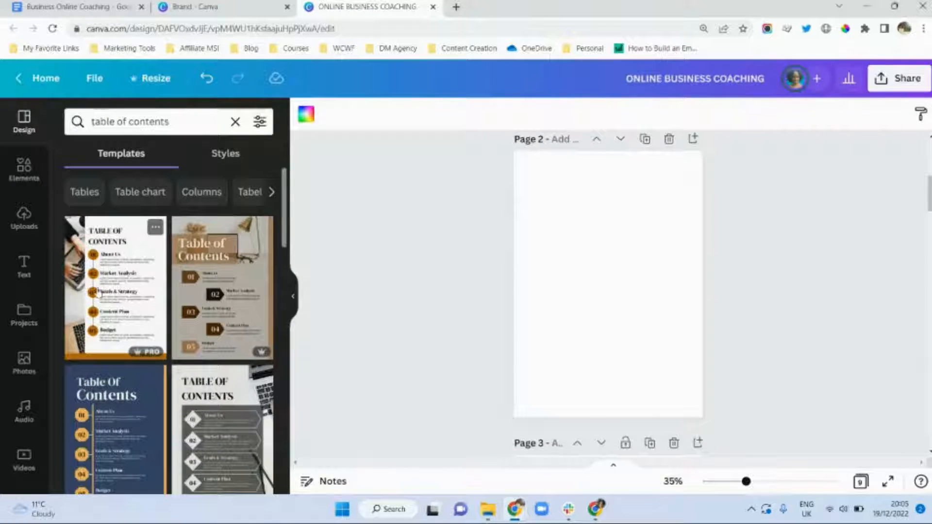
left_click(115, 288)
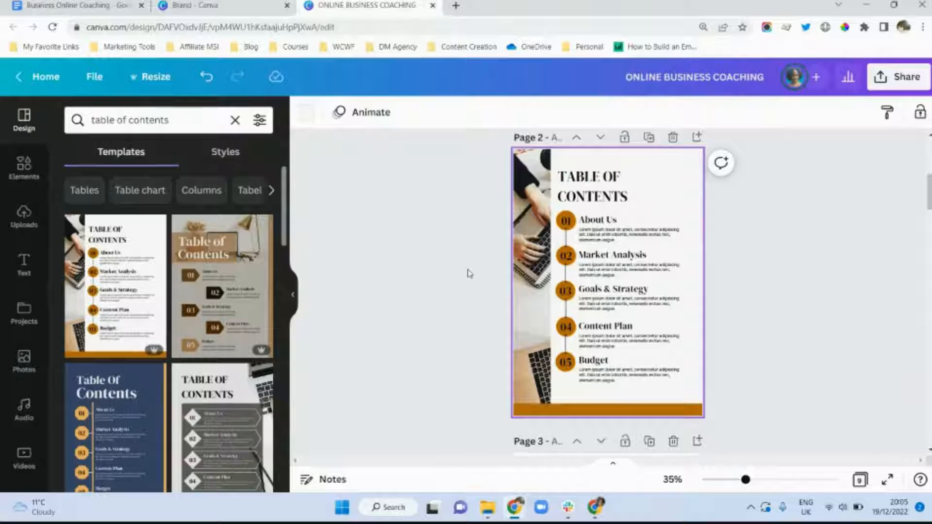
Review the ebook's chapter headings in Google Docs, then return to the Canva design
left_click(71, 5)
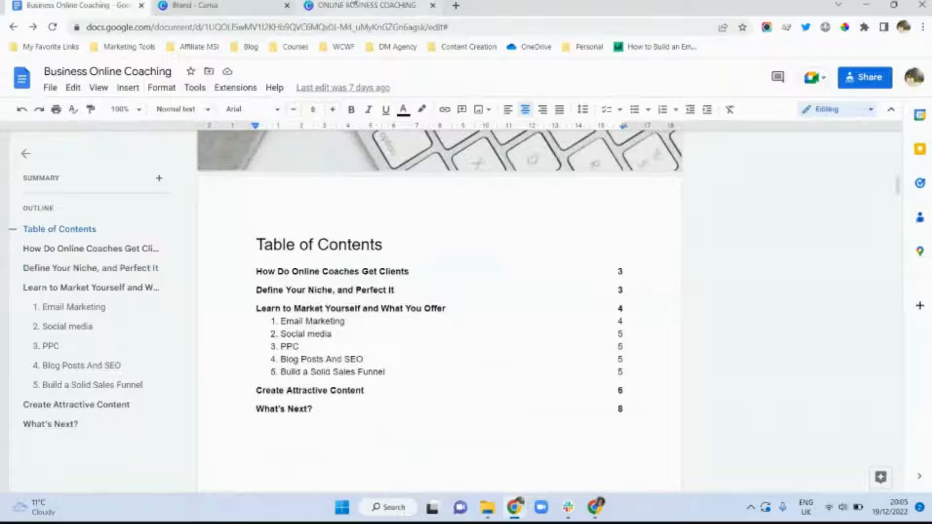
left_click(223, 6)
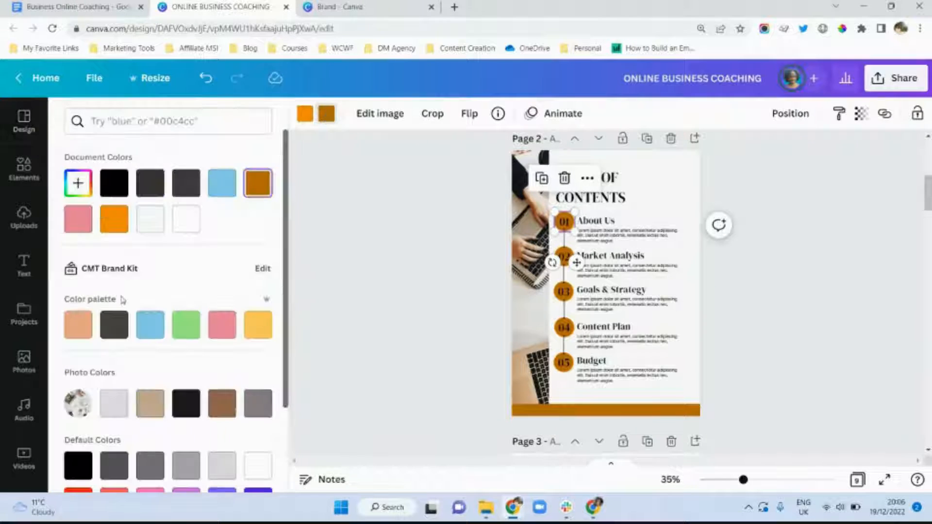
Change all orange circles and bar to light blue and retitle the contents entries
left_click(150, 325)
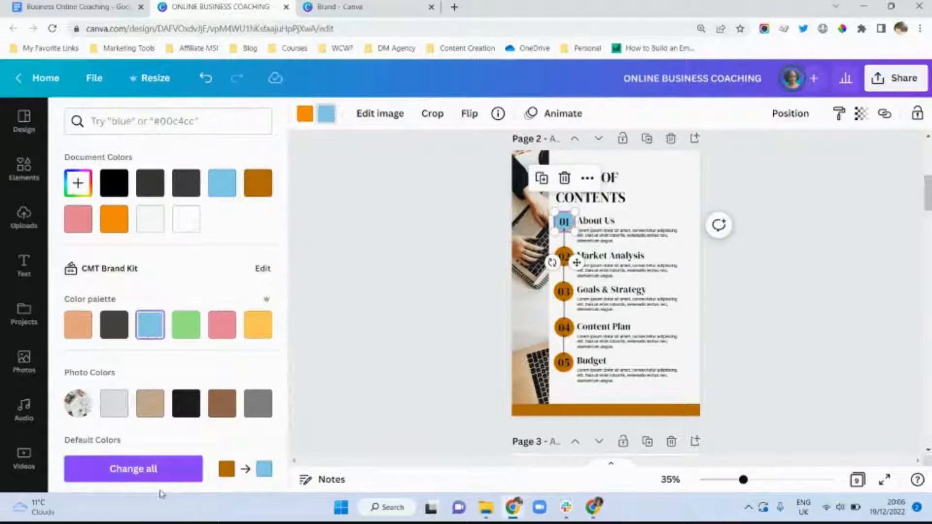
left_click(133, 469)
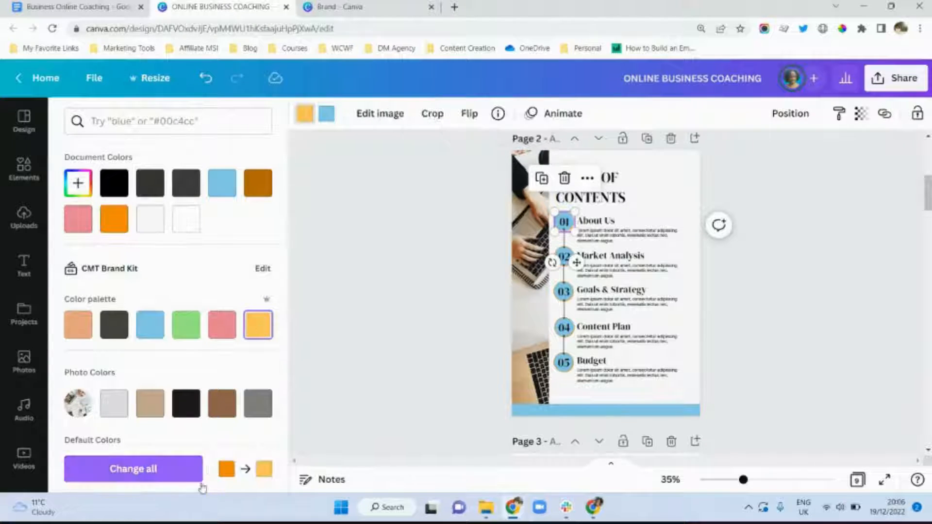
type("table of contents")
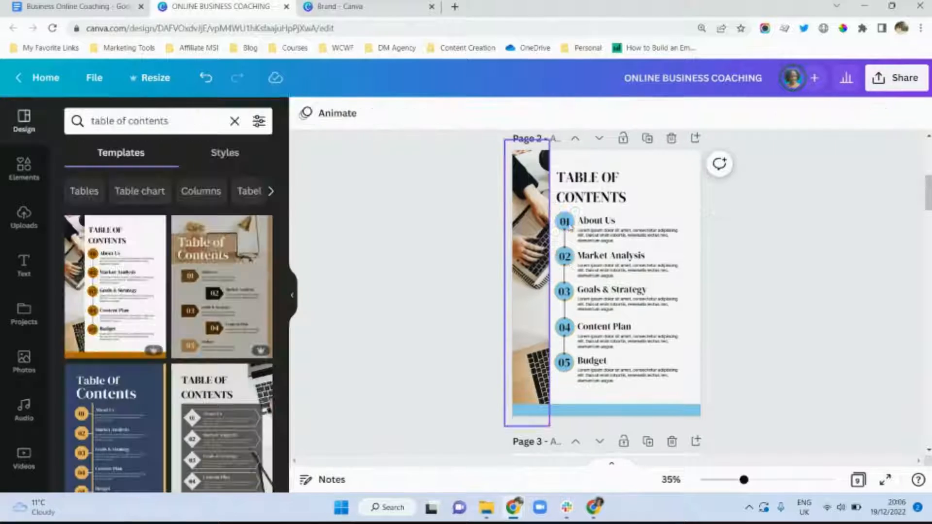
left_click(614, 290)
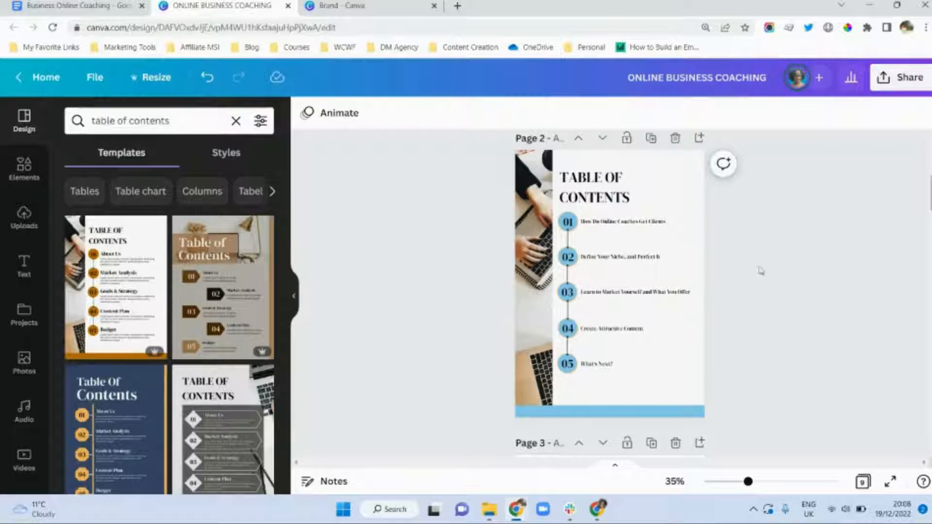
Select blank page 9, search 'contact us' templates, and fill its background light blue
scroll("down", 3)
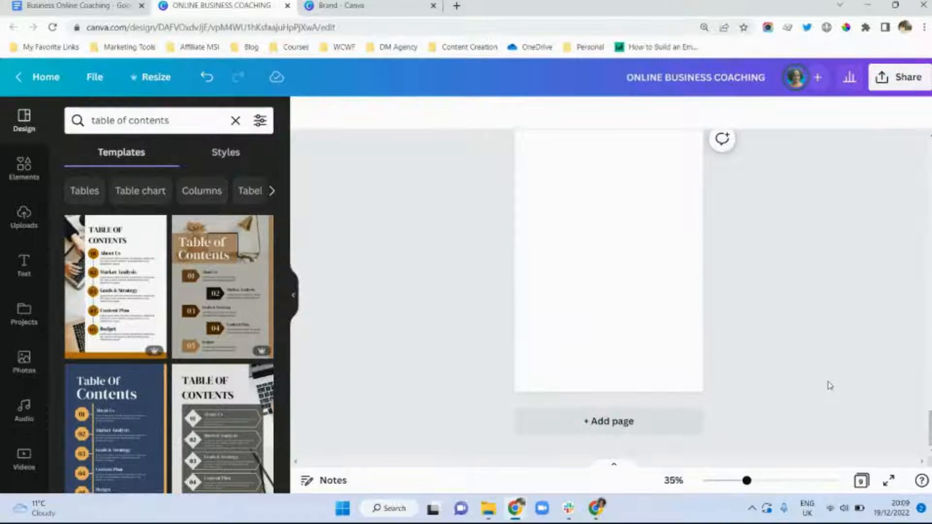
left_click(606, 259)
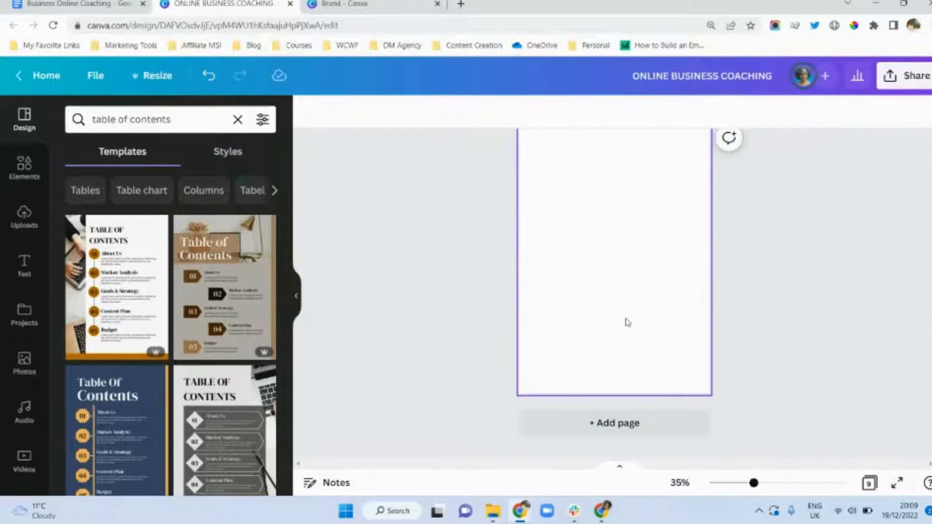
mouse_move(616, 303)
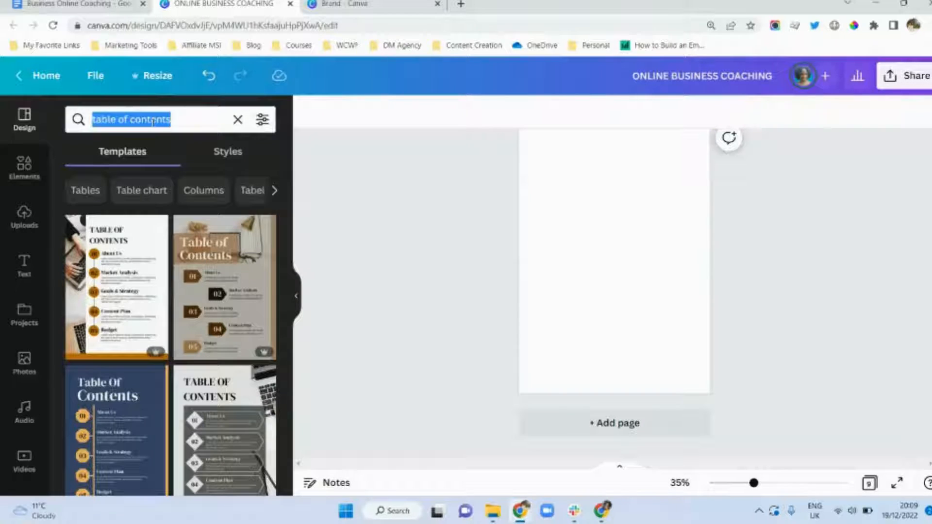
type("contact us")
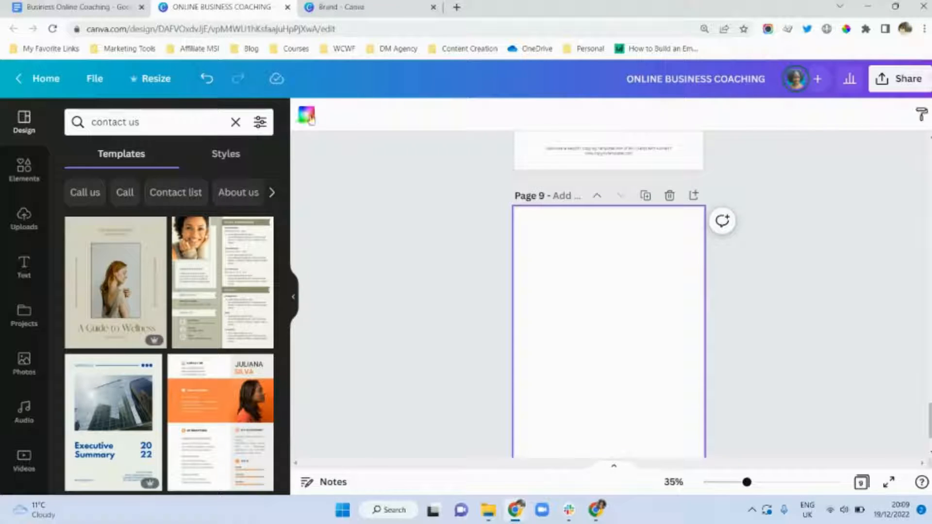
left_click(305, 115)
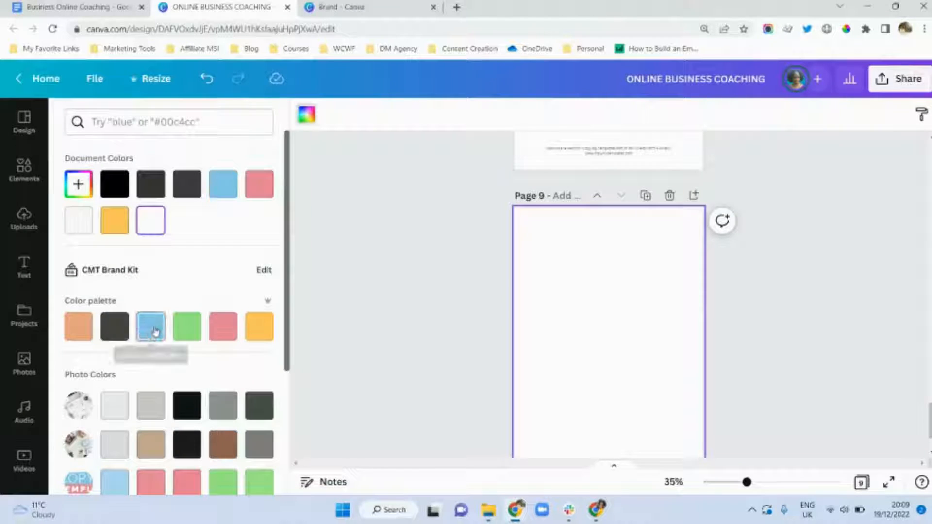
left_click(151, 326)
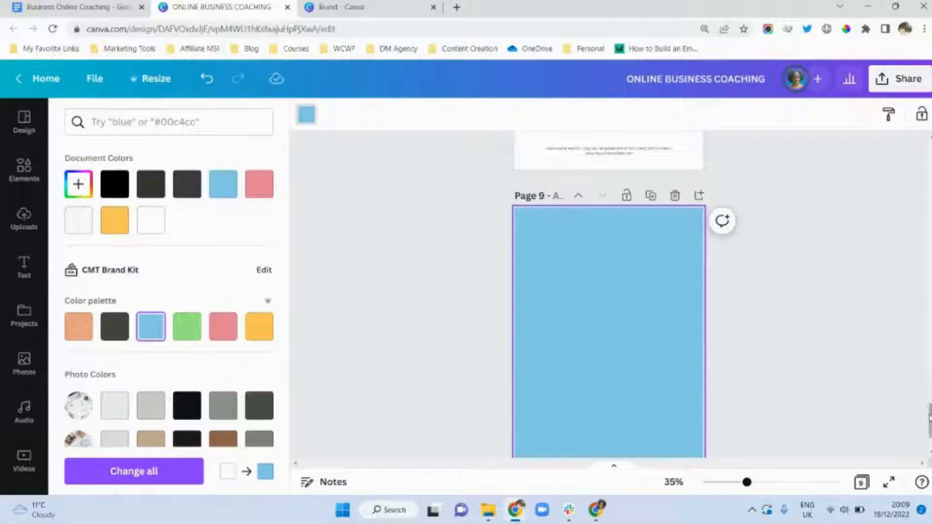
Make the bar on page 9 yellow and add a body text box
scroll("down", 3)
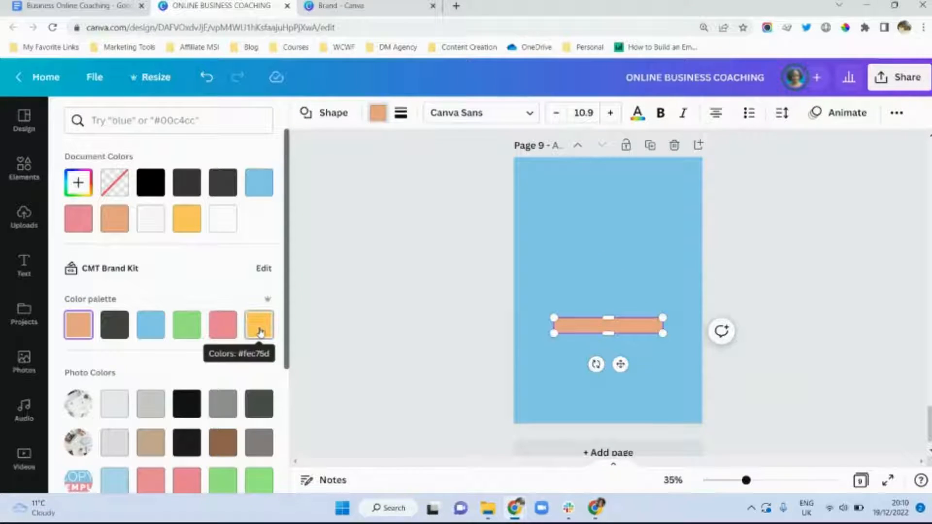
left_click(258, 326)
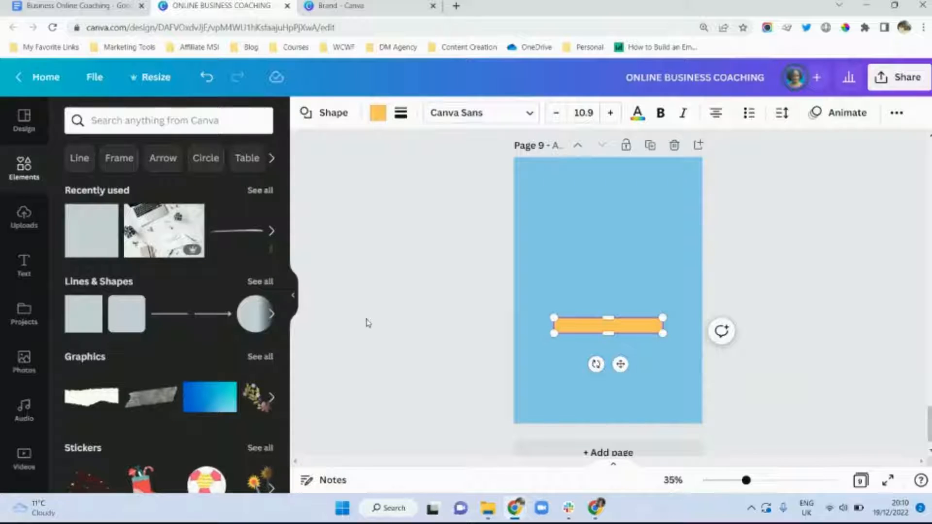
mouse_move(597, 232)
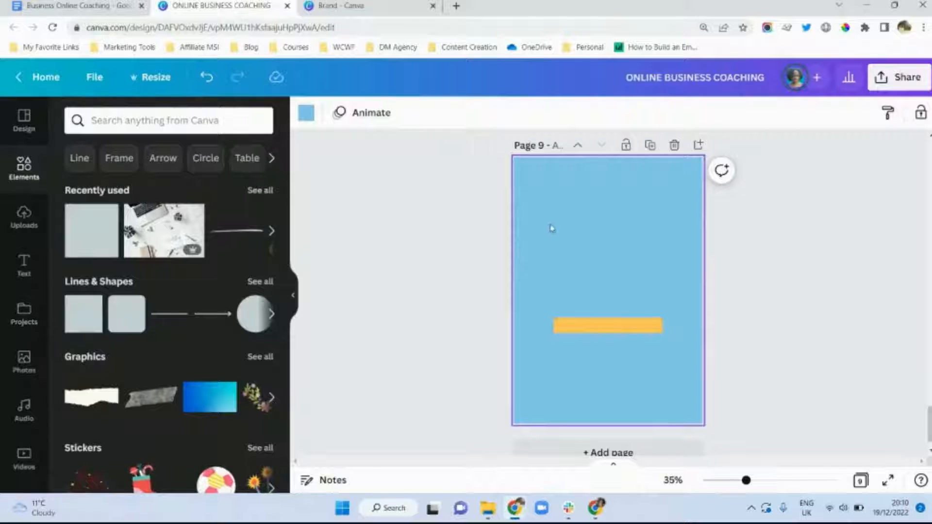
left_click(24, 264)
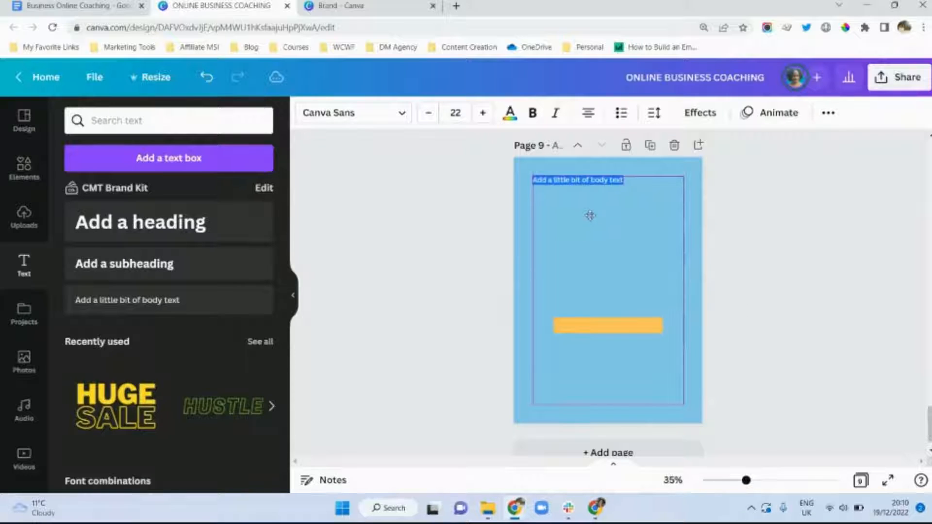
Copy the What's Next? section from Google Docs into page 9's text box
left_click(77, 5)
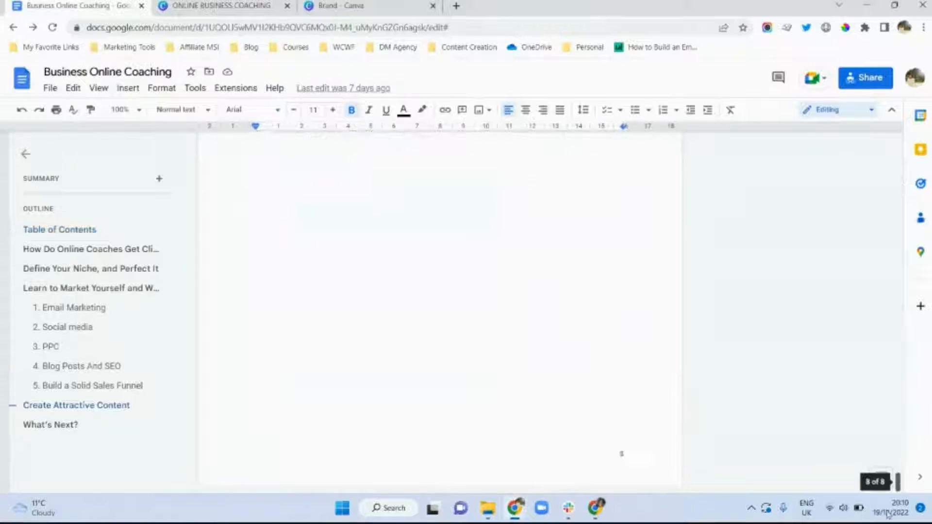
left_click(50, 424)
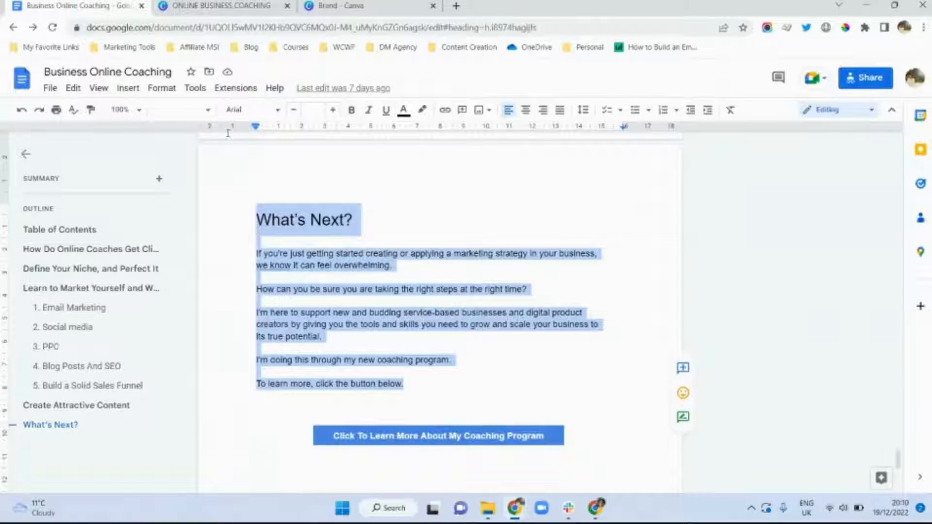
left_click(218, 5)
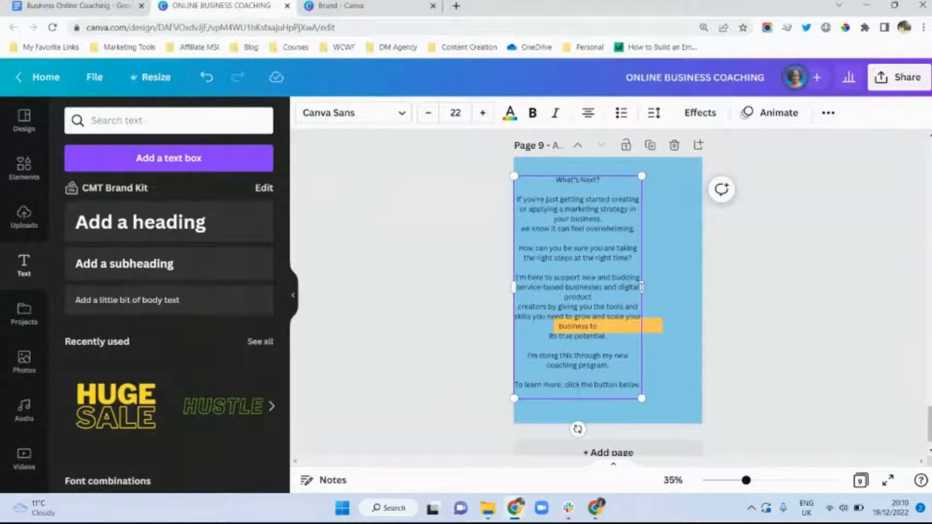
Widen page nine's What's Next? text box, left-align its copy, and make it white
left_click_drag(641, 286, 687, 286)
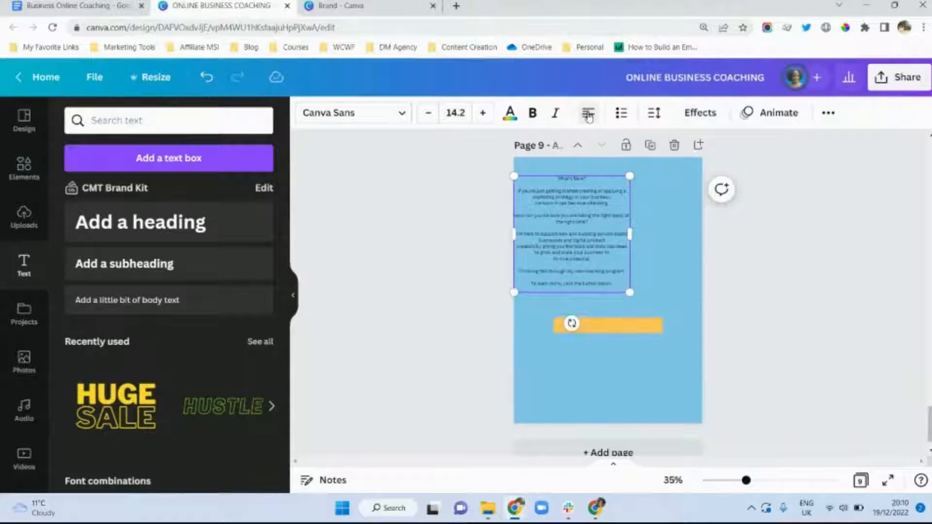
left_click_drag(630, 232, 673, 232)
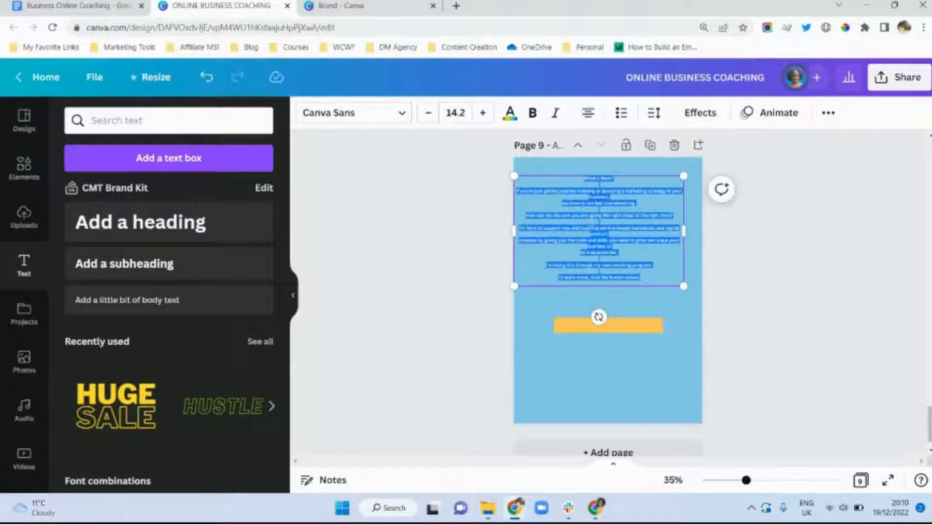
left_click(587, 113)
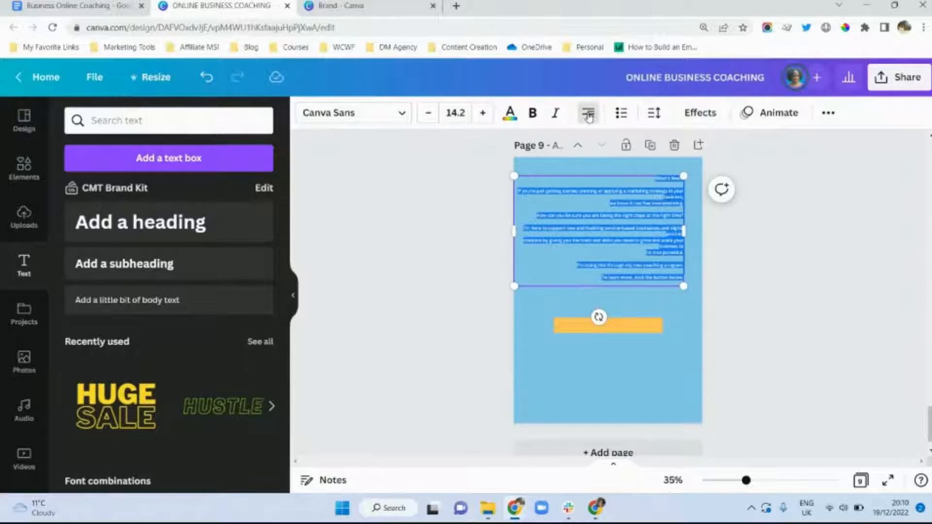
left_click(587, 112)
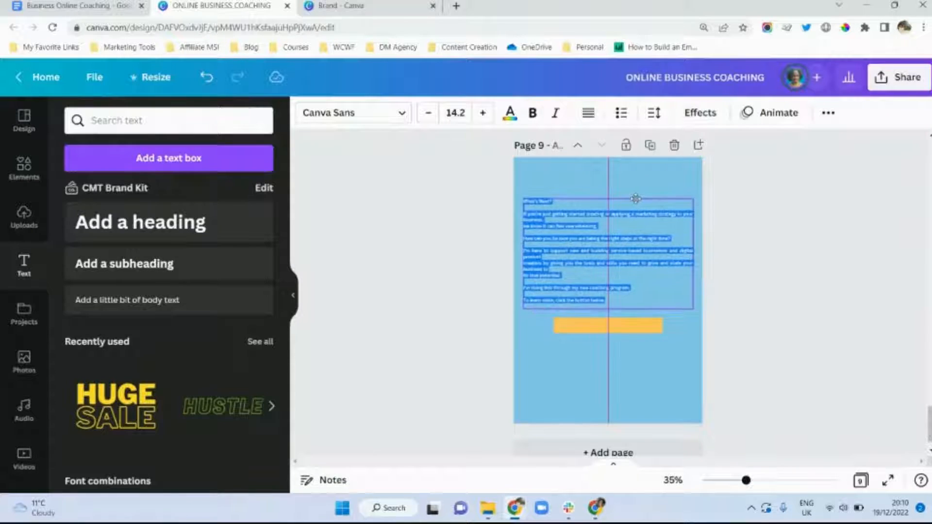
left_click(736, 243)
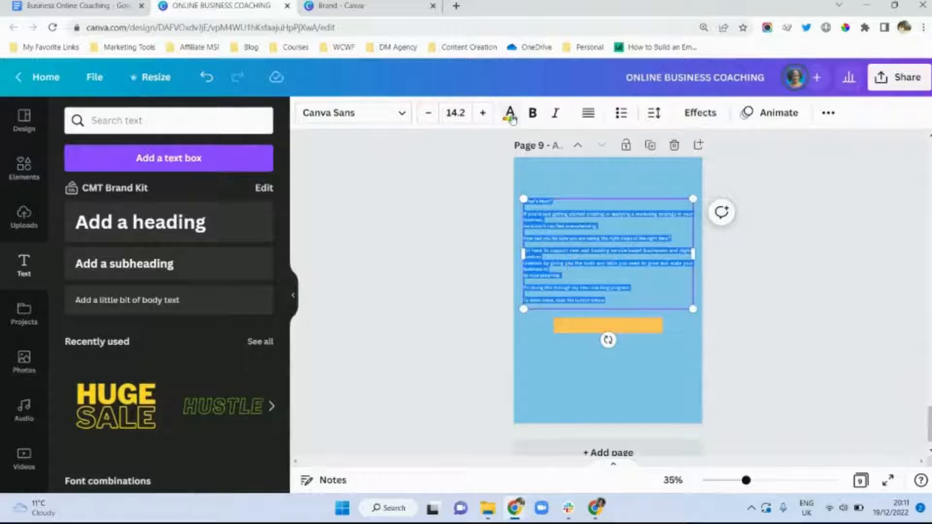
left_click(508, 113)
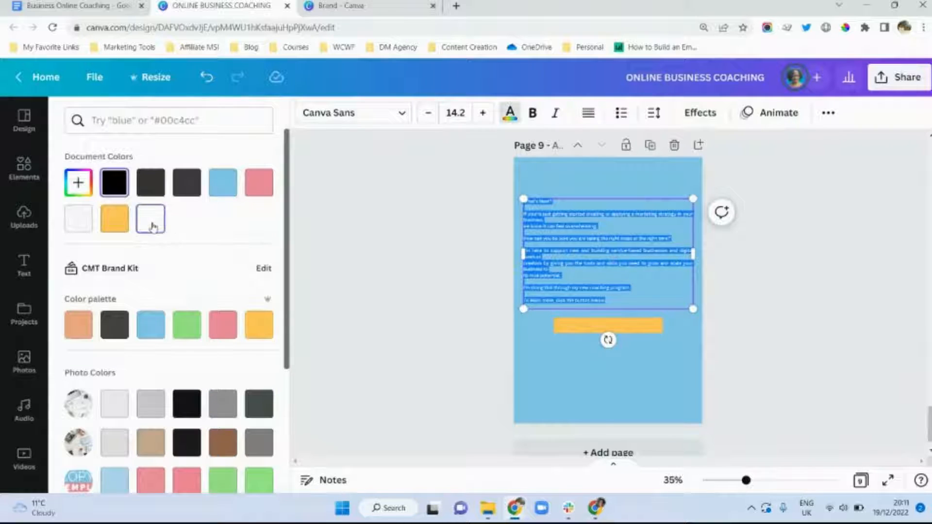
left_click(24, 264)
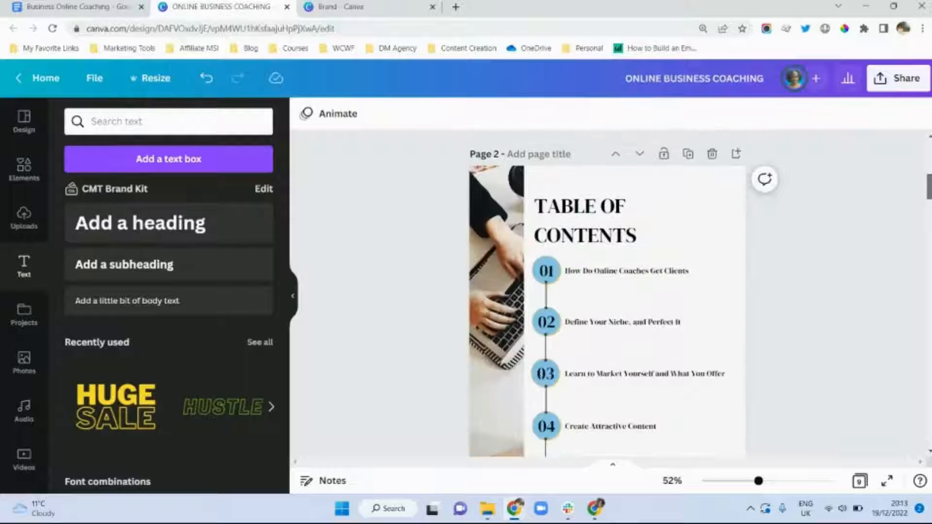
Search templates for 'article' and scroll the canvas back to blank page 3
type("article")
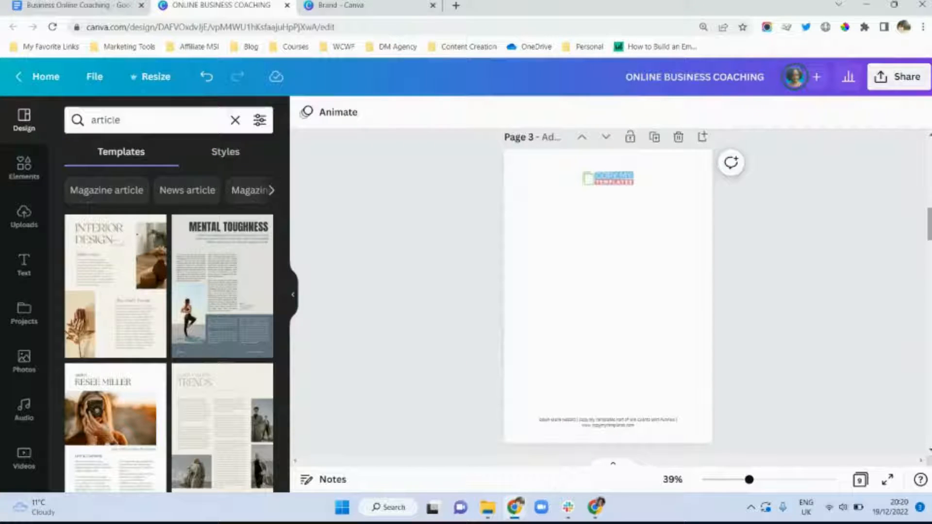
scroll("down", 3)
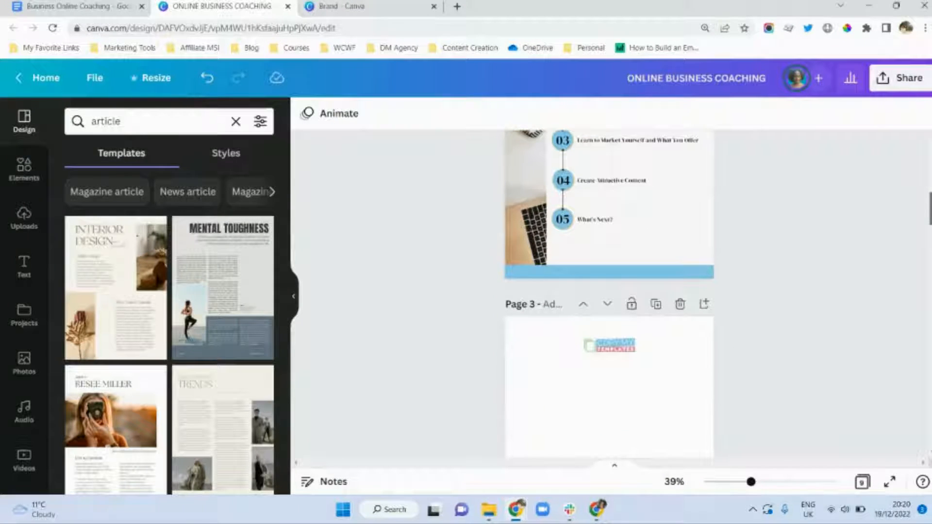
scroll("down", 3)
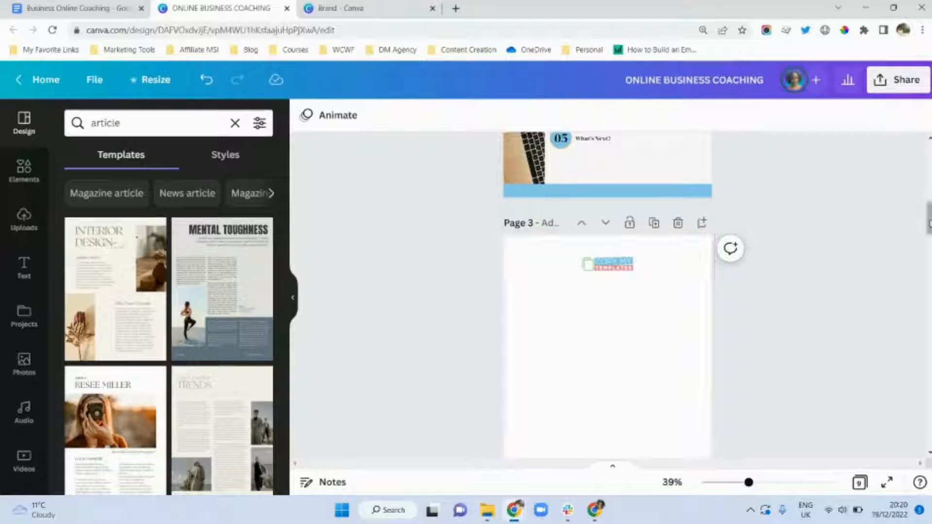
scroll("down", 3)
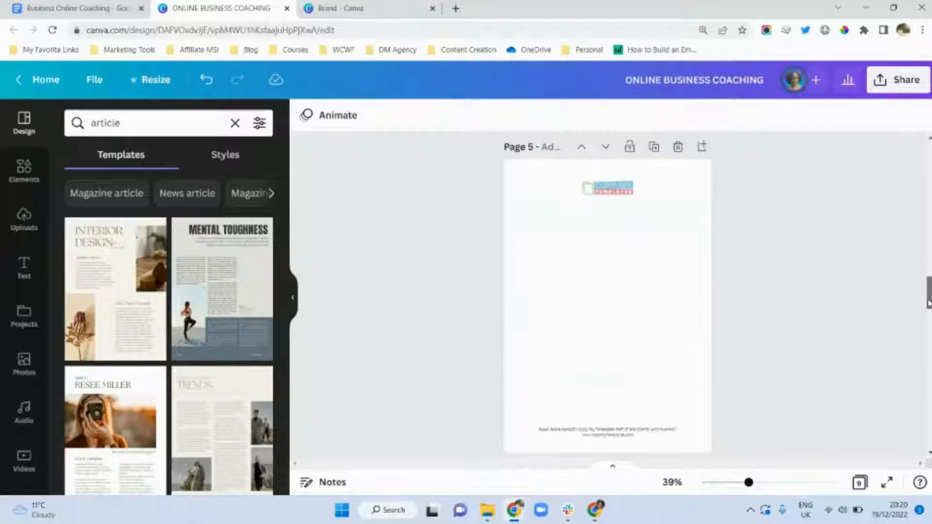
scroll("down", 3)
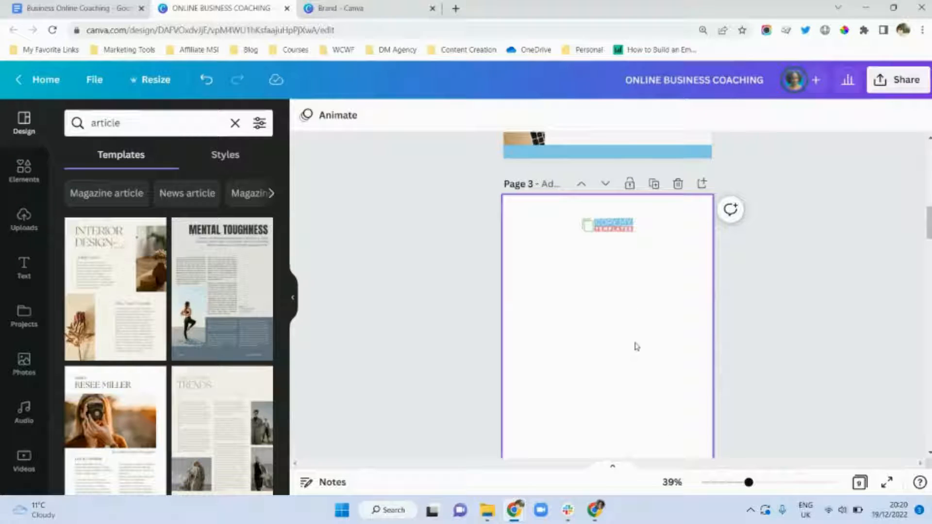
Add a body text box under page 3's logo, stretch it wide, and shrink it to 13
left_click(23, 268)
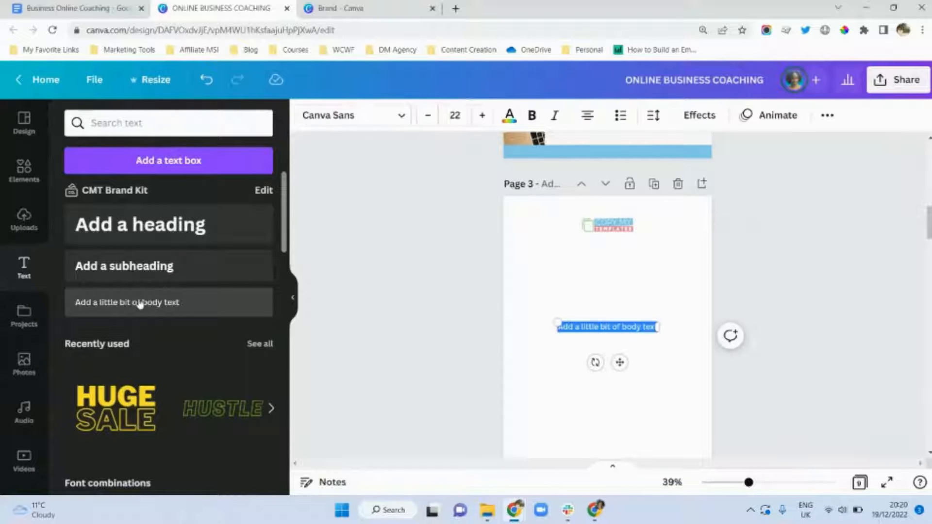
left_click_drag(606, 326, 567, 258)
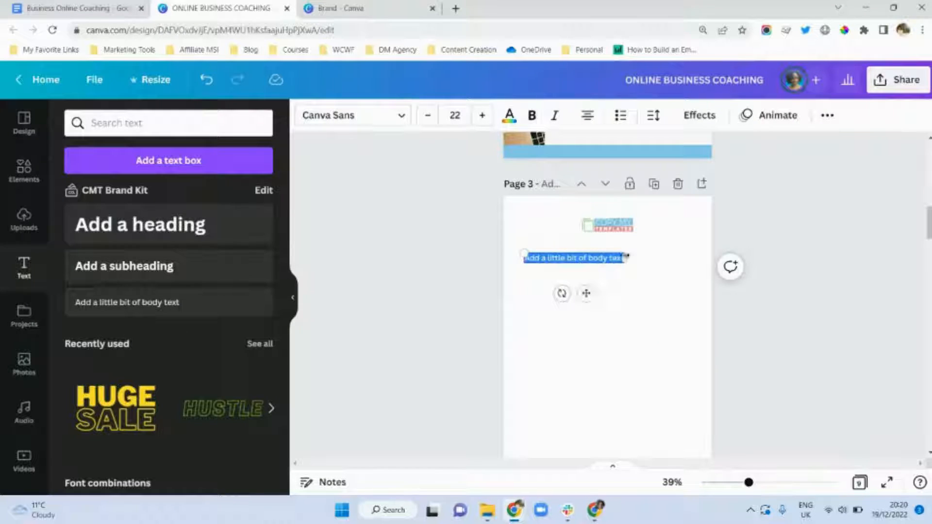
left_click_drag(627, 258, 689, 249)
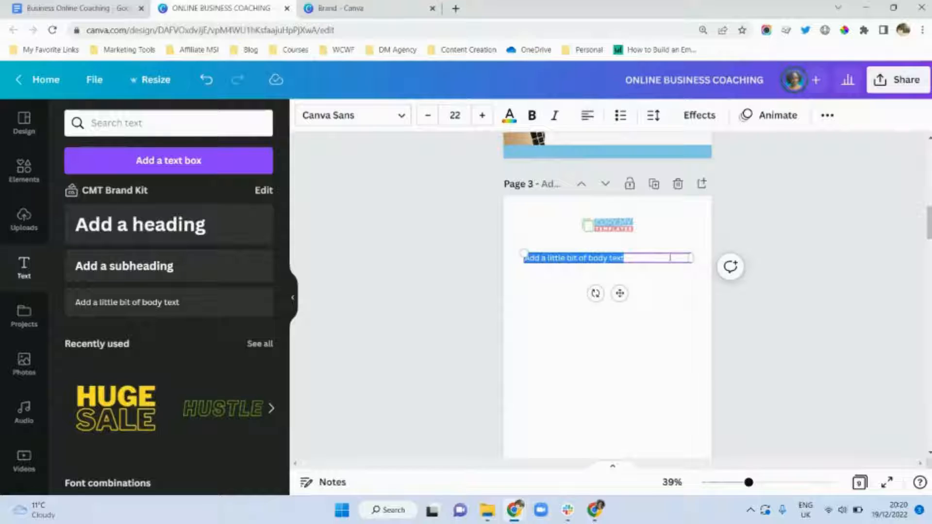
left_click(426, 114)
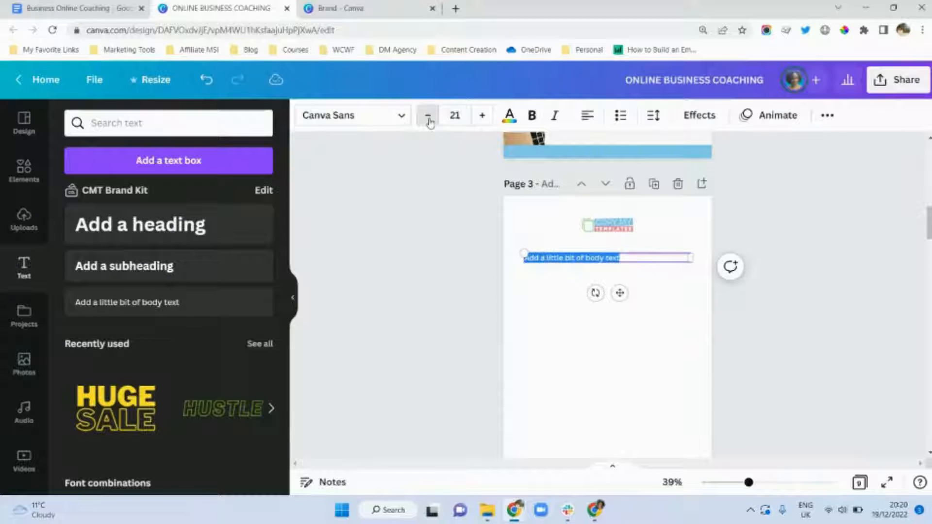
left_click(427, 115)
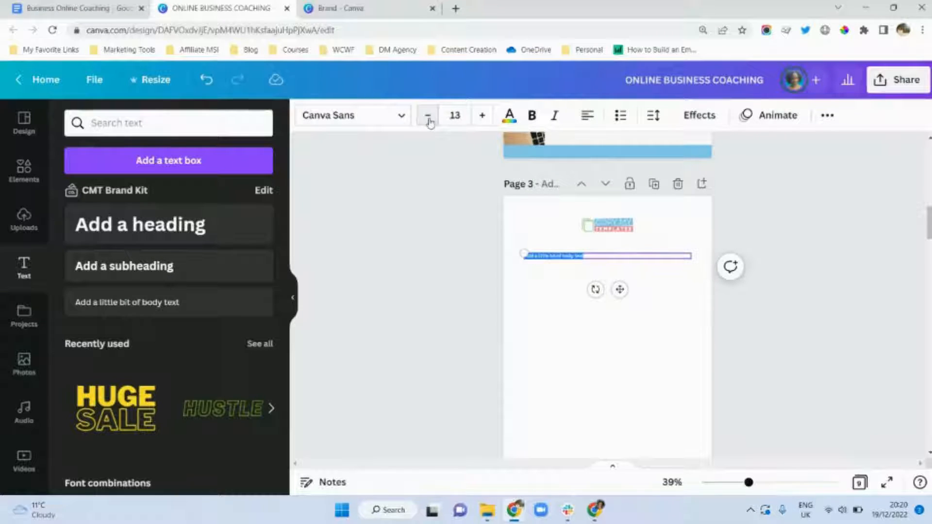
left_click(427, 116)
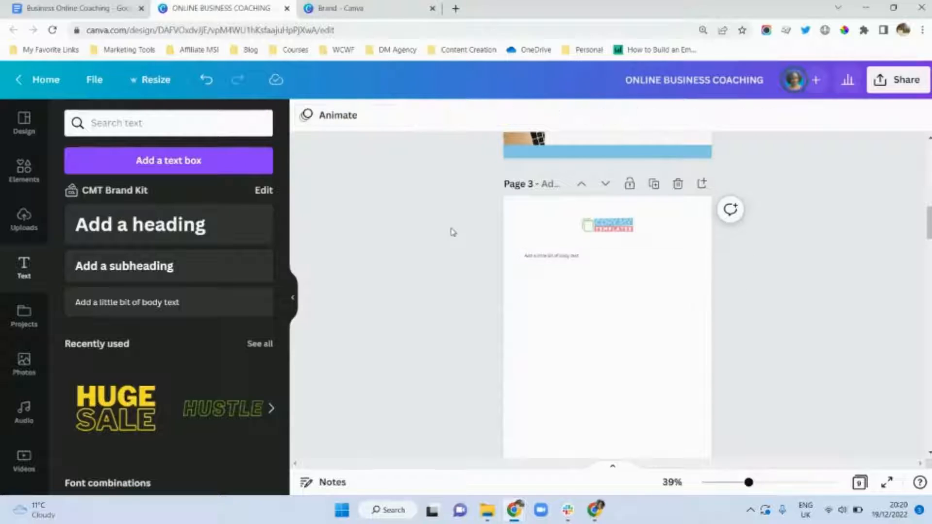
scroll("down", 3)
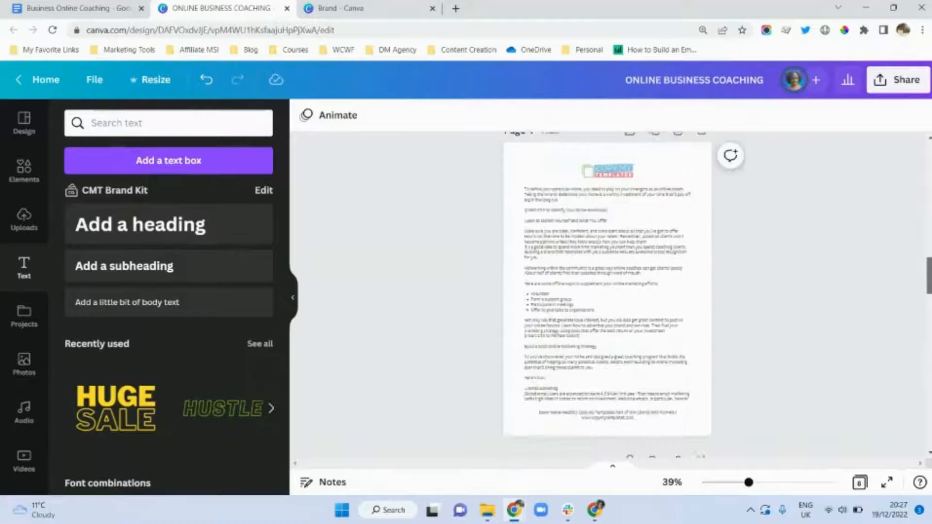
scroll("down", 3)
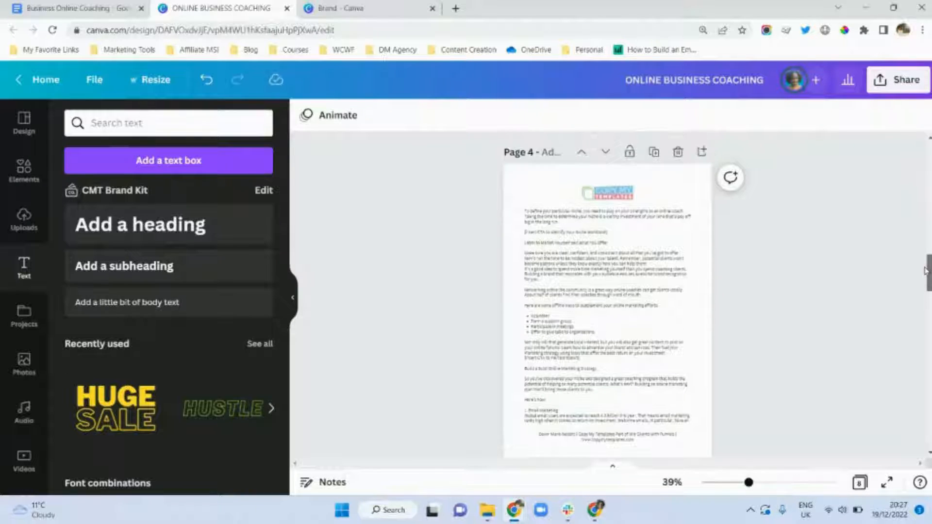
Duplicate the page 3 article text page to make a nine-page ebook
scroll("up", 3)
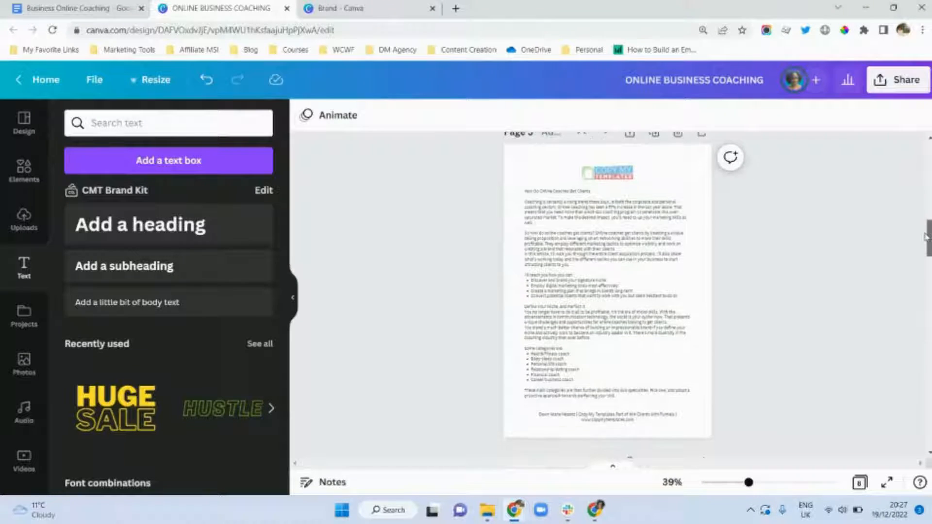
mouse_move(653, 158)
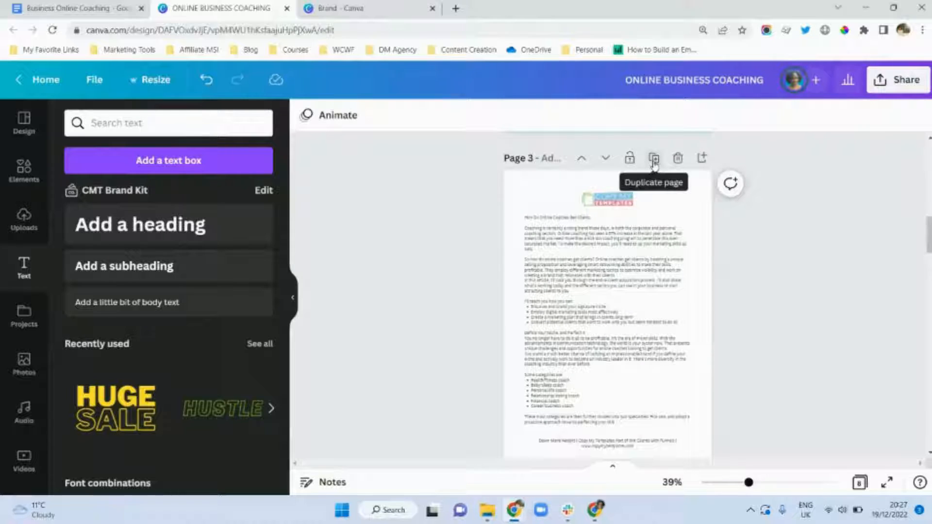
left_click(653, 158)
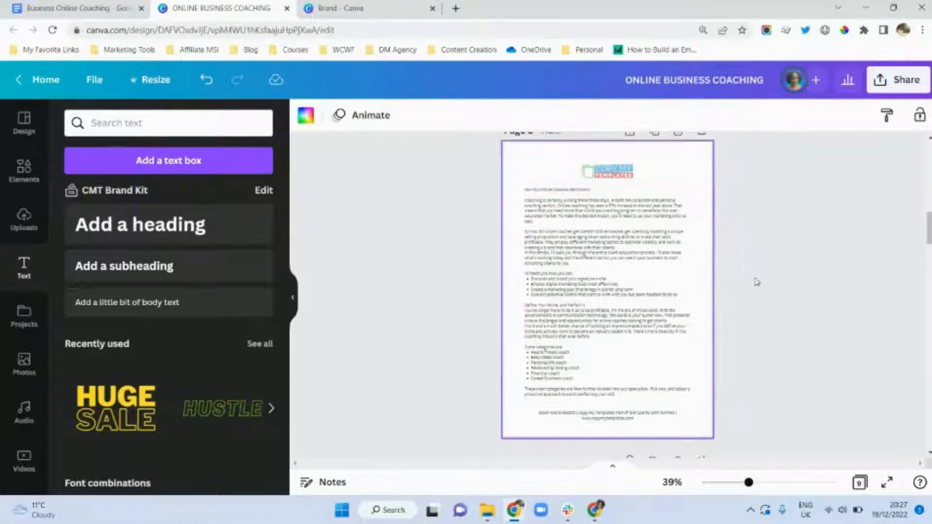
Delete the opening section from the duplicated page's text so it starts at Define Your Niche
left_click(606, 268)
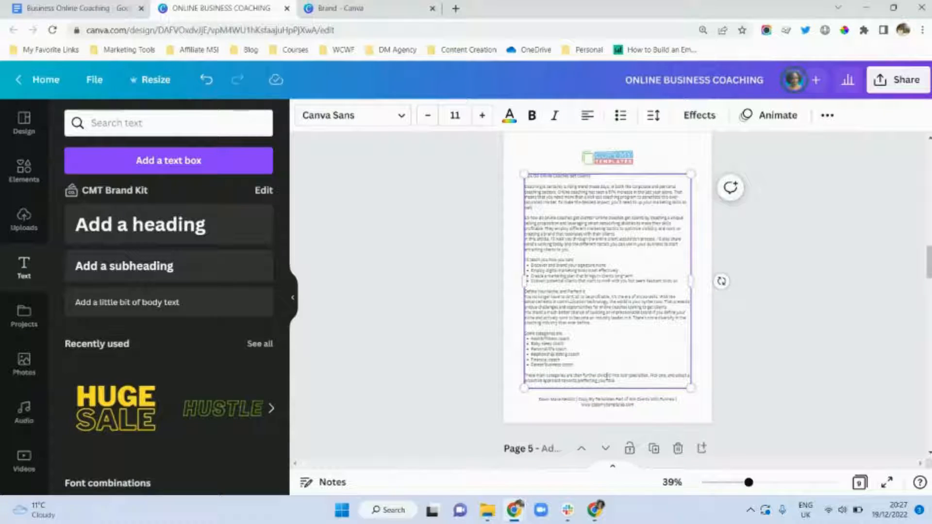
left_click_drag(526, 265, 671, 283)
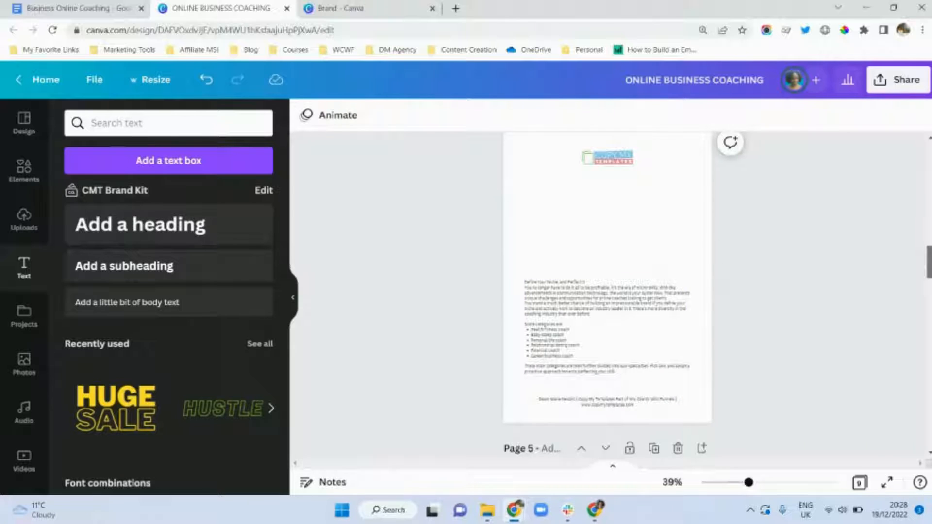
left_click(581, 448)
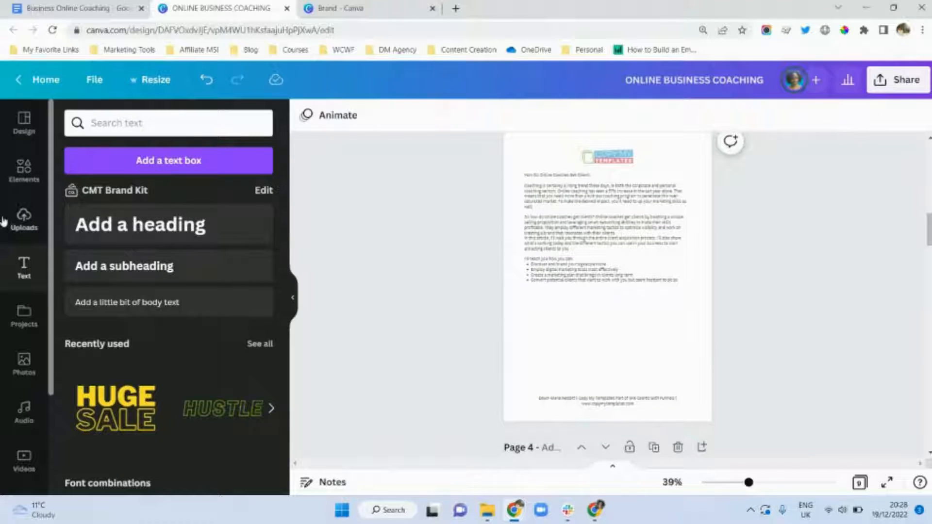
Browse the Photos panel for flat-lay stock images for the chapter pages
left_click(24, 362)
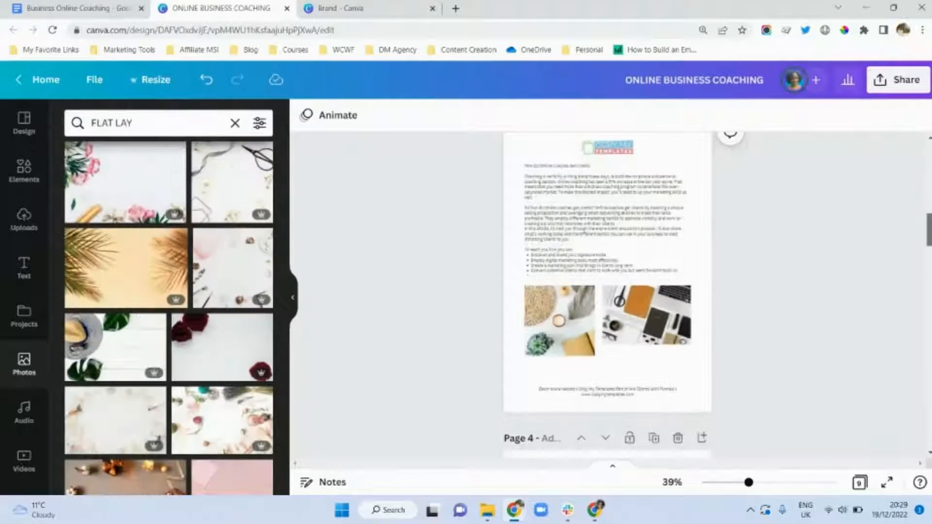
scroll("down", 3)
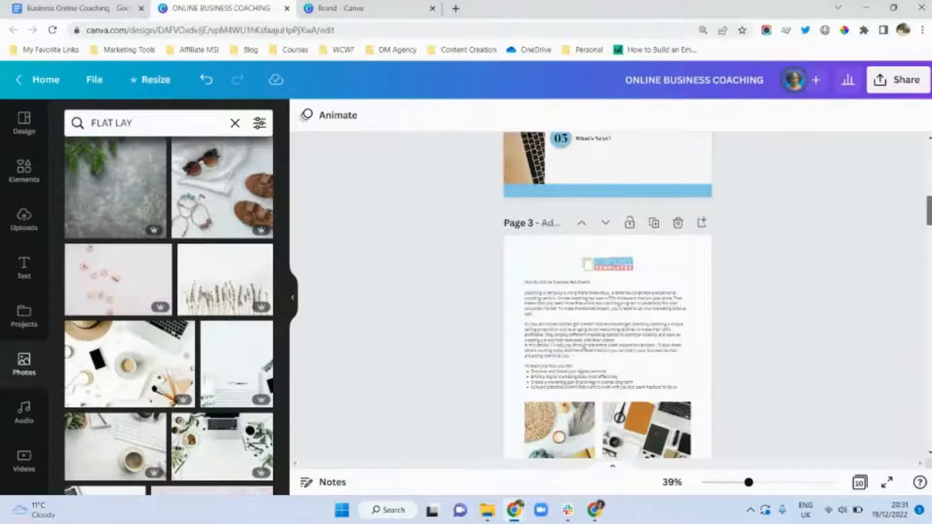
scroll("down", 3)
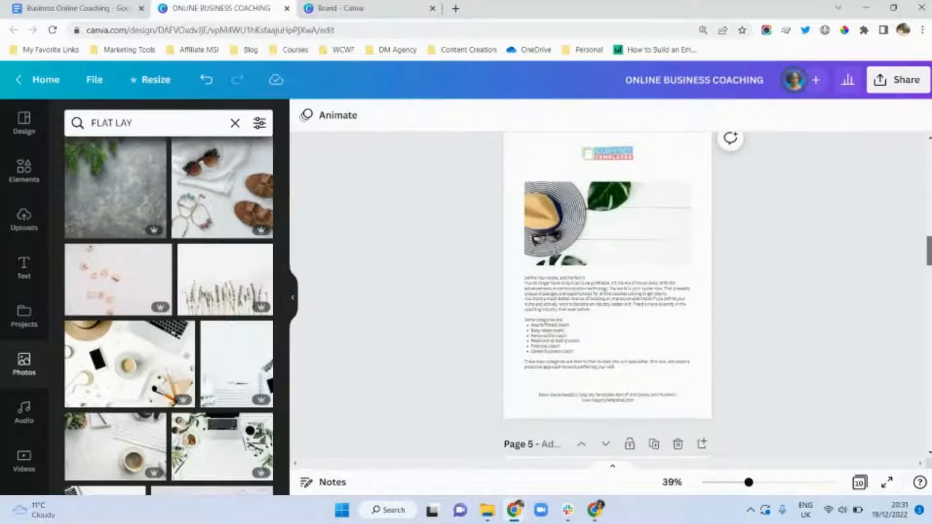
scroll("down", 3)
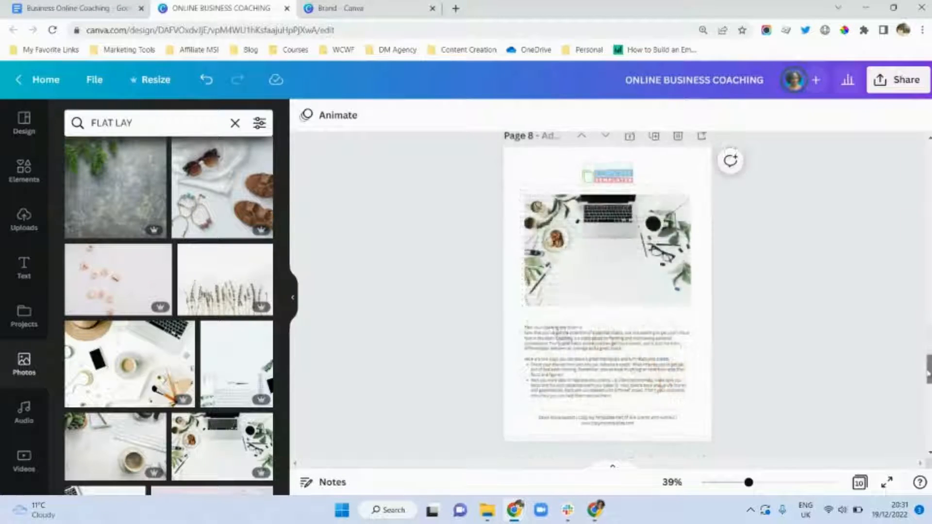
scroll("down", 3)
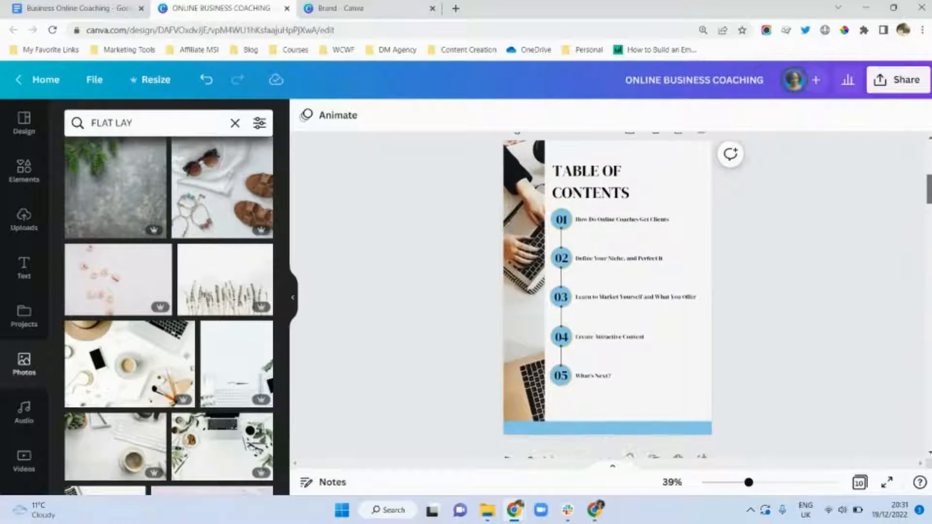
mouse_move(884, 325)
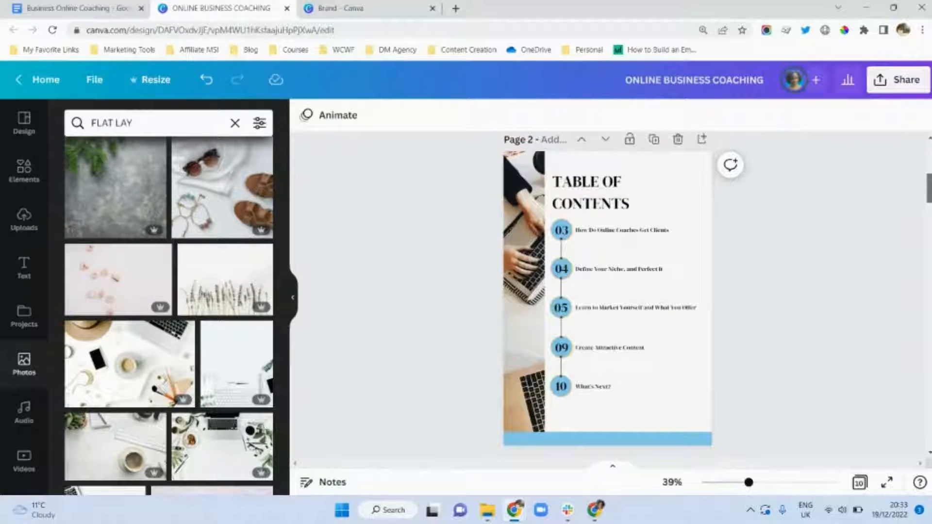
Renumber the contents entries to pages 03, 04, 05, 09 and 10, then open Elements
scroll("down", 3)
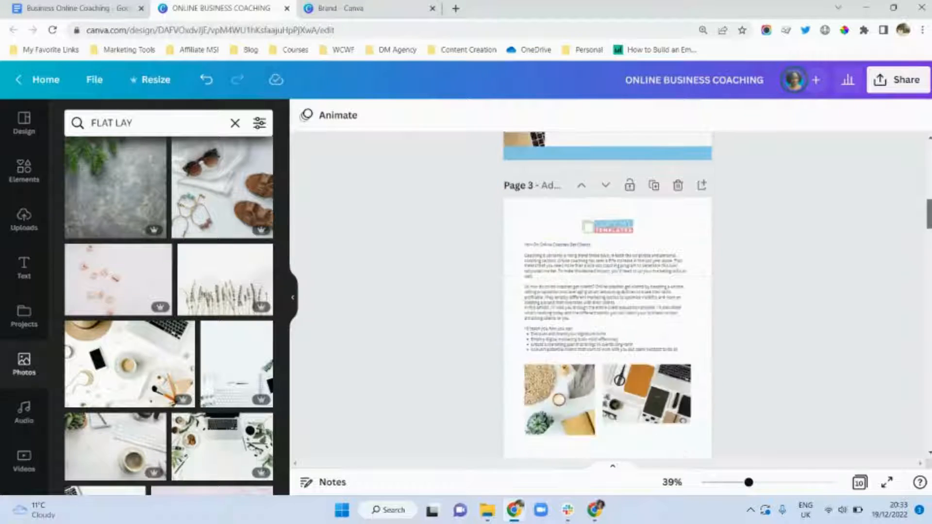
scroll("down", 3)
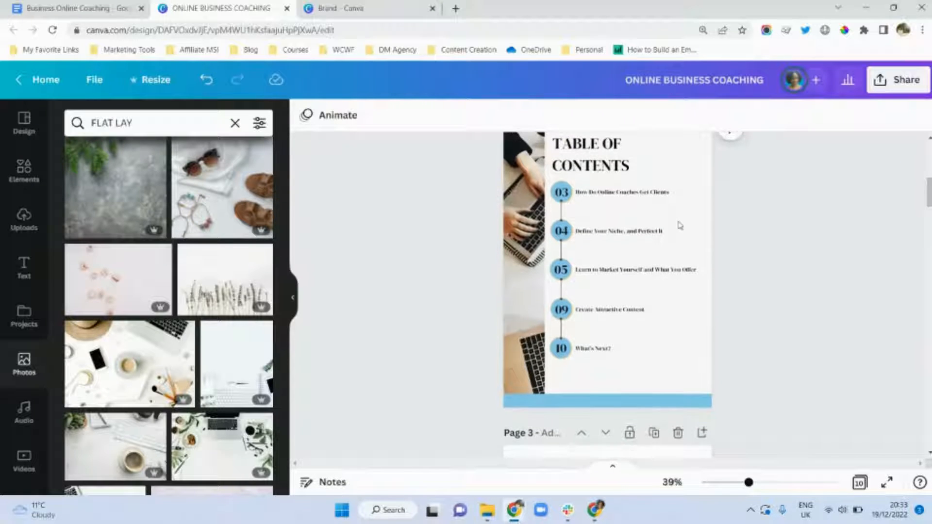
left_click(24, 173)
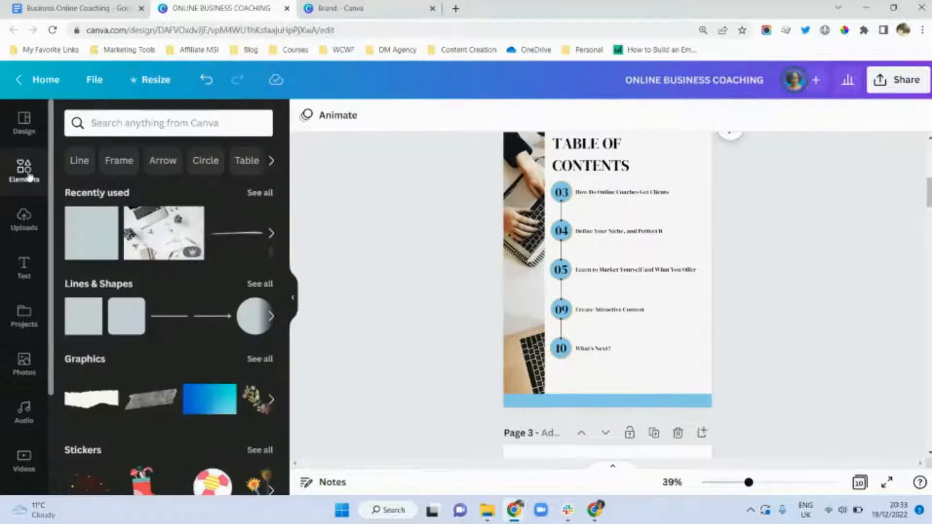
Move the square to the contents page's bottom-right over the blue strip and fill it yellow
left_click(606, 259)
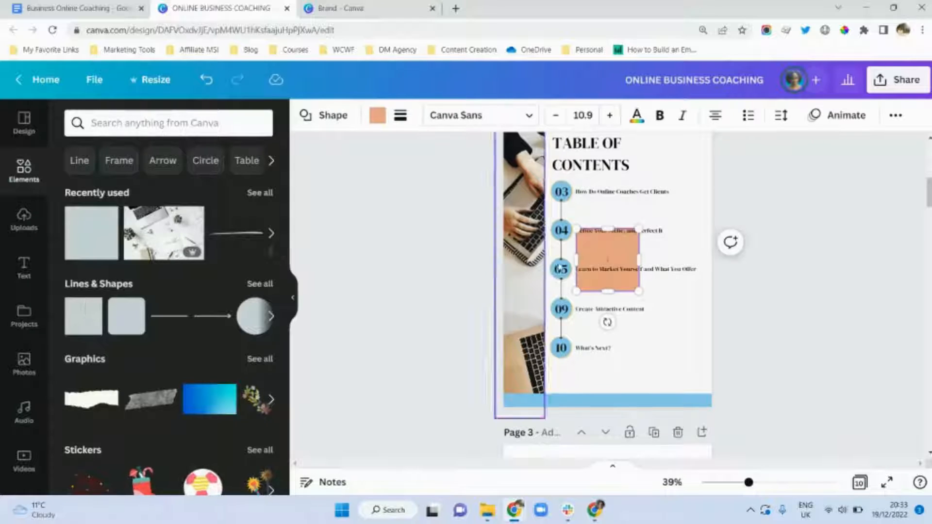
left_click_drag(600, 261, 707, 404)
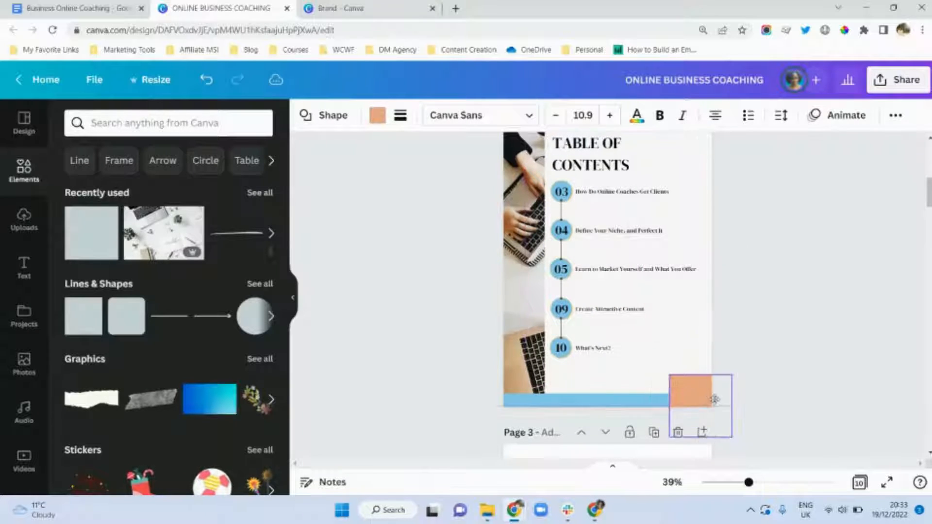
left_click(377, 115)
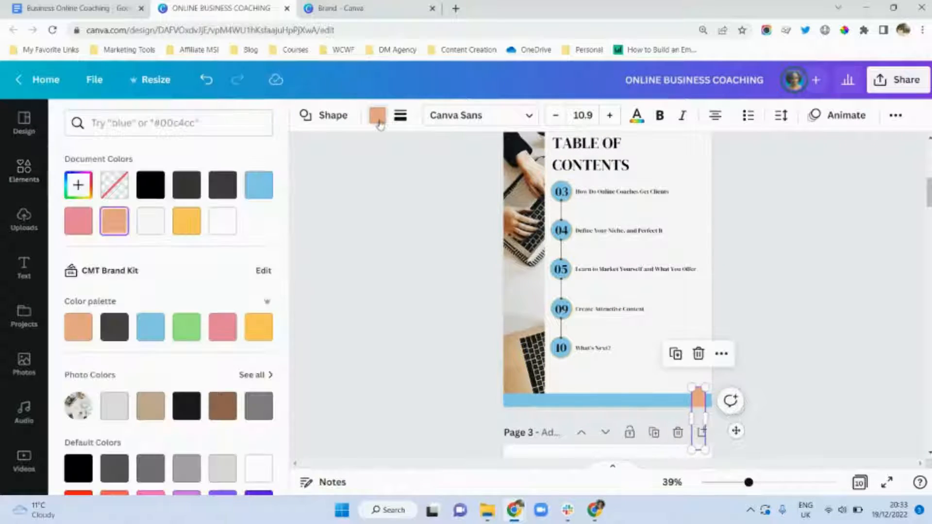
left_click(257, 327)
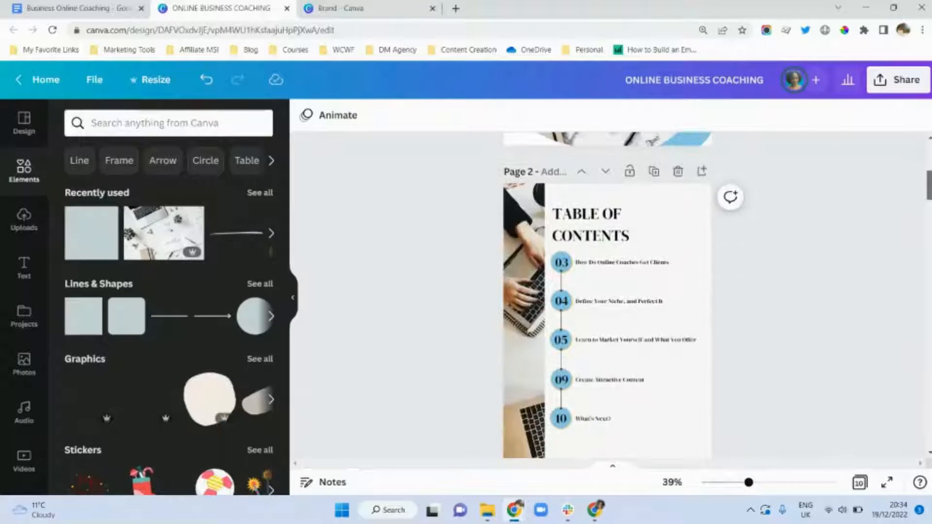
scroll("down", 3)
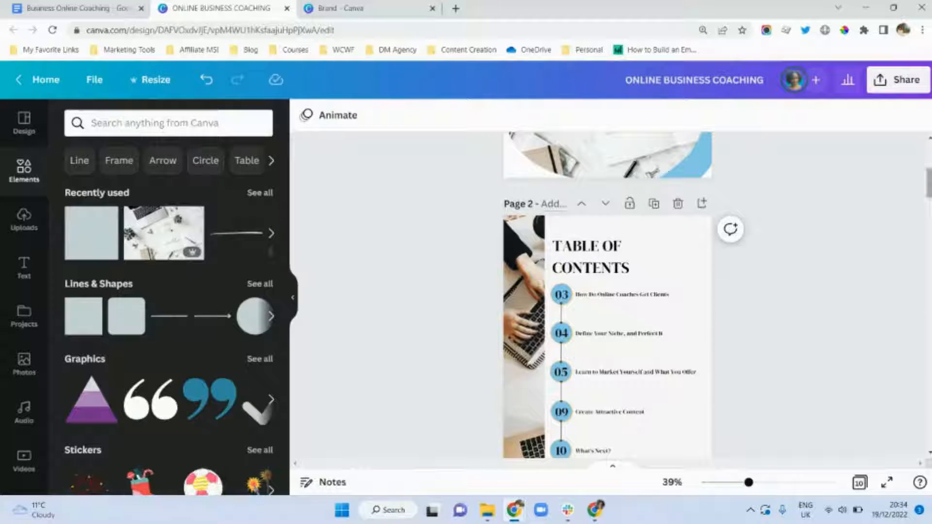
scroll("down", 3)
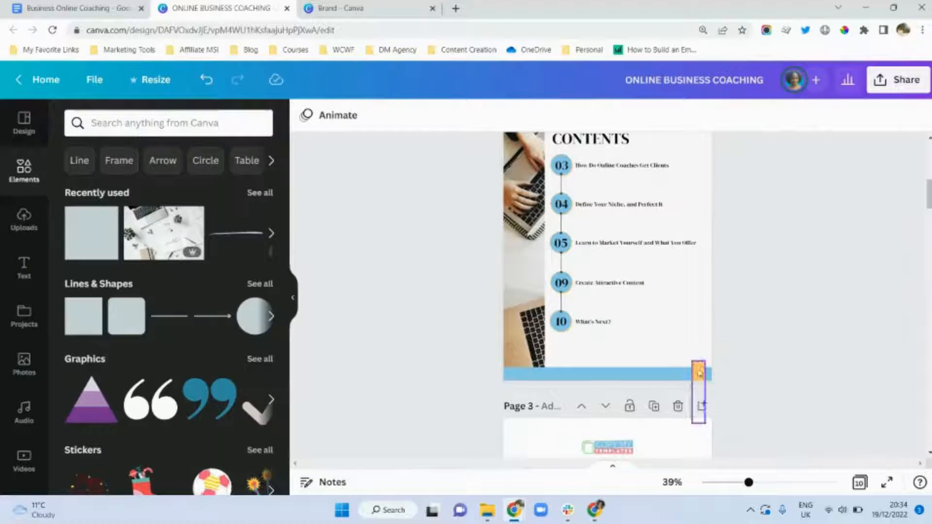
left_click(700, 374)
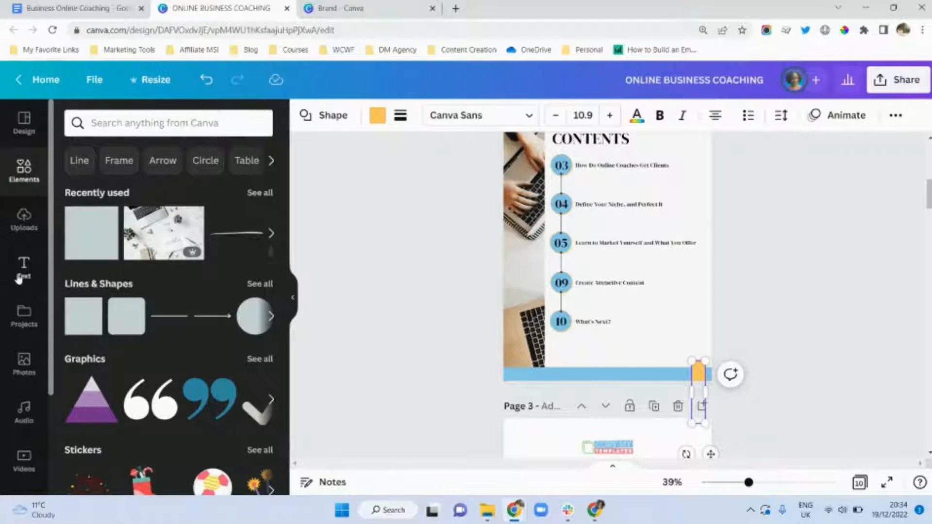
left_click(24, 267)
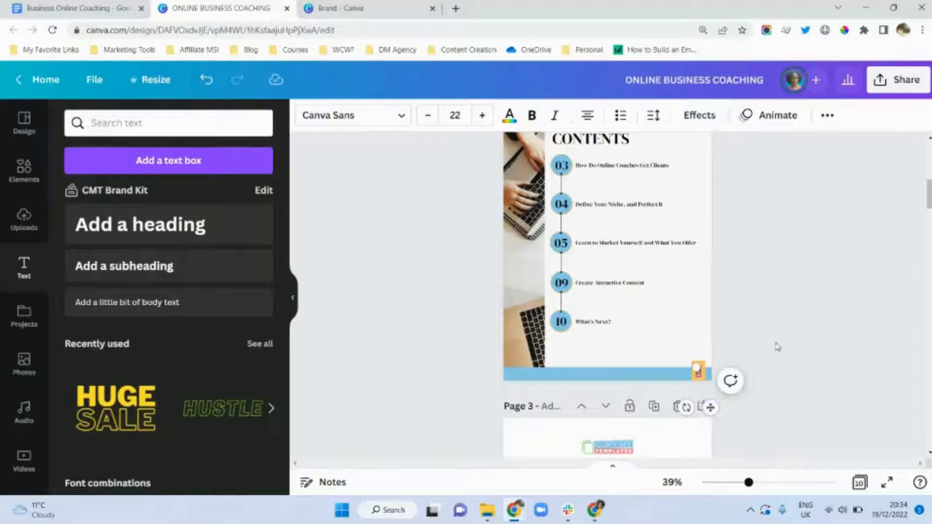
Group page number 2 with its yellow box and pick page 3 for a numbered box
left_click(698, 371)
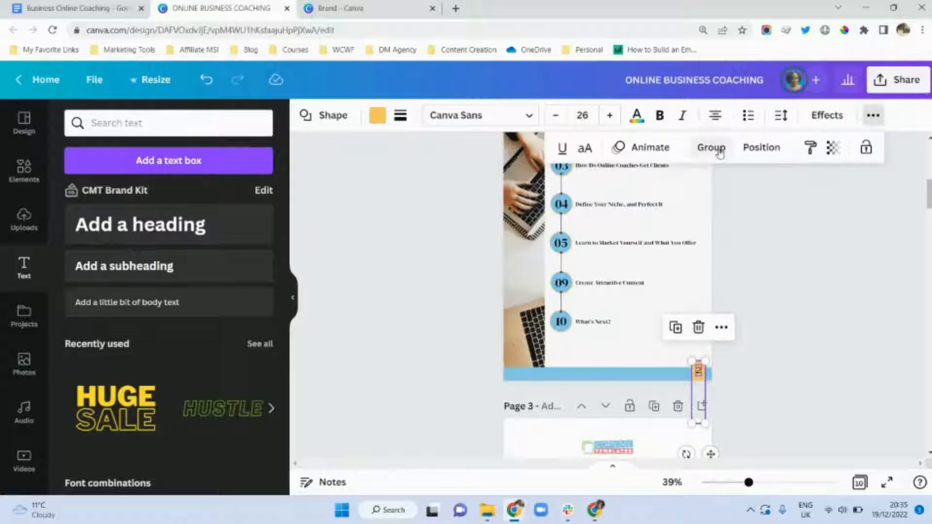
left_click(711, 147)
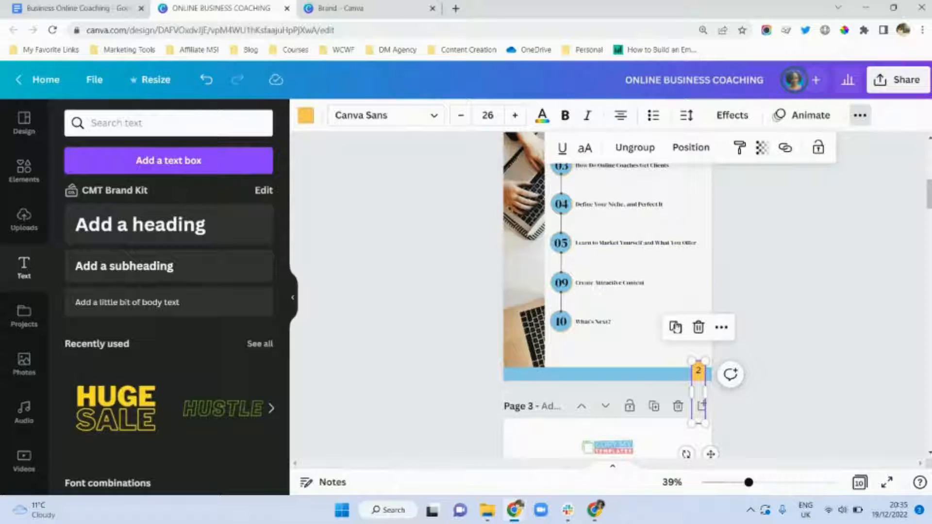
mouse_move(755, 287)
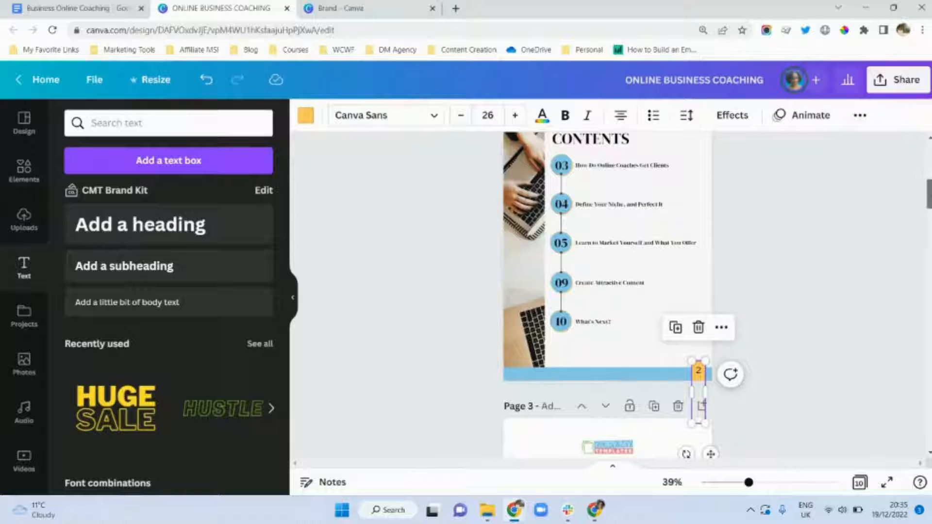
scroll("down", 3)
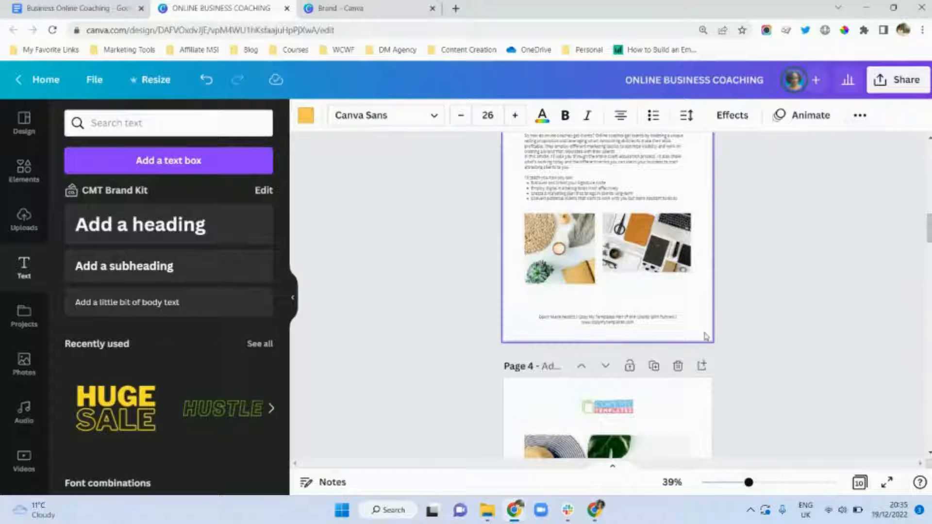
left_click(698, 332)
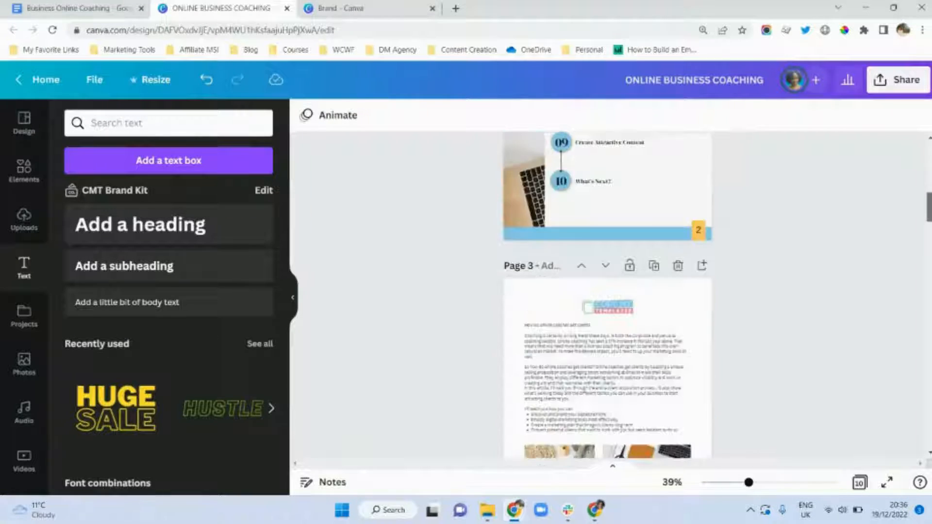
scroll("down", 3)
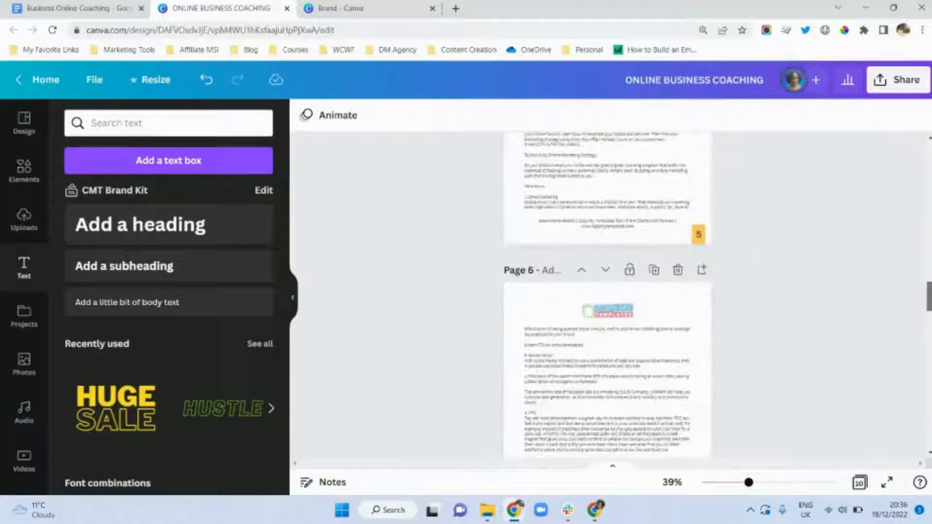
scroll("down", 3)
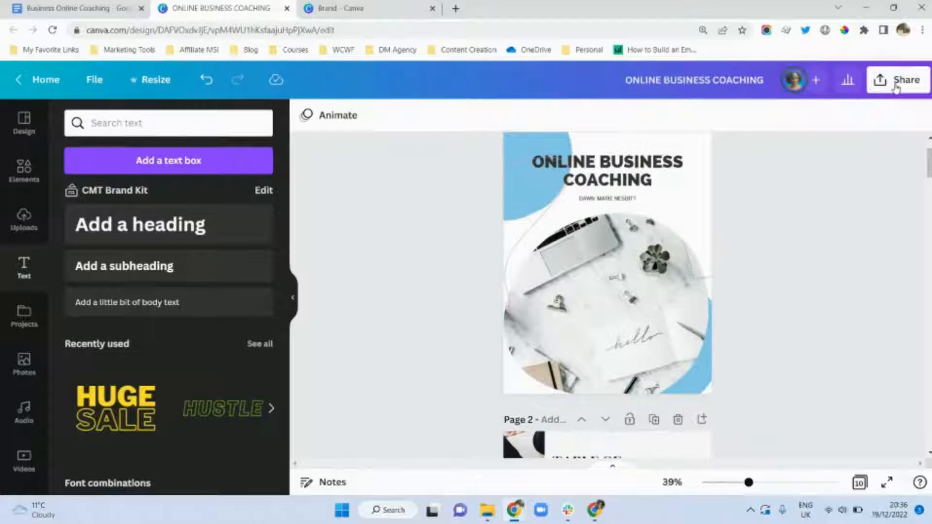
Download all 10 pages as a PDF Standard file from the Share menu
left_click(899, 79)
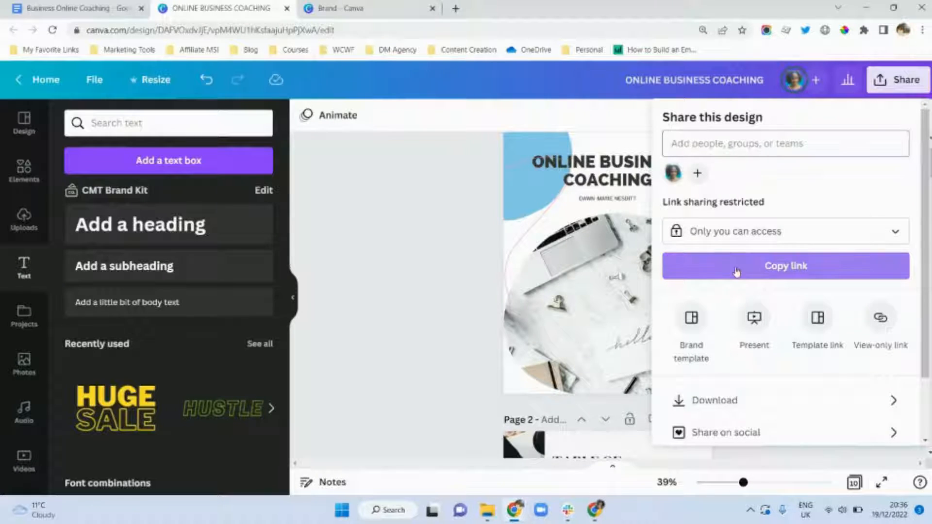
mouse_move(798, 275)
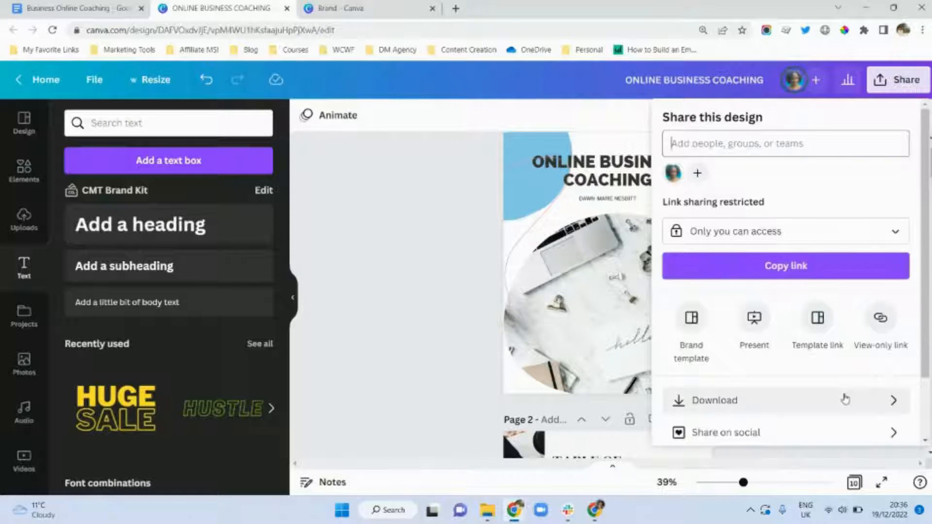
left_click(714, 400)
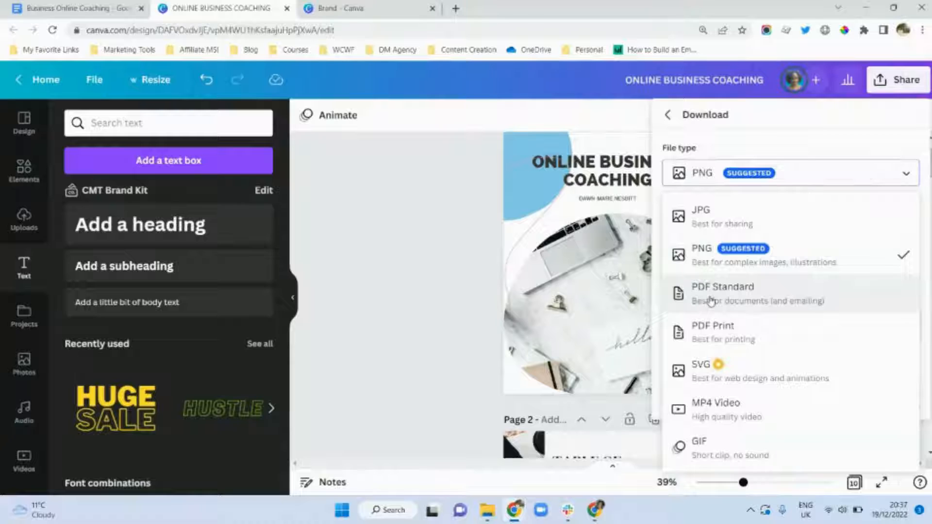
left_click(722, 293)
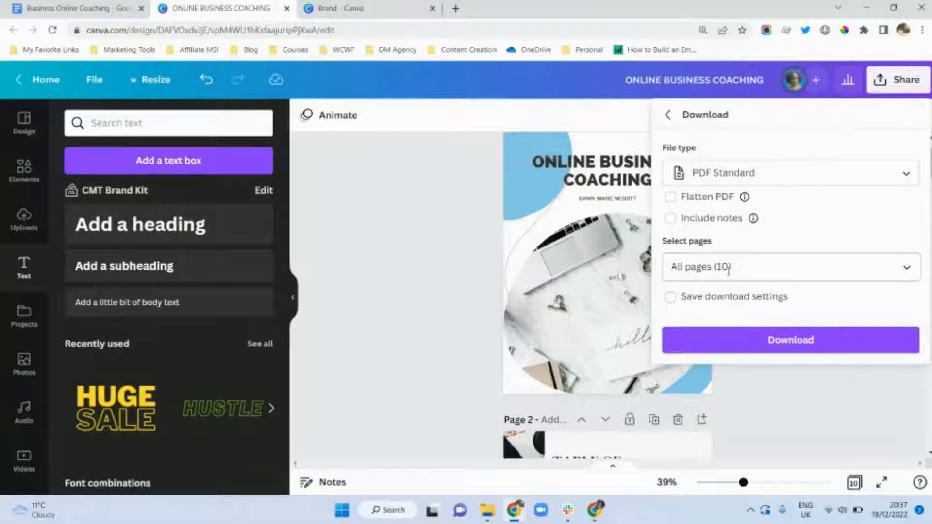
left_click(789, 339)
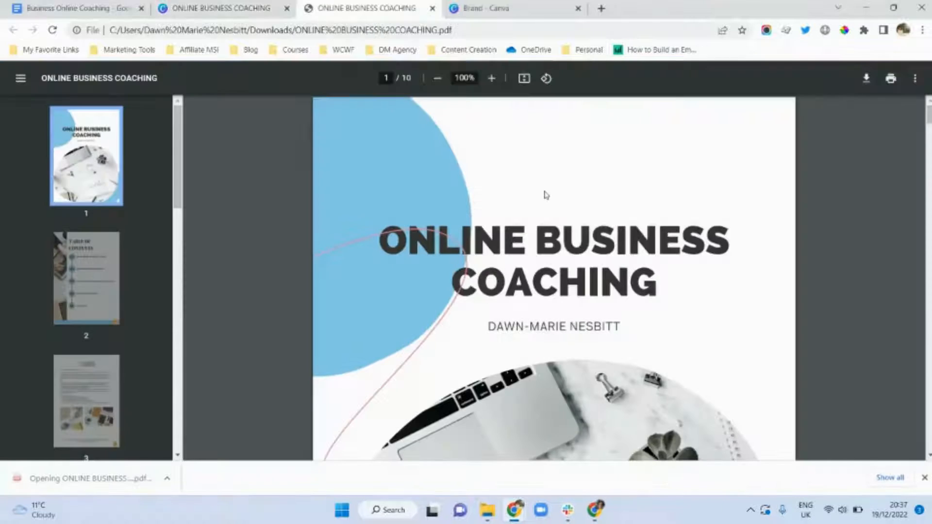
Scroll the downloaded ebook PDF in Chrome down to page 4's yellow page-number box
scroll("down", 3)
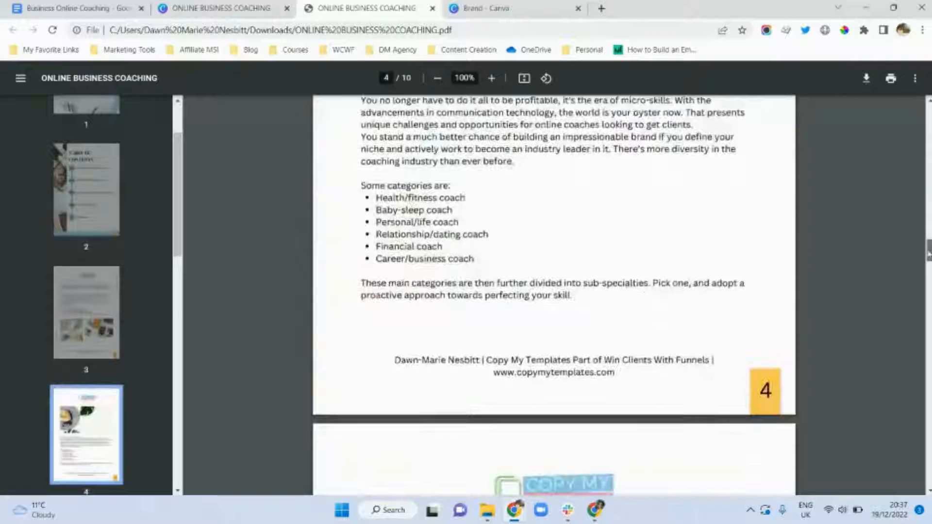
scroll("down", 3)
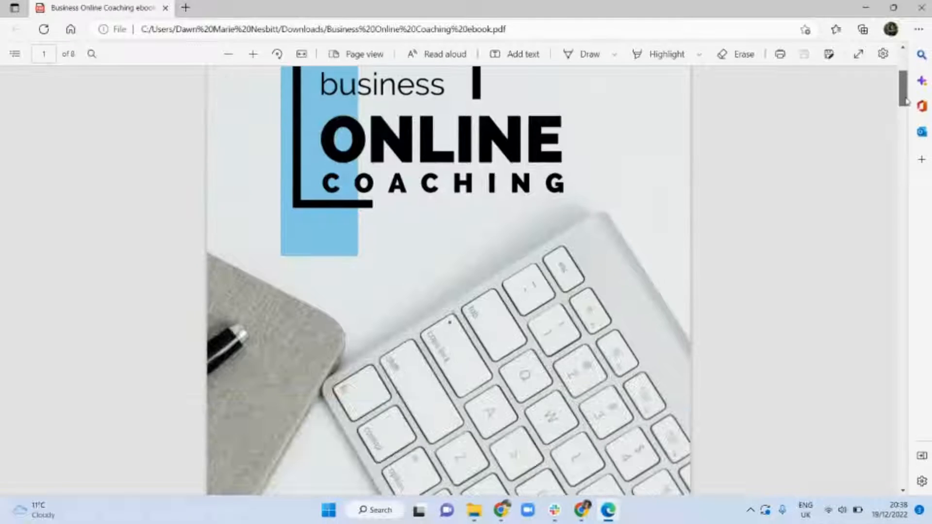
Scroll the Business Online Coaching PDF in Edge to page 8's coaching-program link
scroll("down", 3)
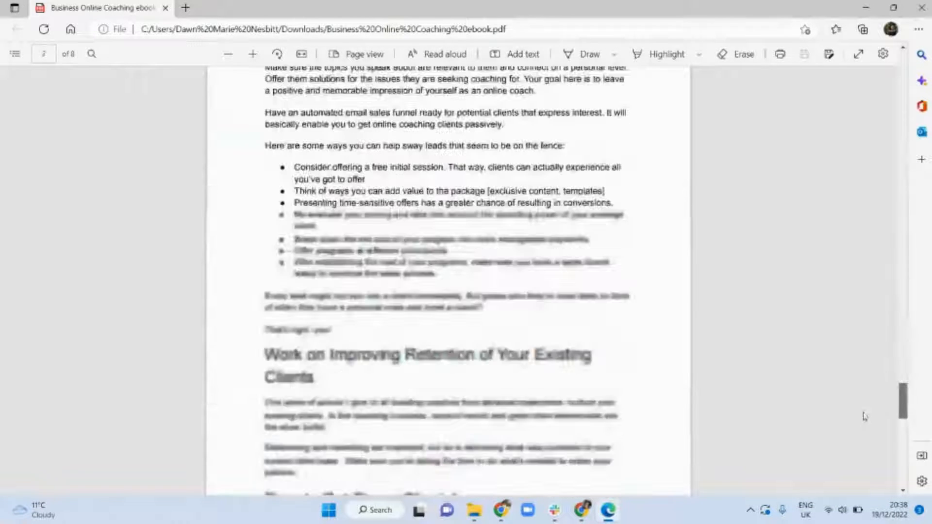
scroll("down", 3)
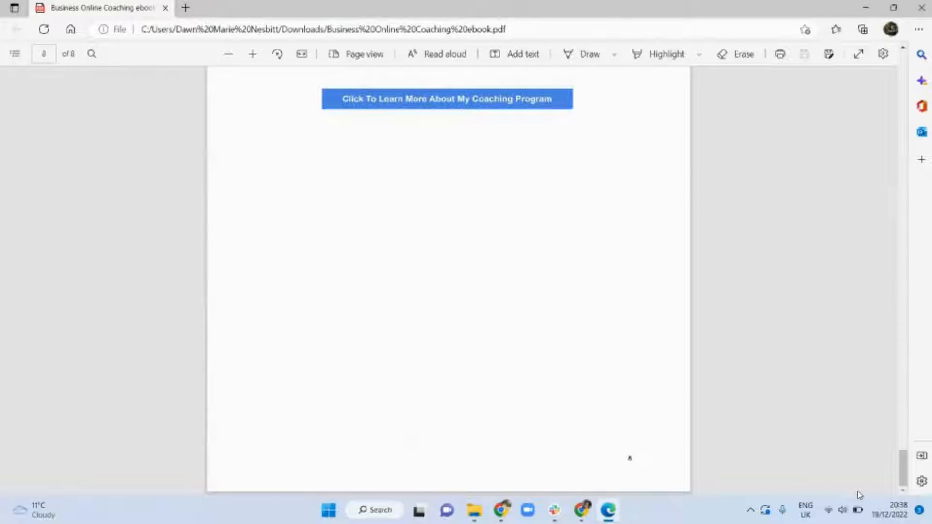